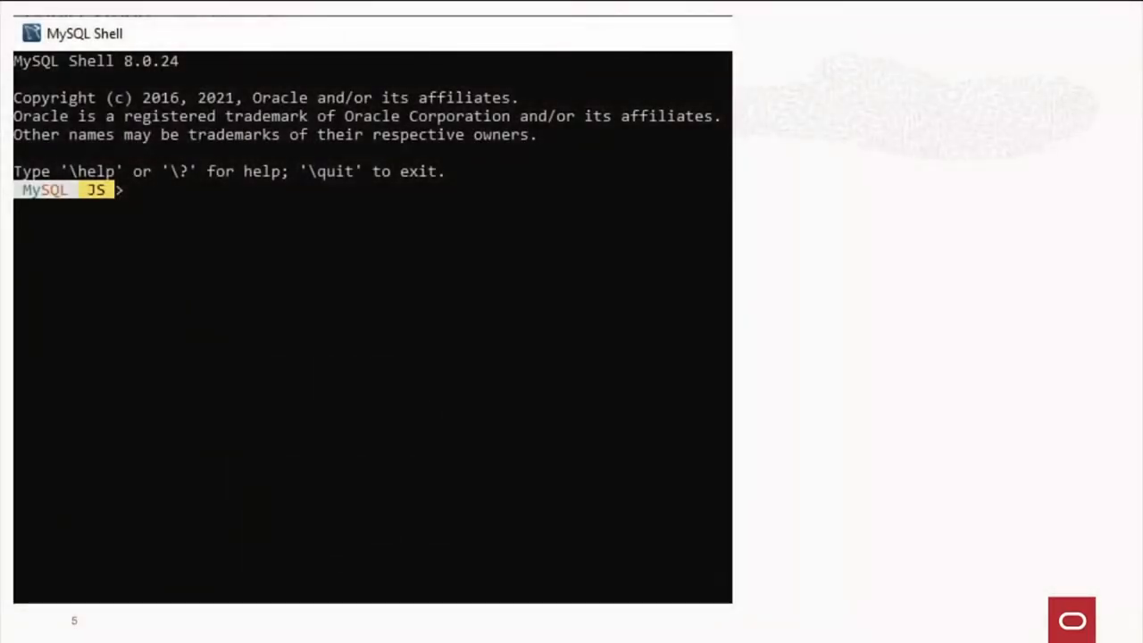
pyautogui.moveTo(944, 472)
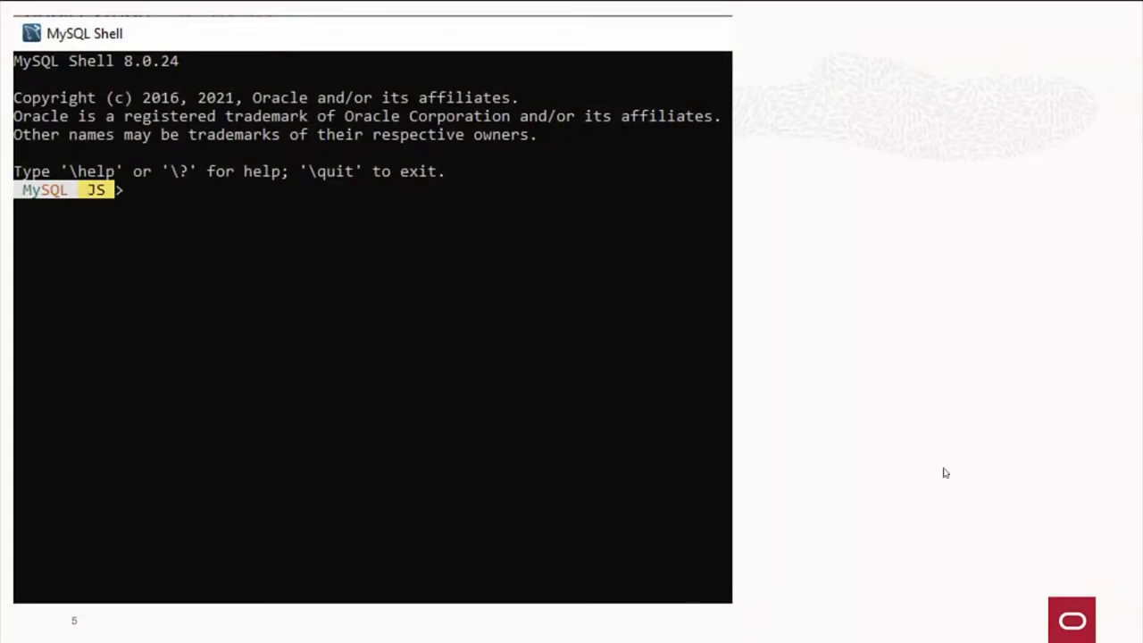
pyautogui.moveTo(102, 203)
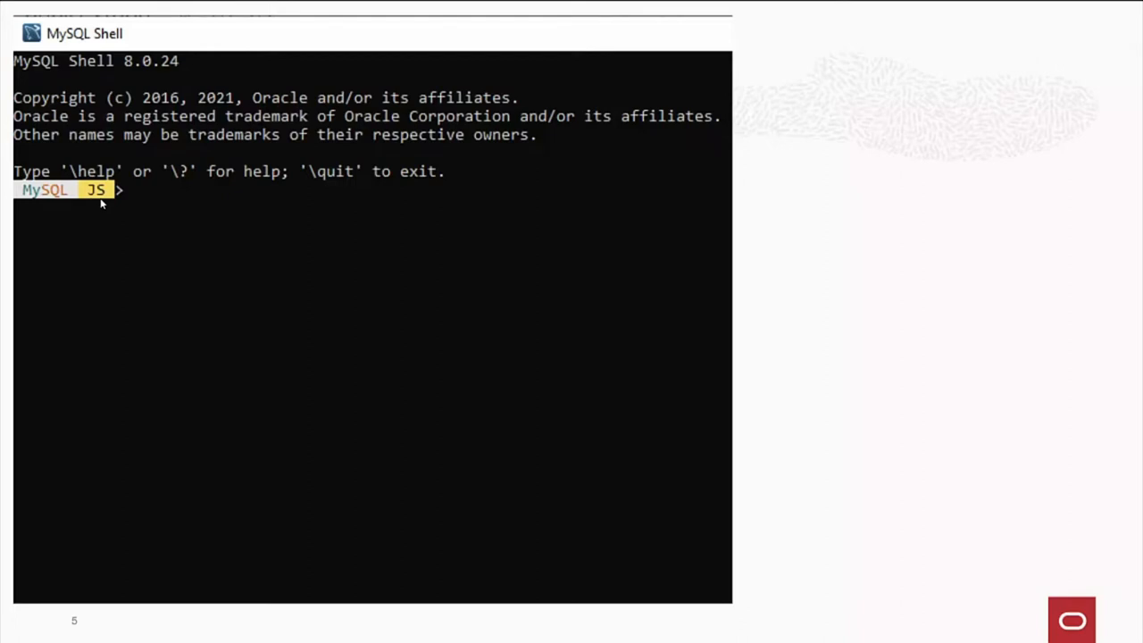
pyautogui.moveTo(304, 228)
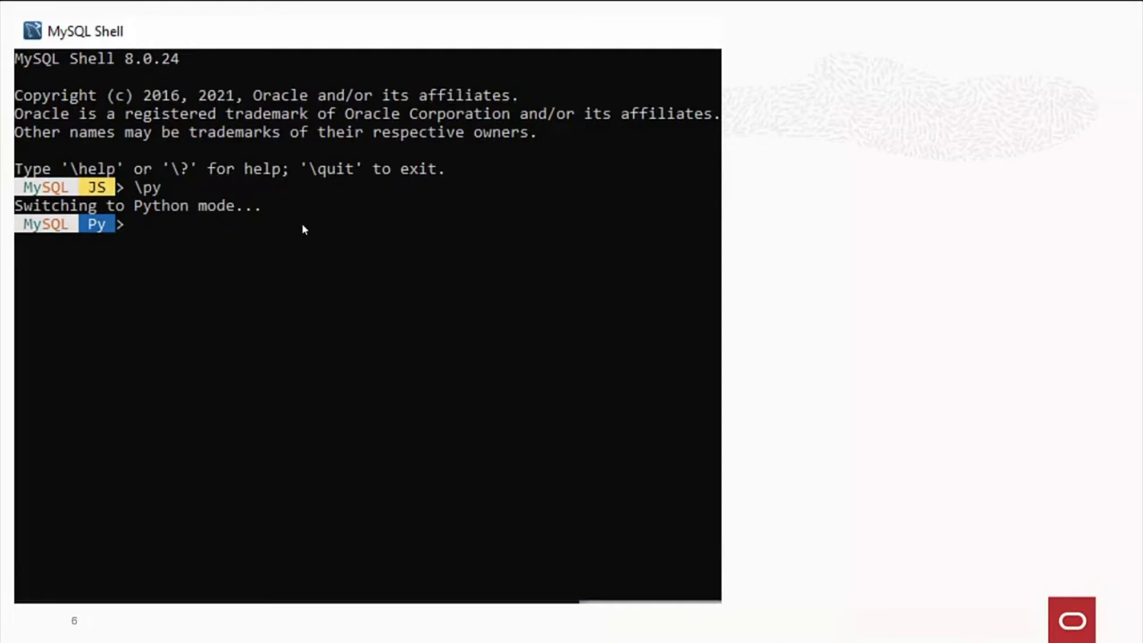
# Step: Advance the deck to the slide showing the shell's mode switch (\sql typed)
pyautogui.write('\\sql')
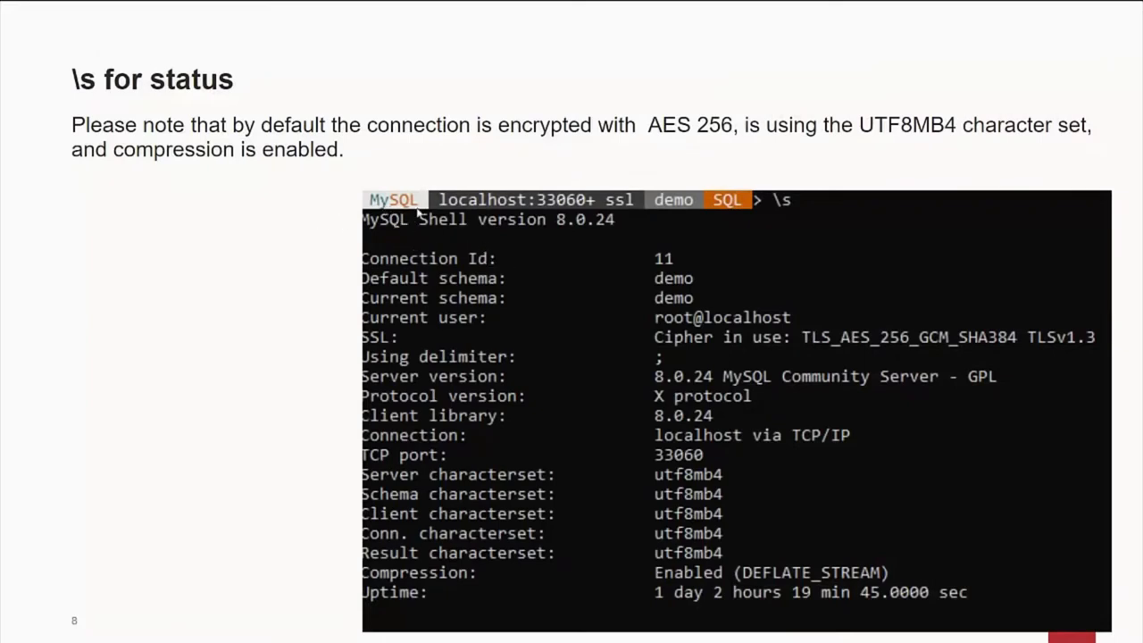
pyautogui.moveTo(689, 225)
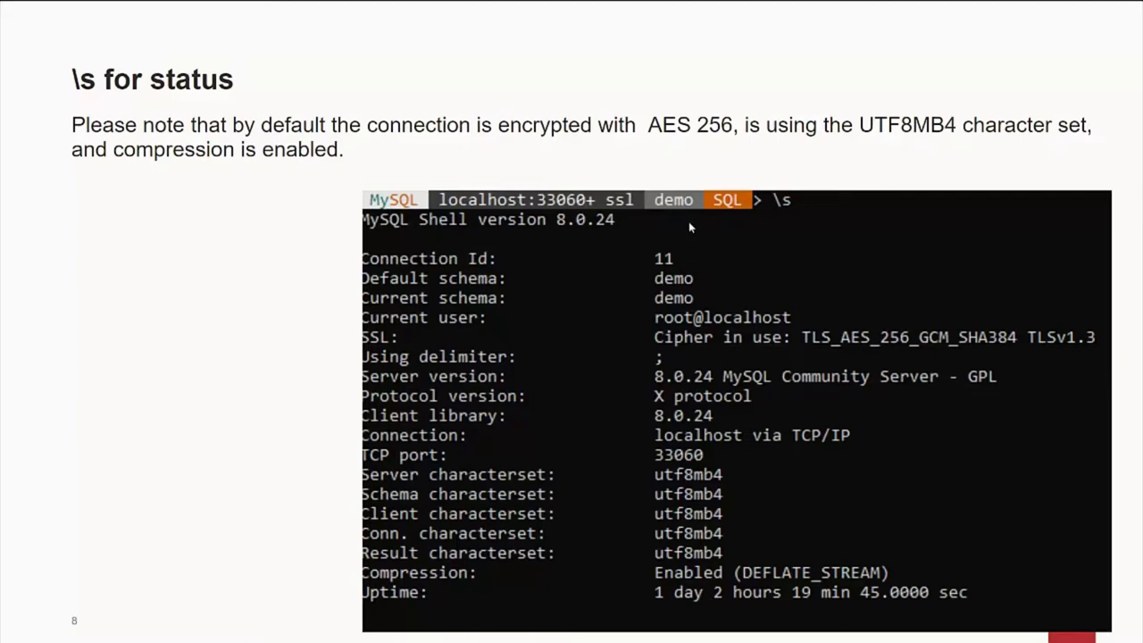
pyautogui.moveTo(659, 225)
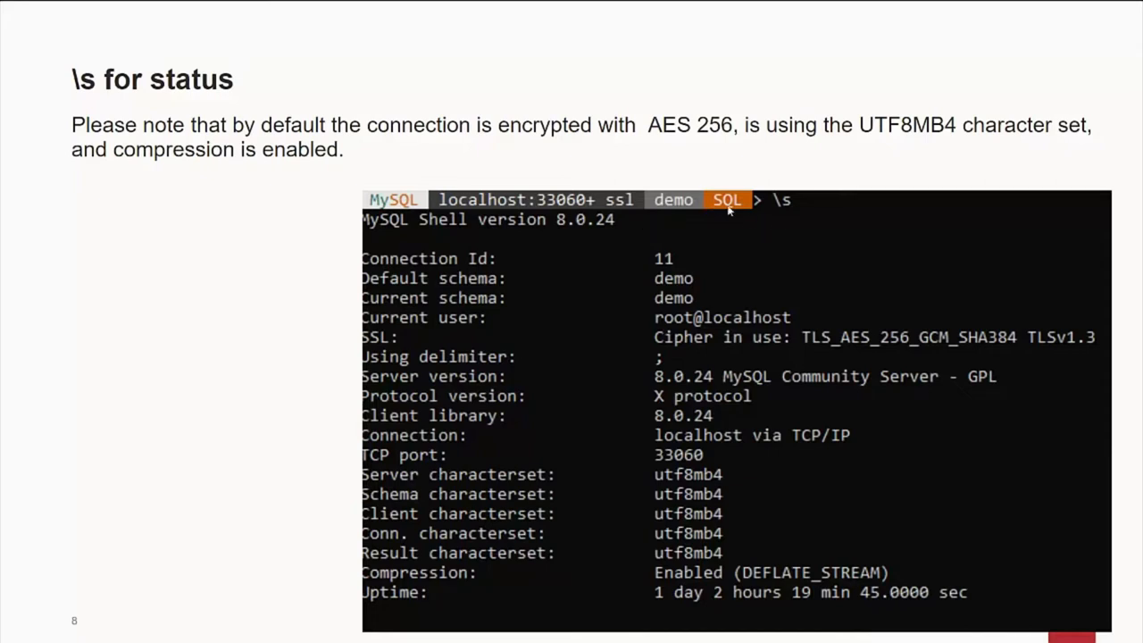
pyautogui.moveTo(752, 221)
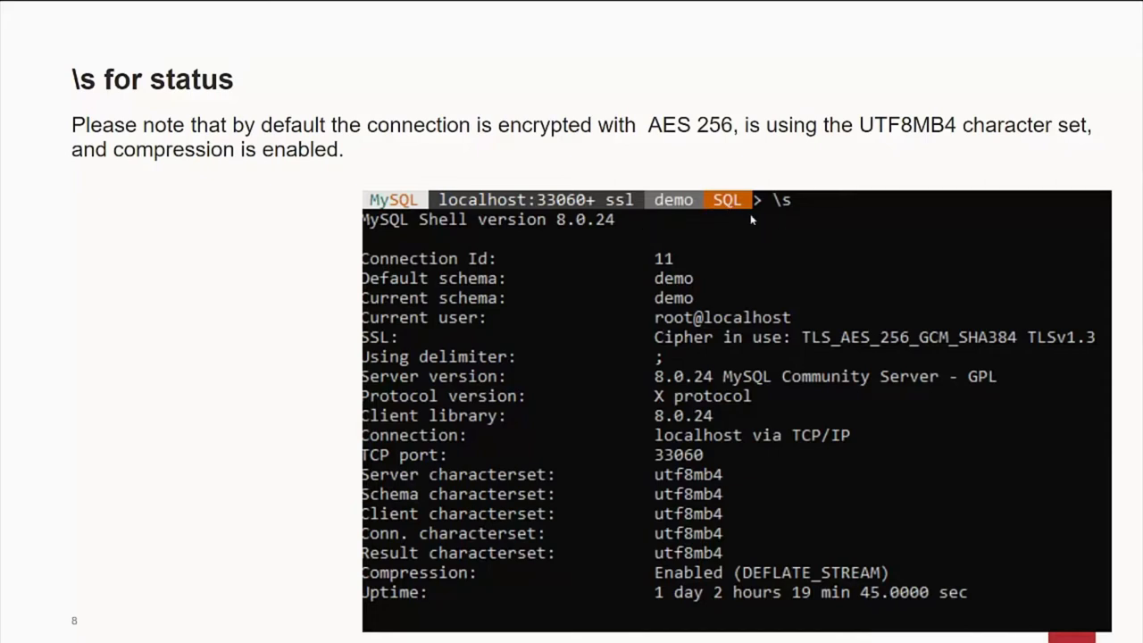
pyautogui.moveTo(718, 343)
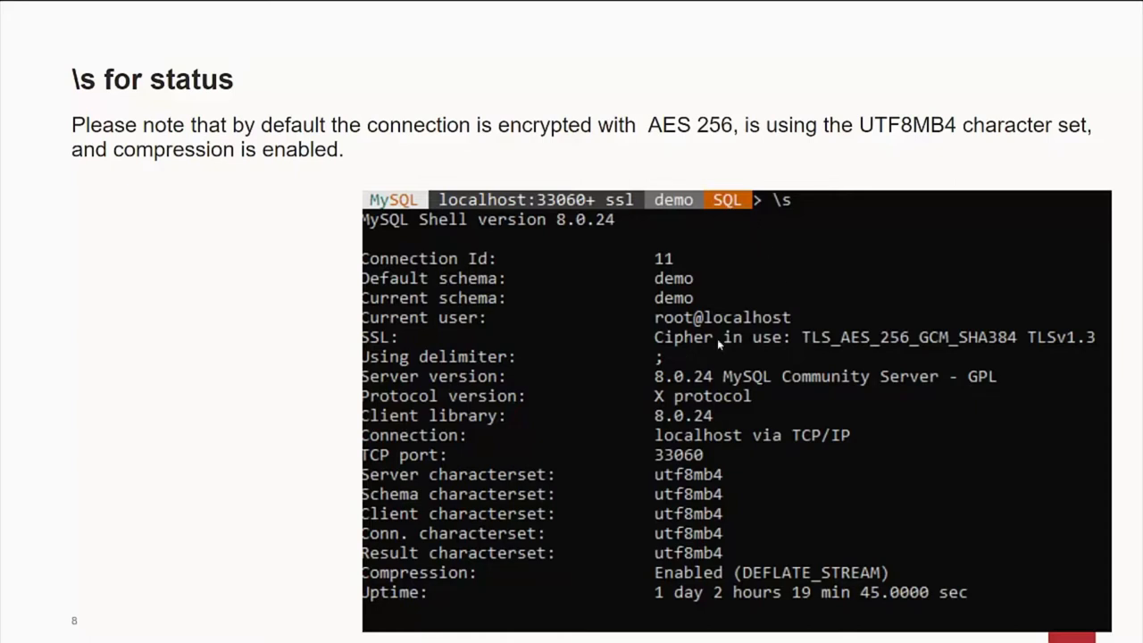
pyautogui.moveTo(811, 346)
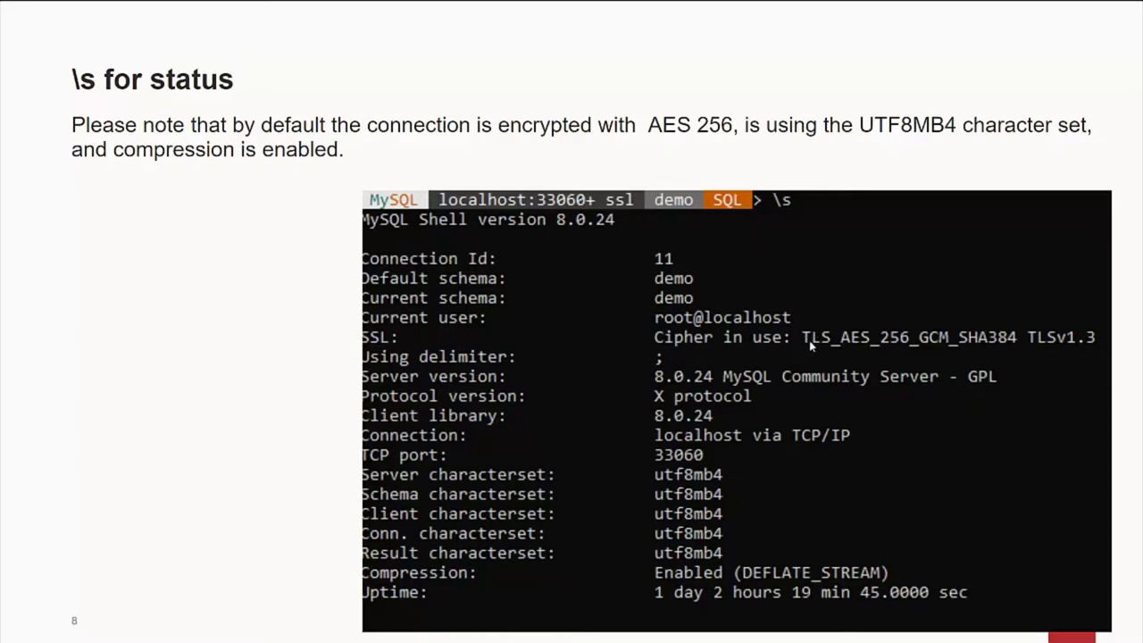
pyautogui.moveTo(889, 349)
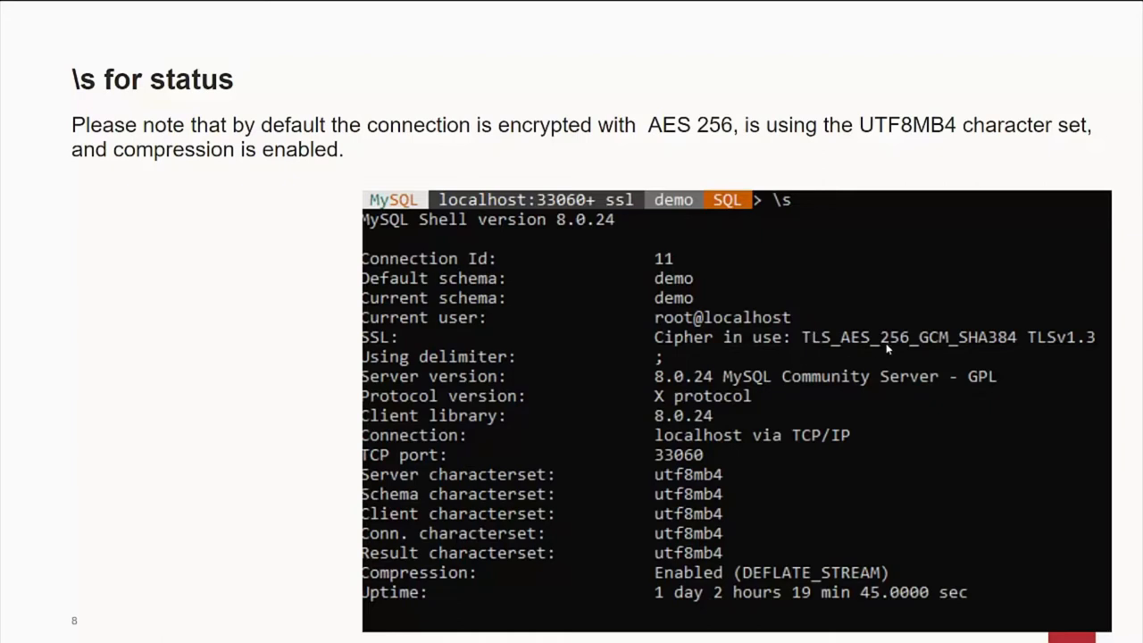
pyautogui.moveTo(874, 357)
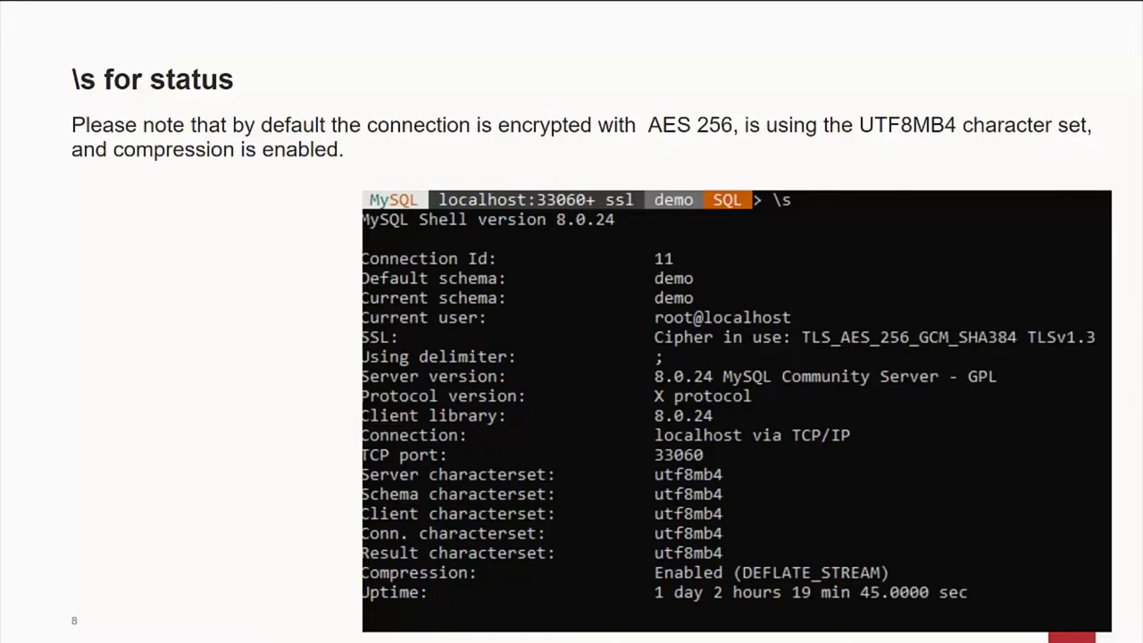
pyautogui.moveTo(872, 357)
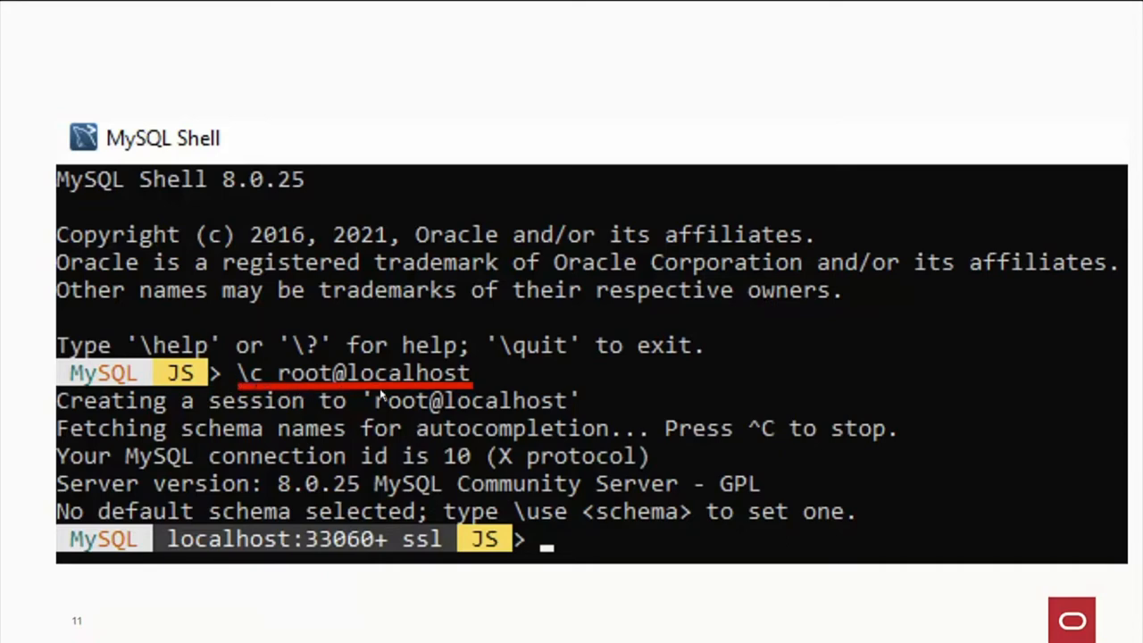
pyautogui.moveTo(425, 402)
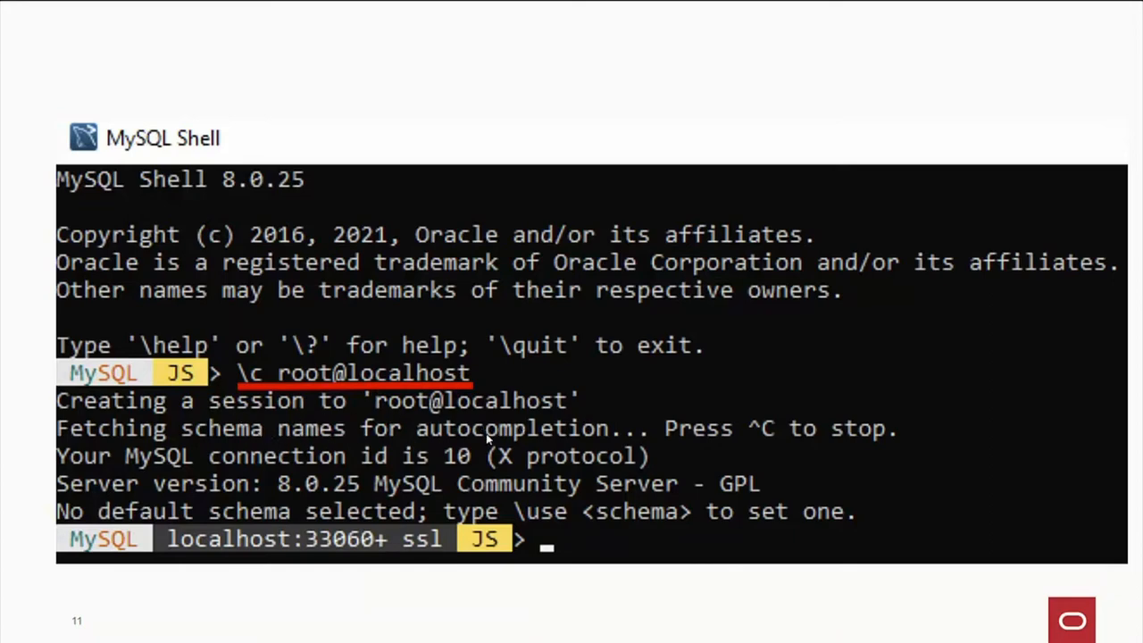
pyautogui.moveTo(508, 472)
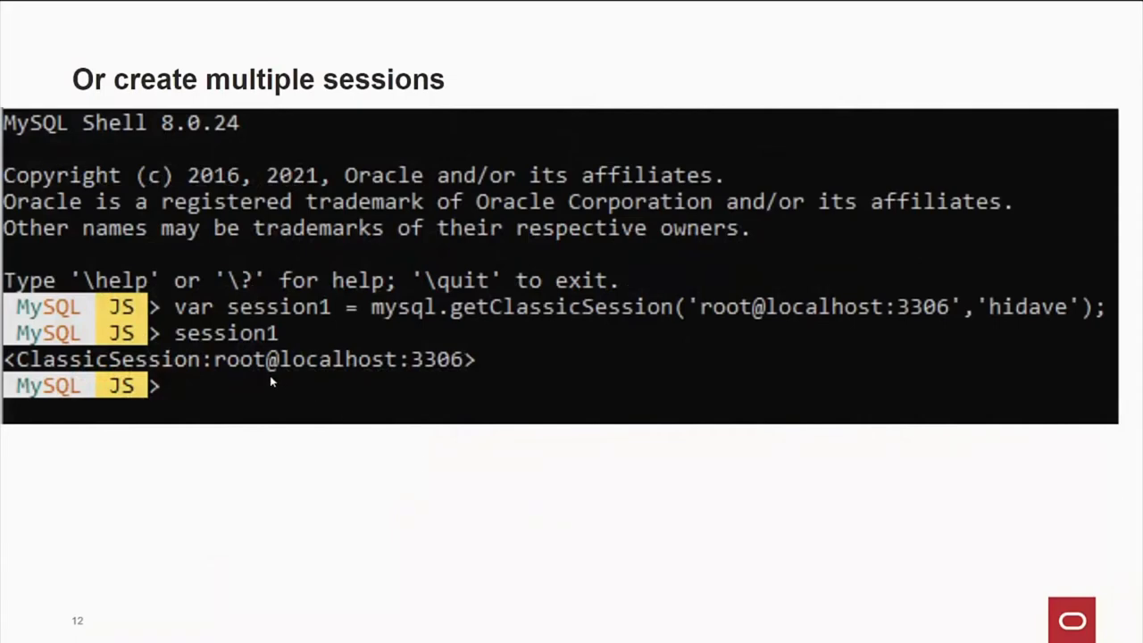
pyautogui.moveTo(188, 322)
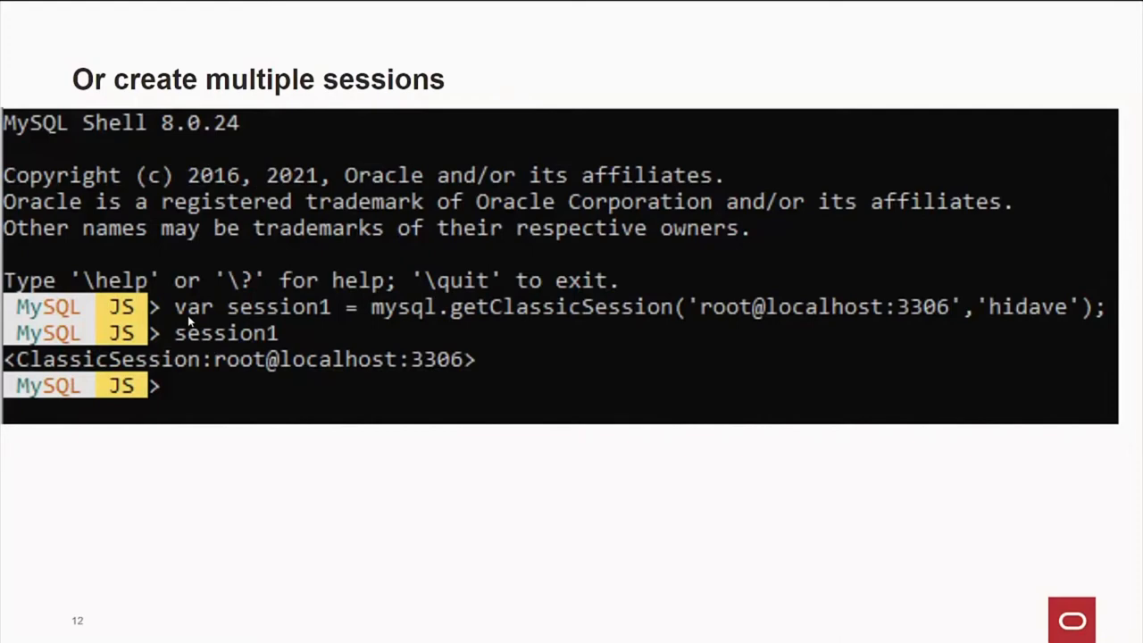
pyautogui.moveTo(379, 318)
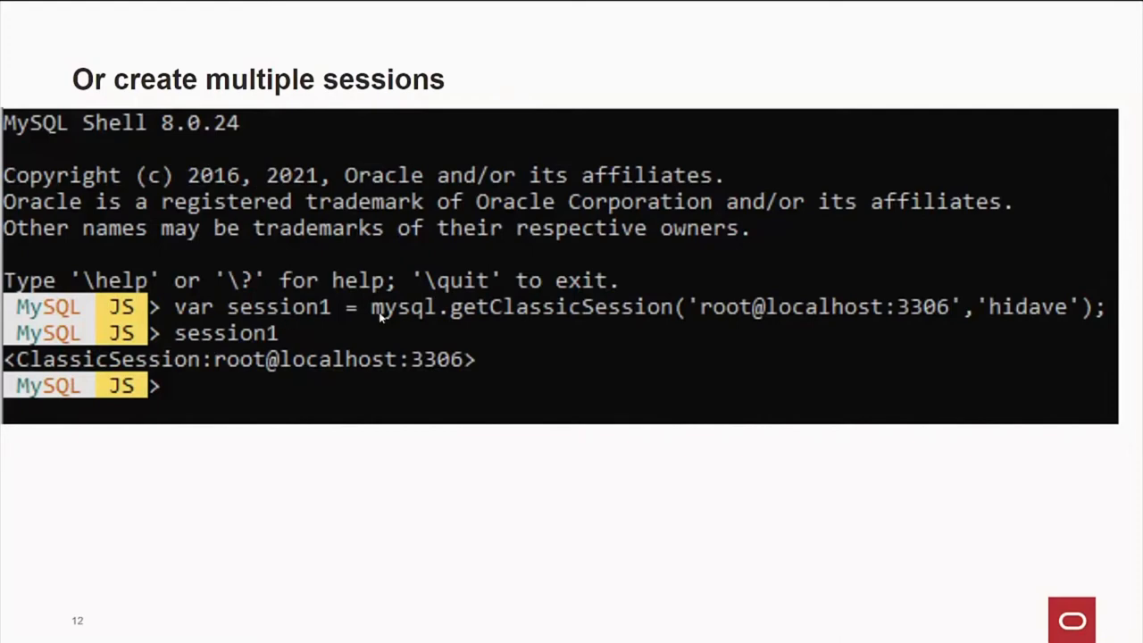
pyautogui.moveTo(443, 321)
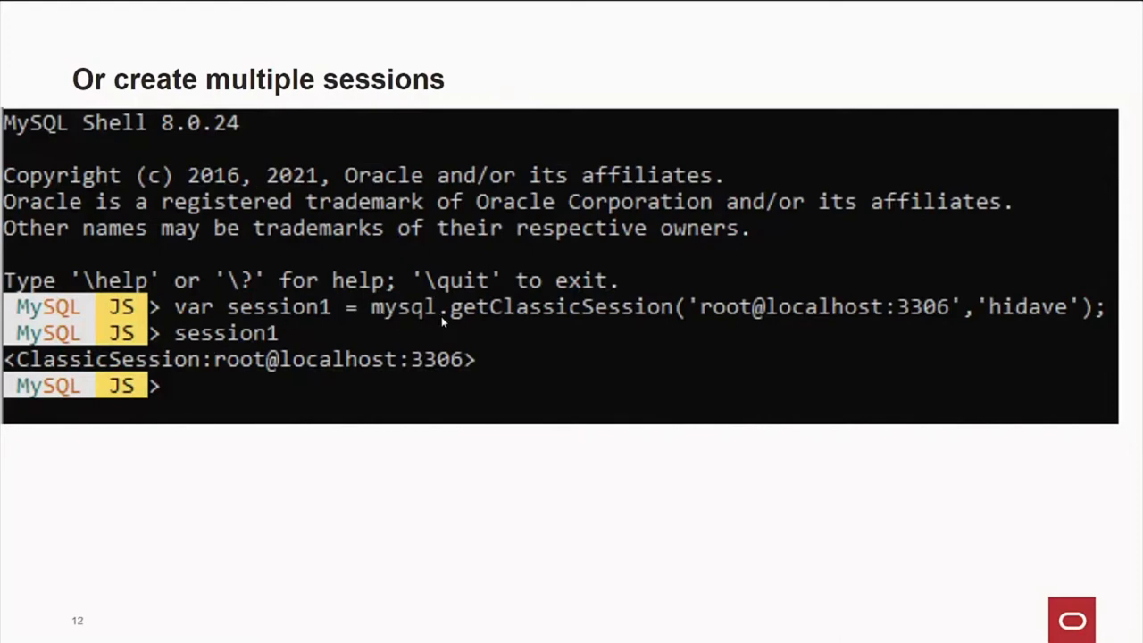
pyautogui.moveTo(911, 320)
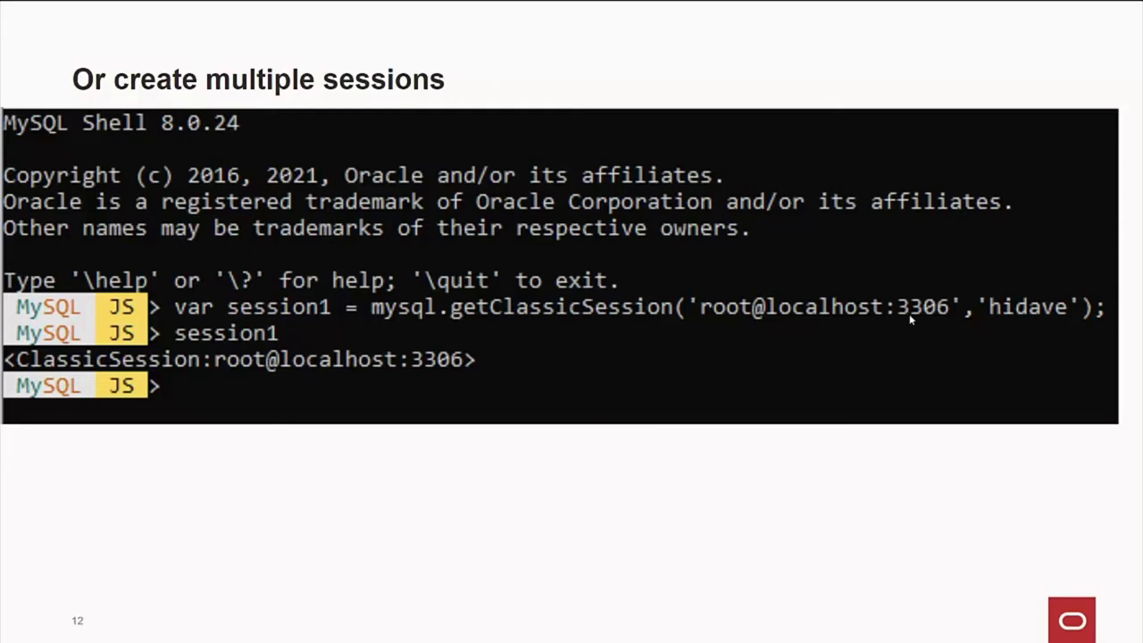
pyautogui.moveTo(825, 322)
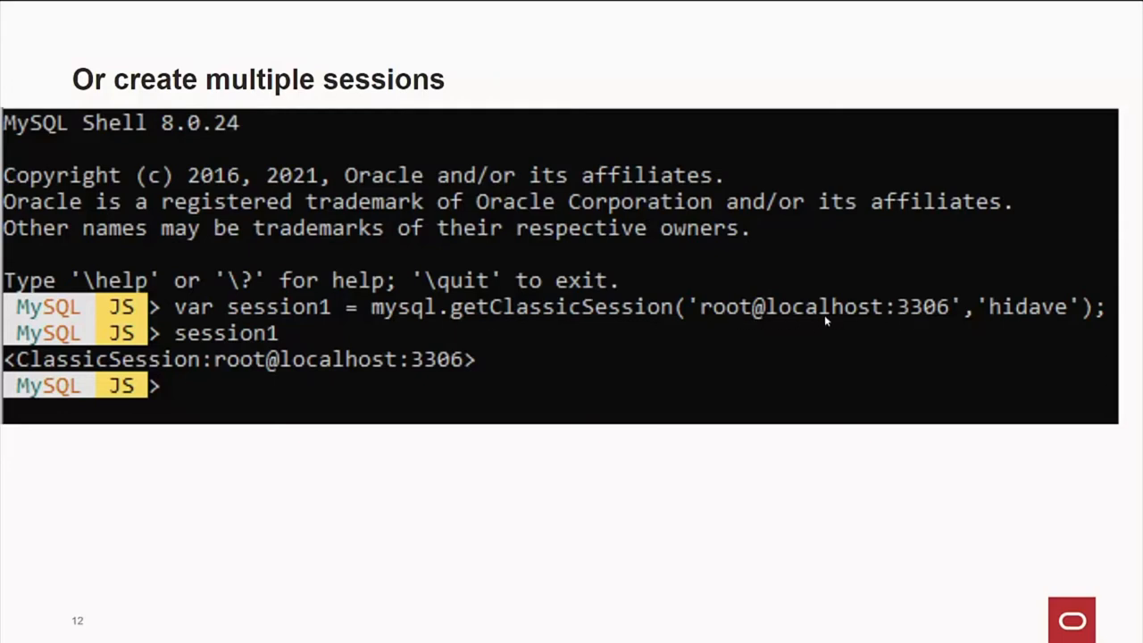
pyautogui.moveTo(279, 342)
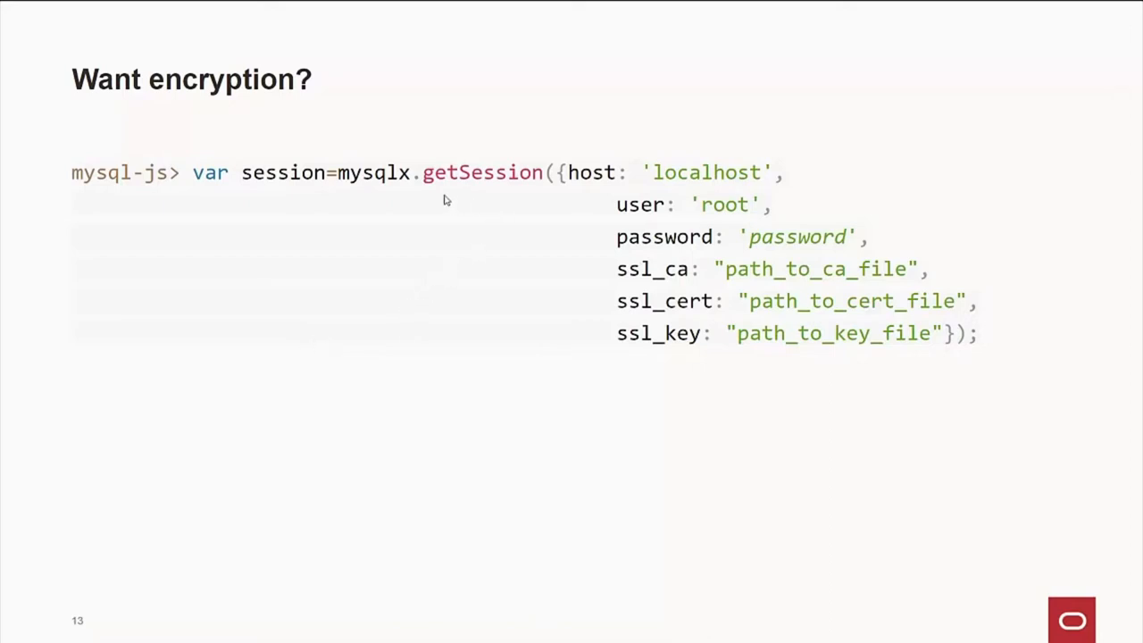
pyautogui.moveTo(428, 194)
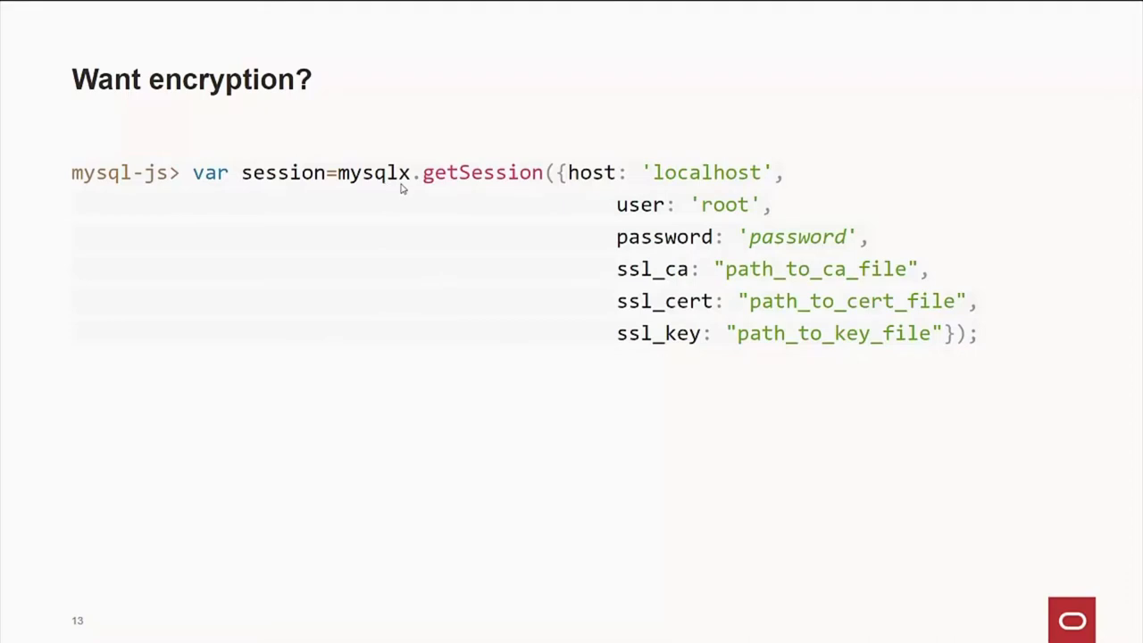
pyautogui.moveTo(579, 211)
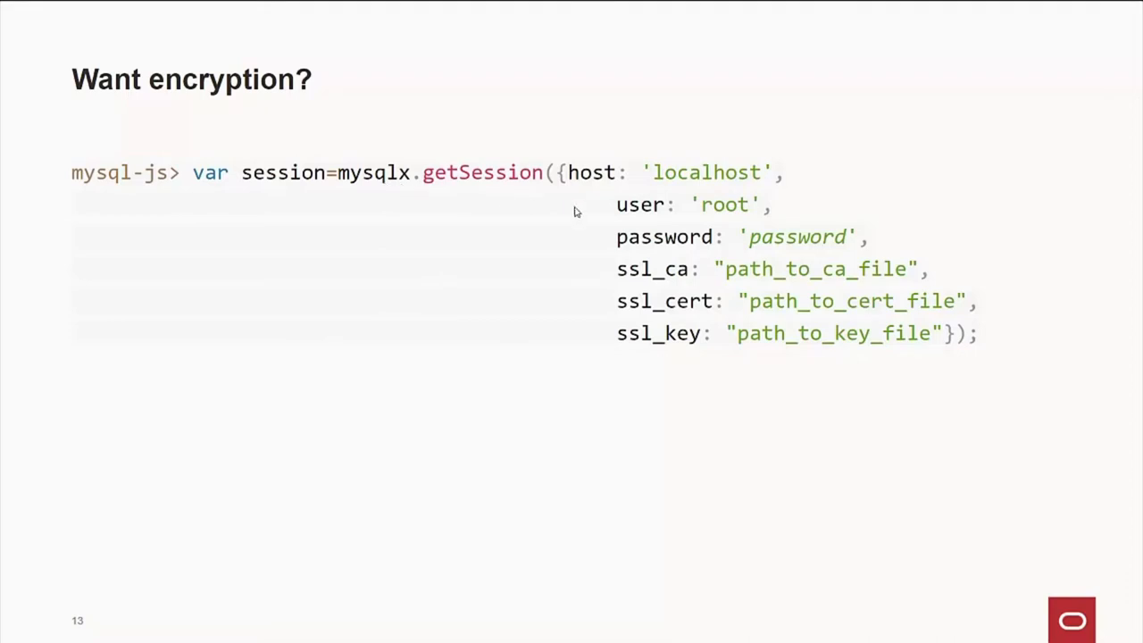
pyautogui.moveTo(611, 272)
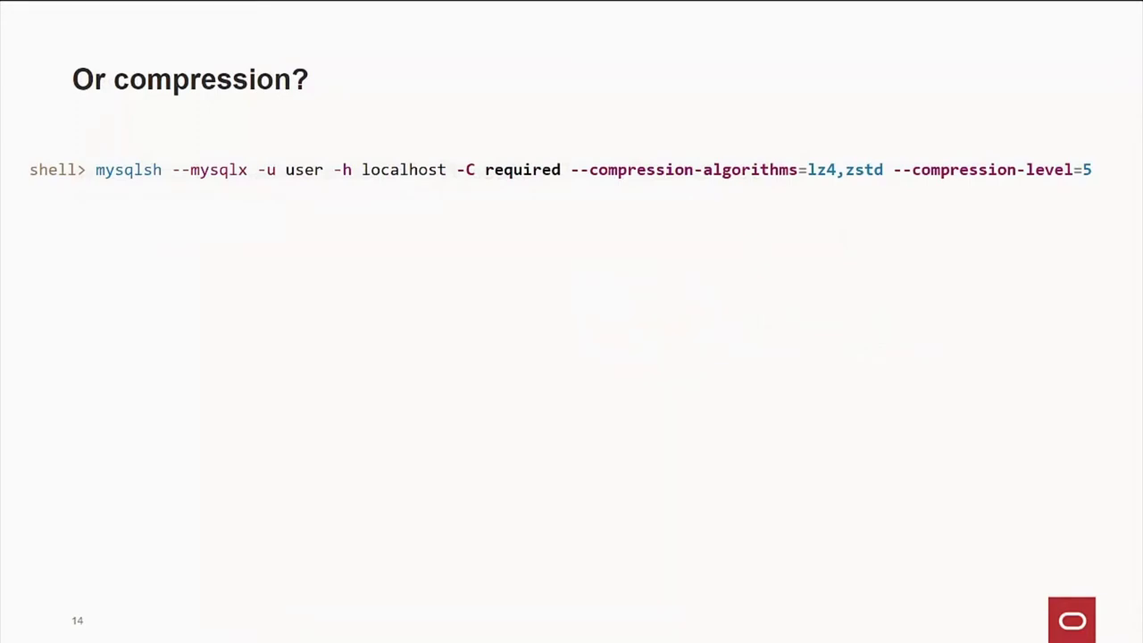
pyautogui.moveTo(584, 209)
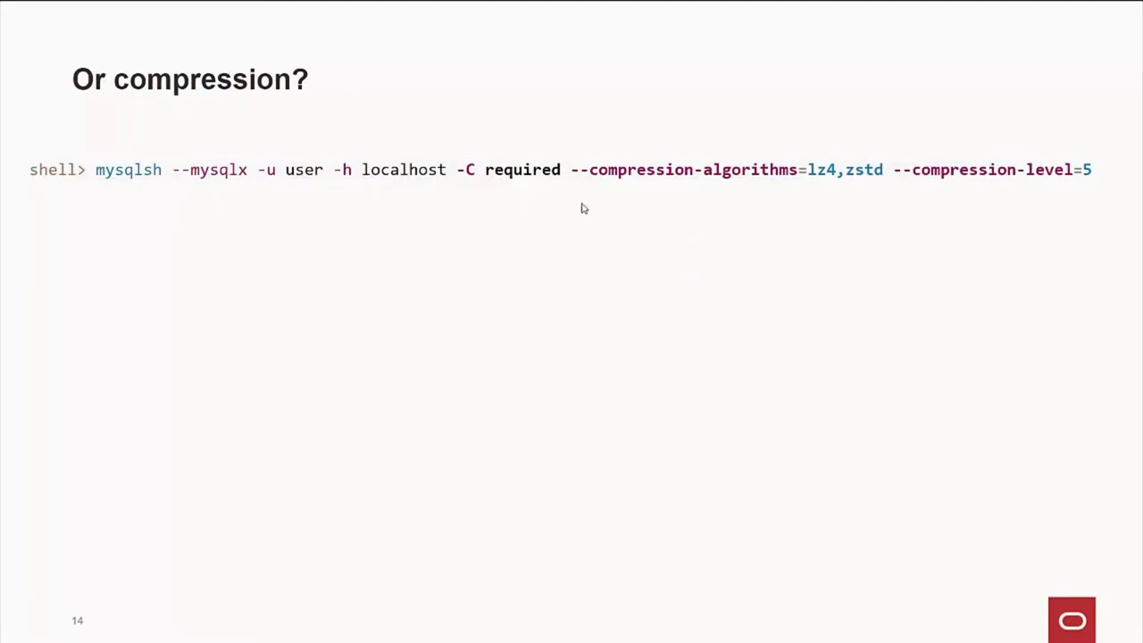
pyautogui.moveTo(659, 216)
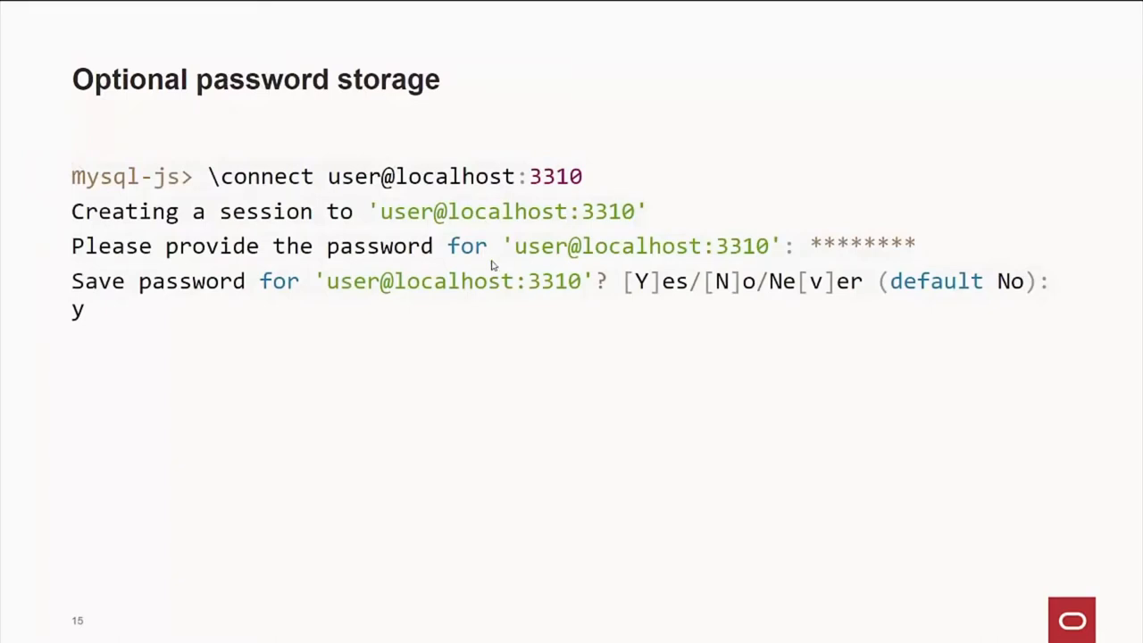
pyautogui.moveTo(632, 293)
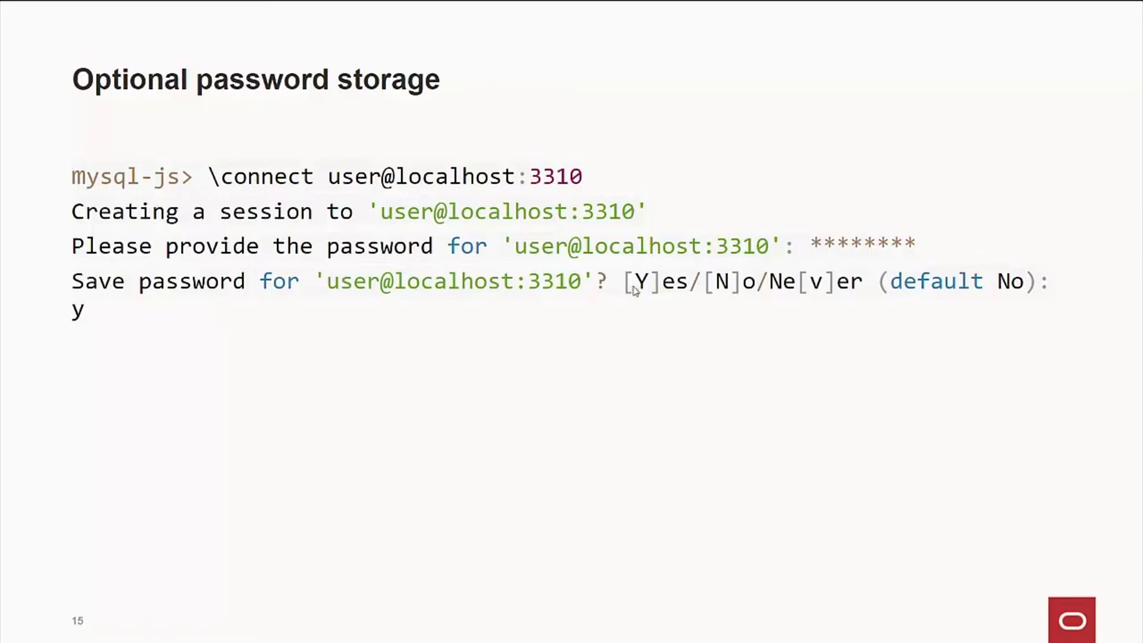
pyautogui.moveTo(764, 302)
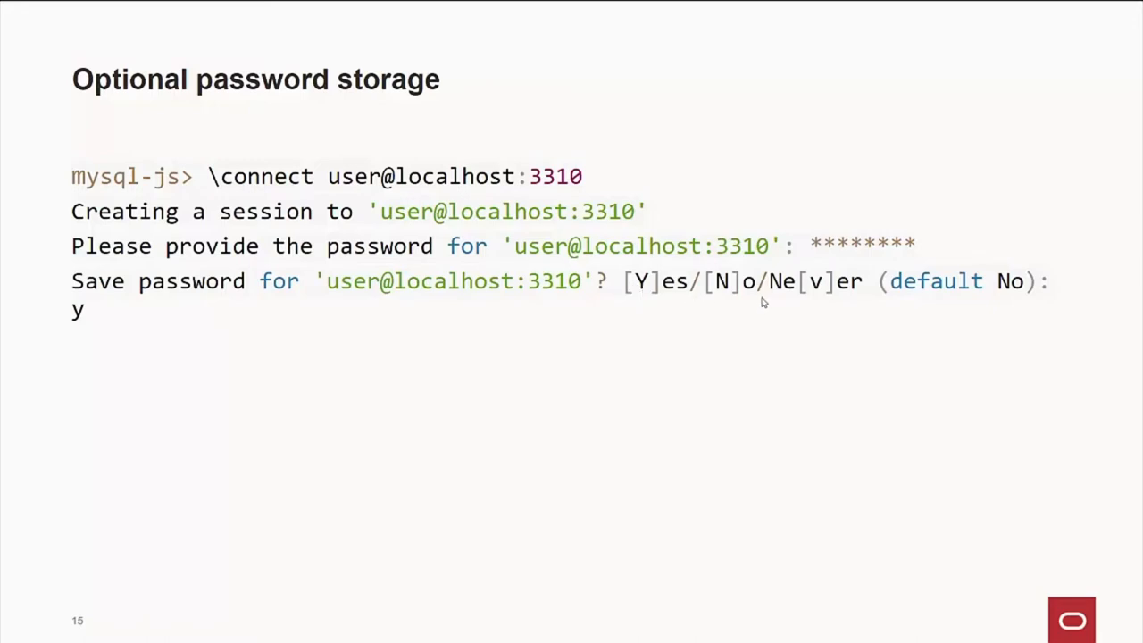
pyautogui.moveTo(670, 309)
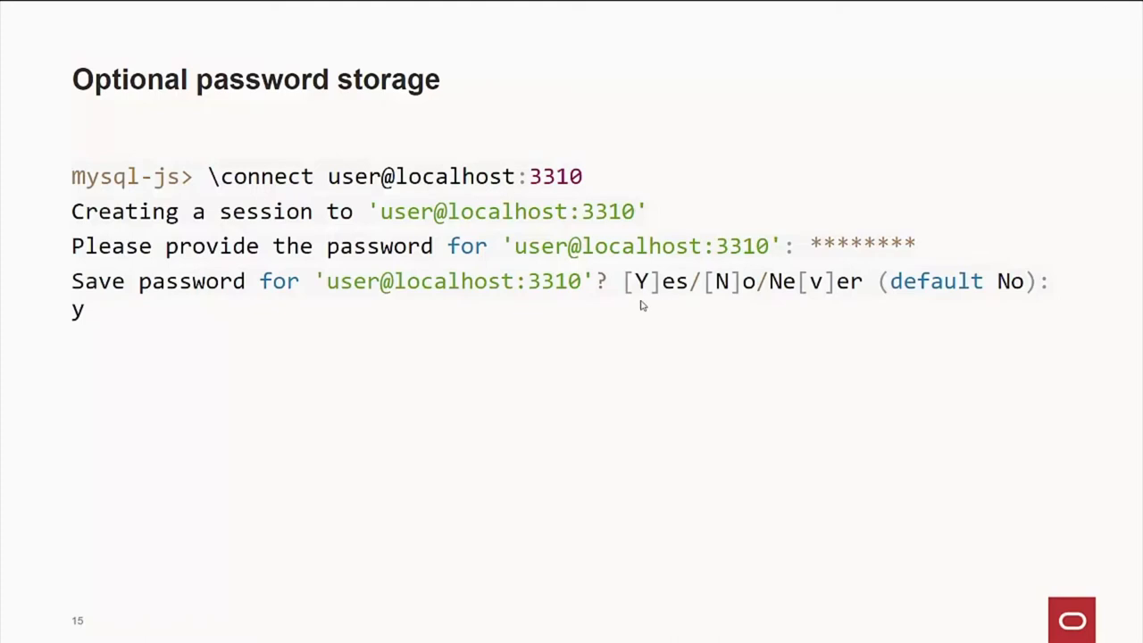
pyautogui.moveTo(636, 307)
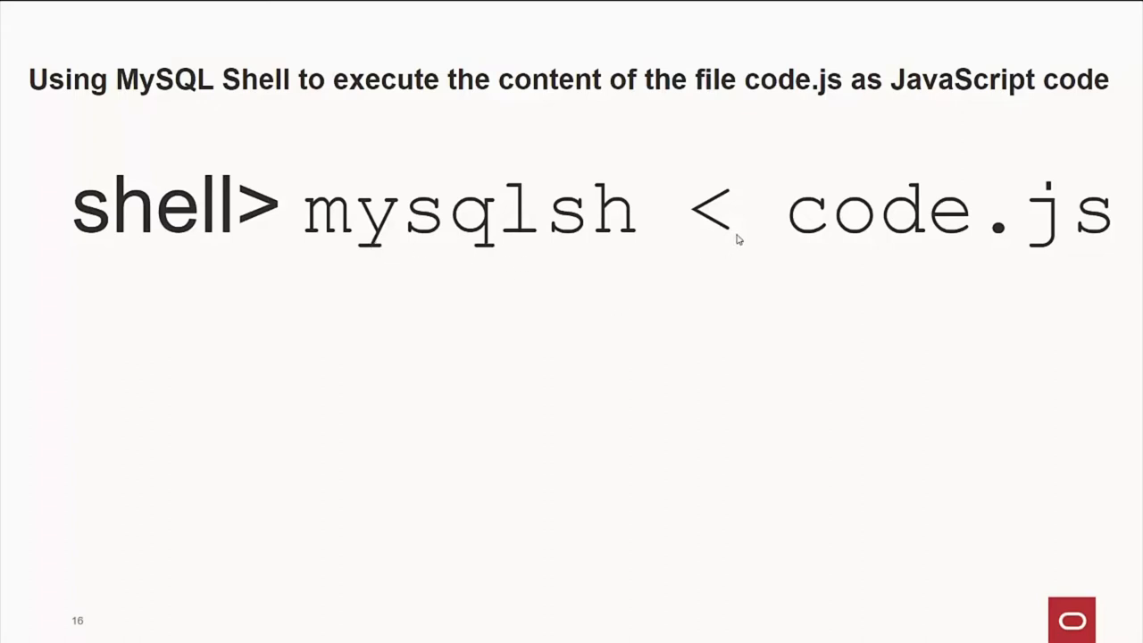
pyautogui.moveTo(733, 304)
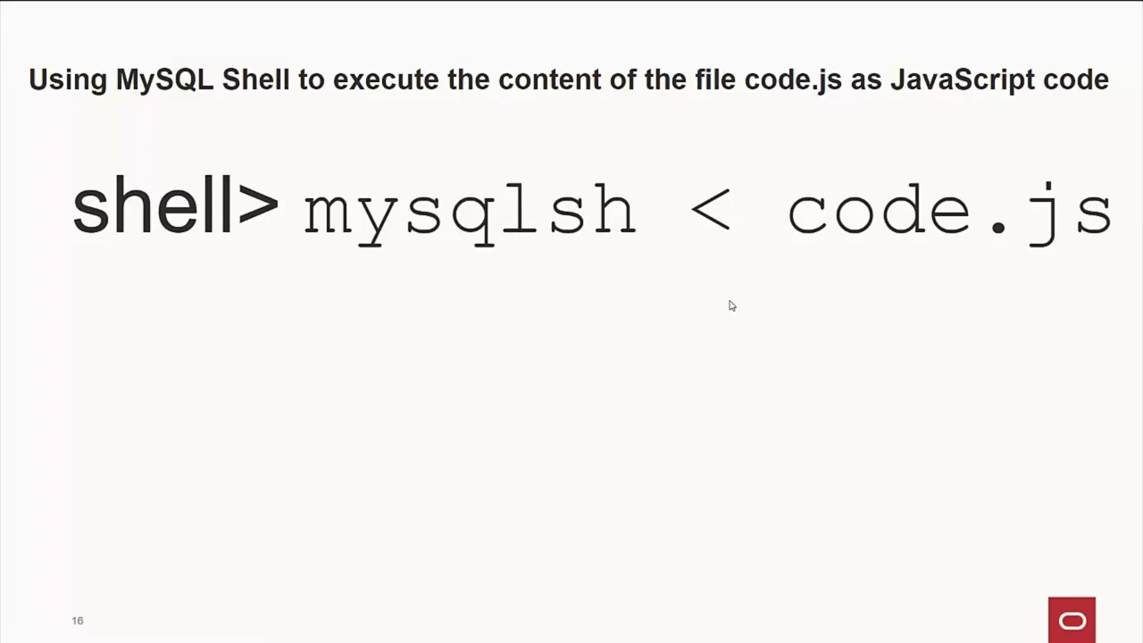
pyautogui.moveTo(722, 307)
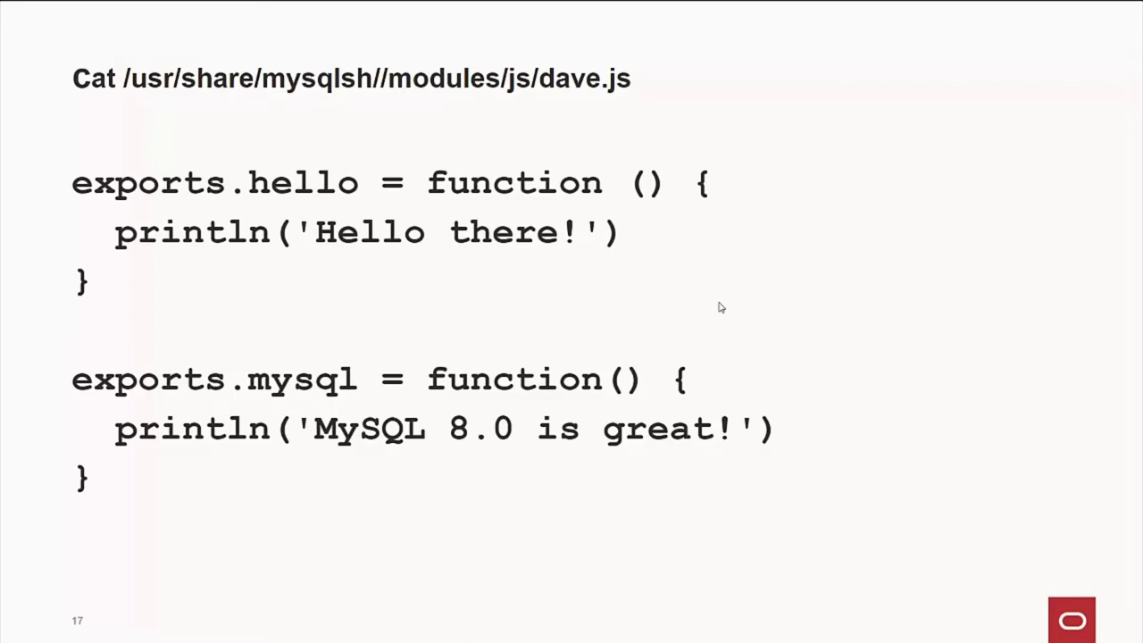
pyautogui.moveTo(707, 307)
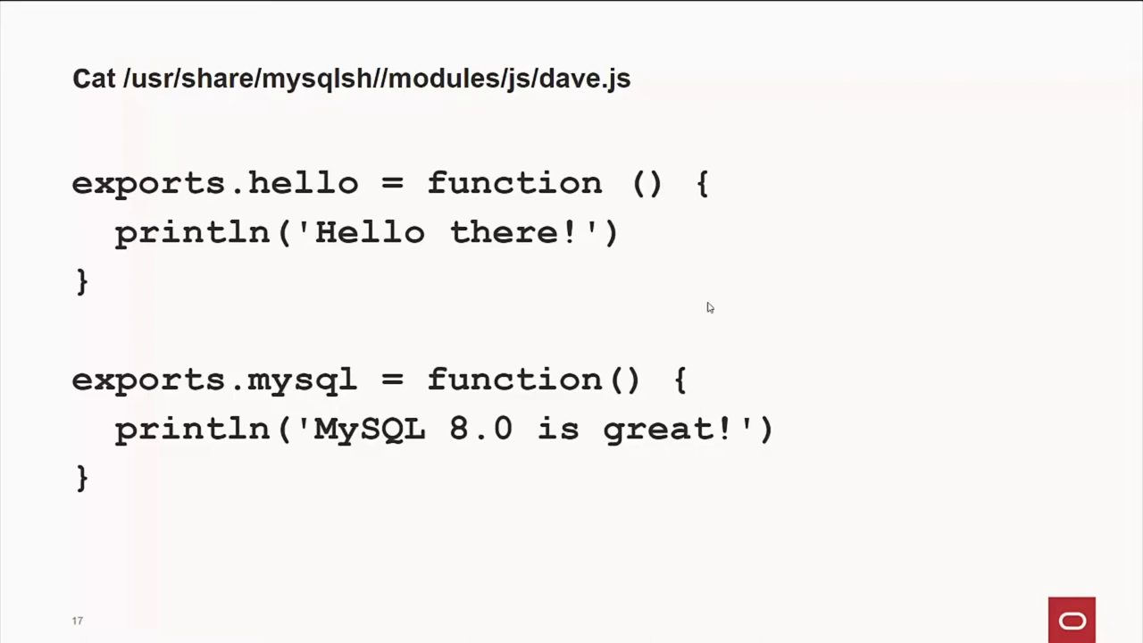
pyautogui.moveTo(141, 105)
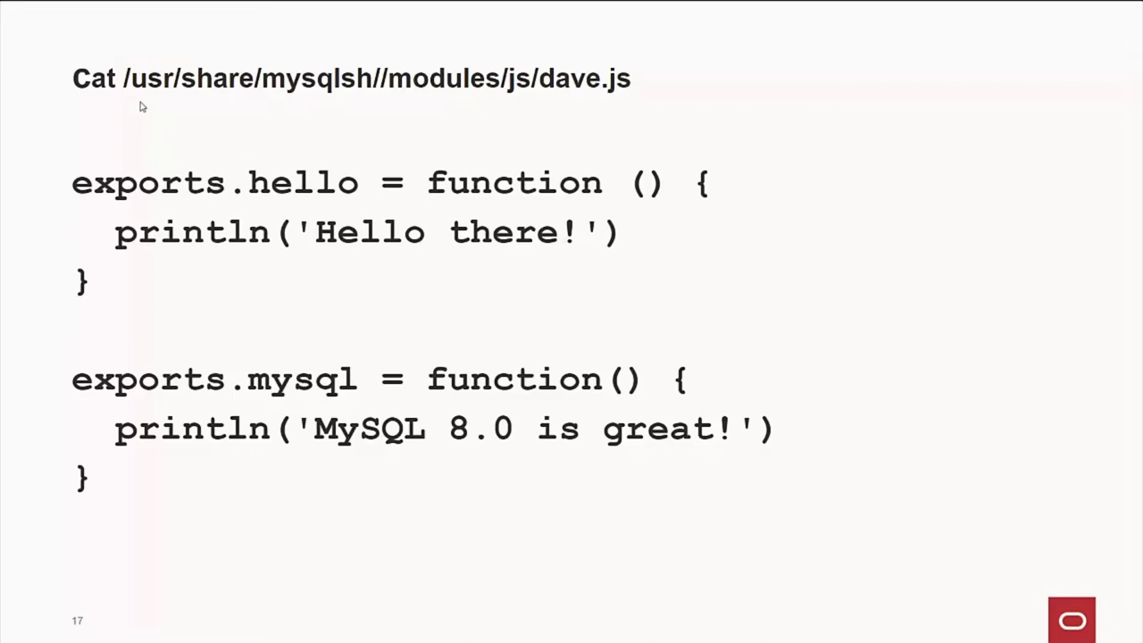
pyautogui.moveTo(289, 96)
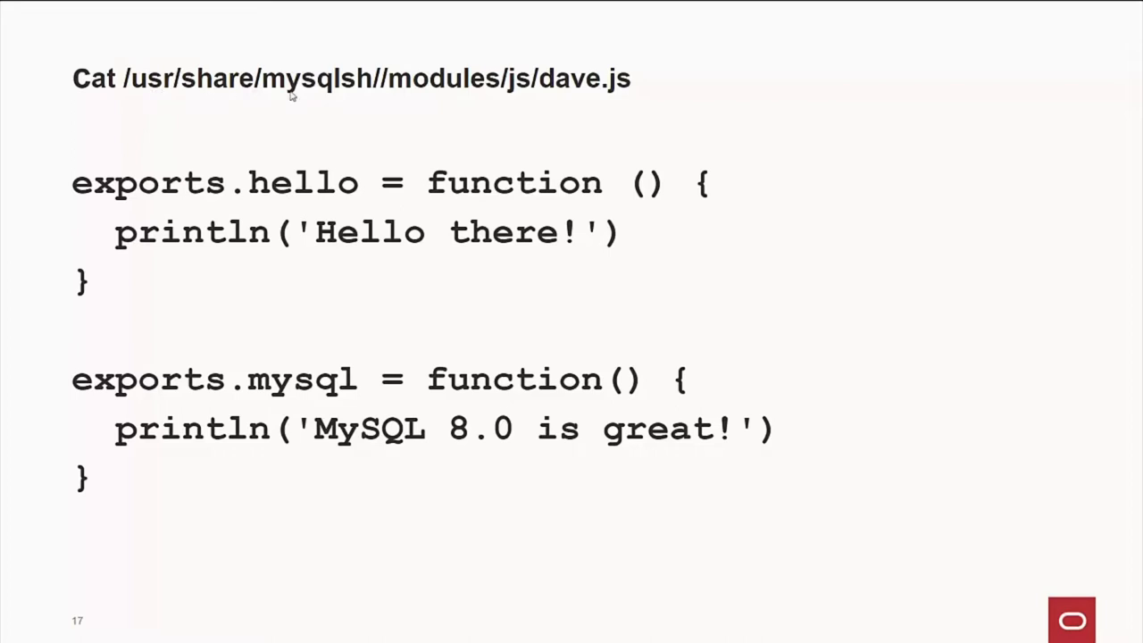
pyautogui.moveTo(454, 97)
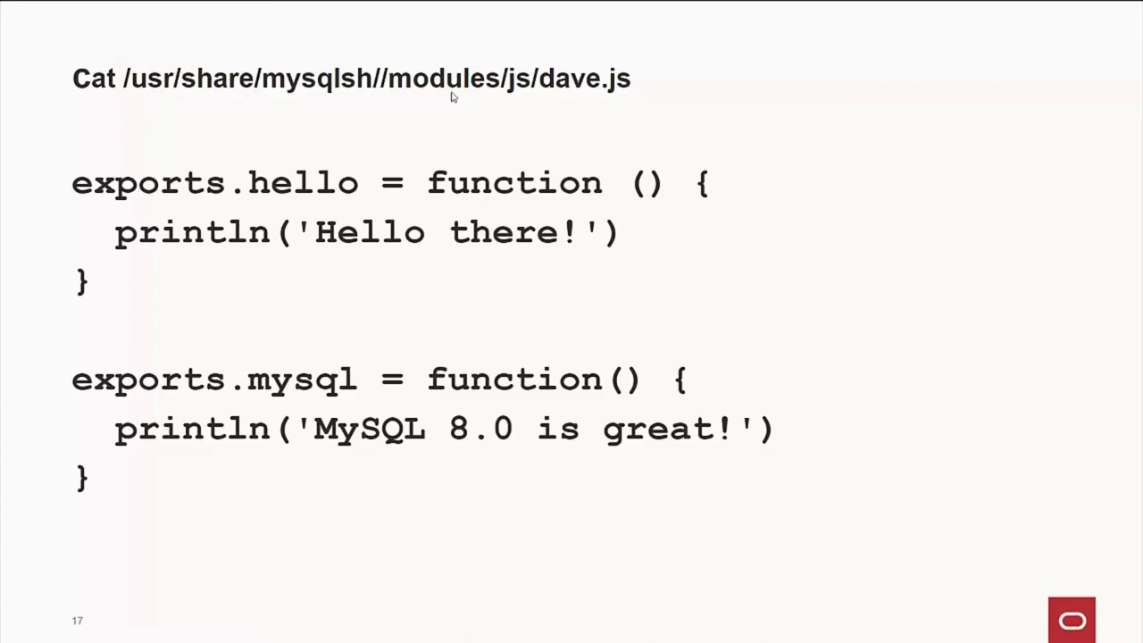
pyautogui.moveTo(504, 105)
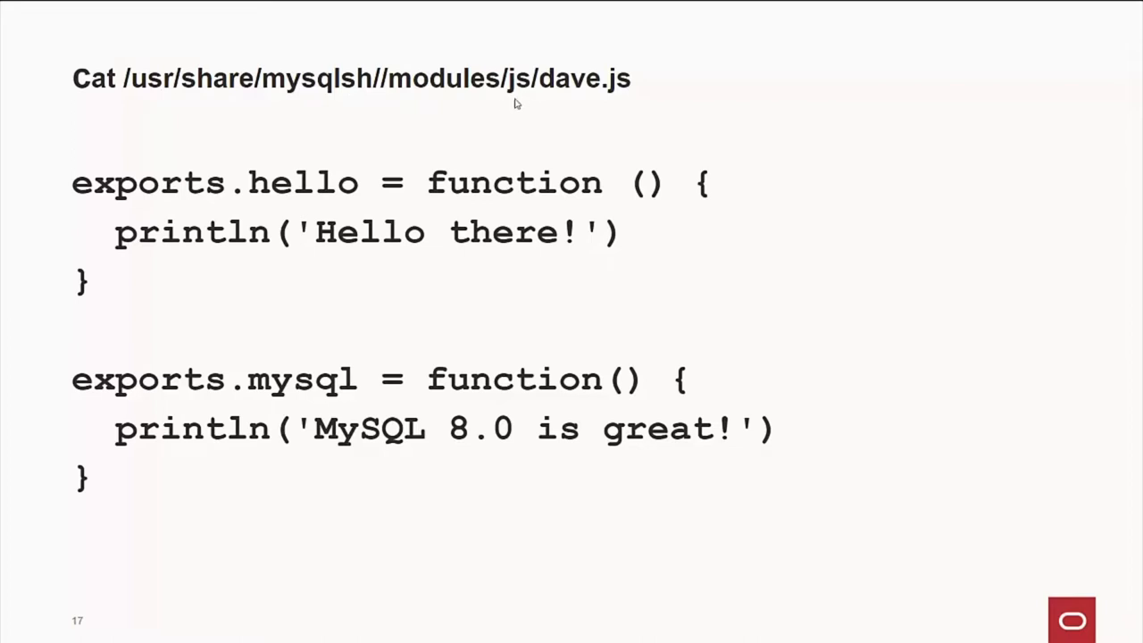
pyautogui.moveTo(507, 113)
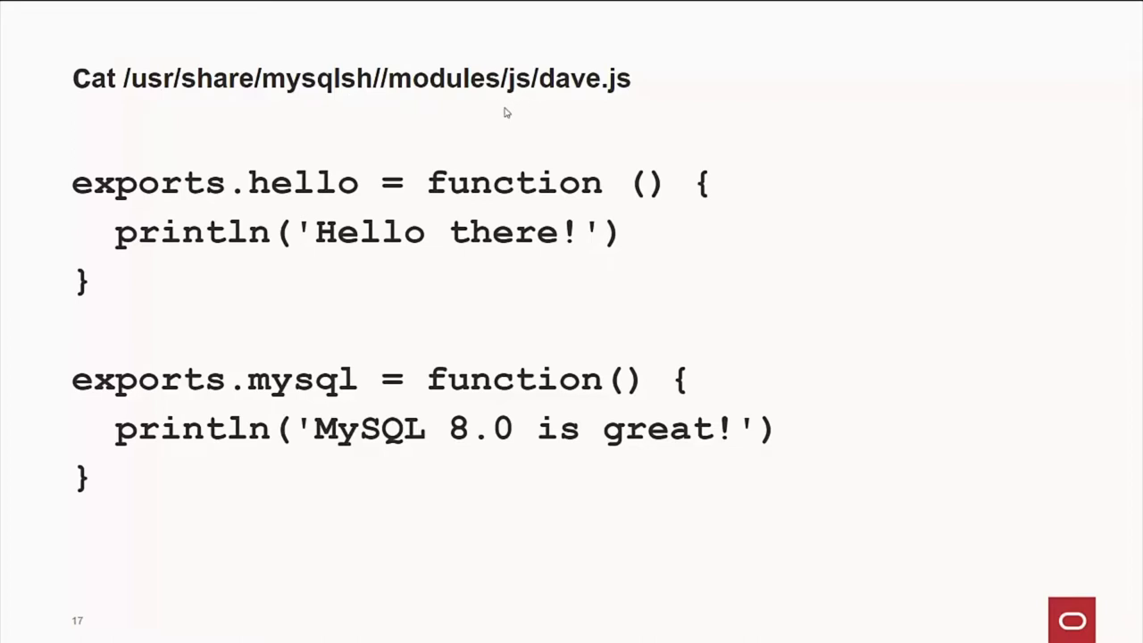
pyautogui.moveTo(425, 182)
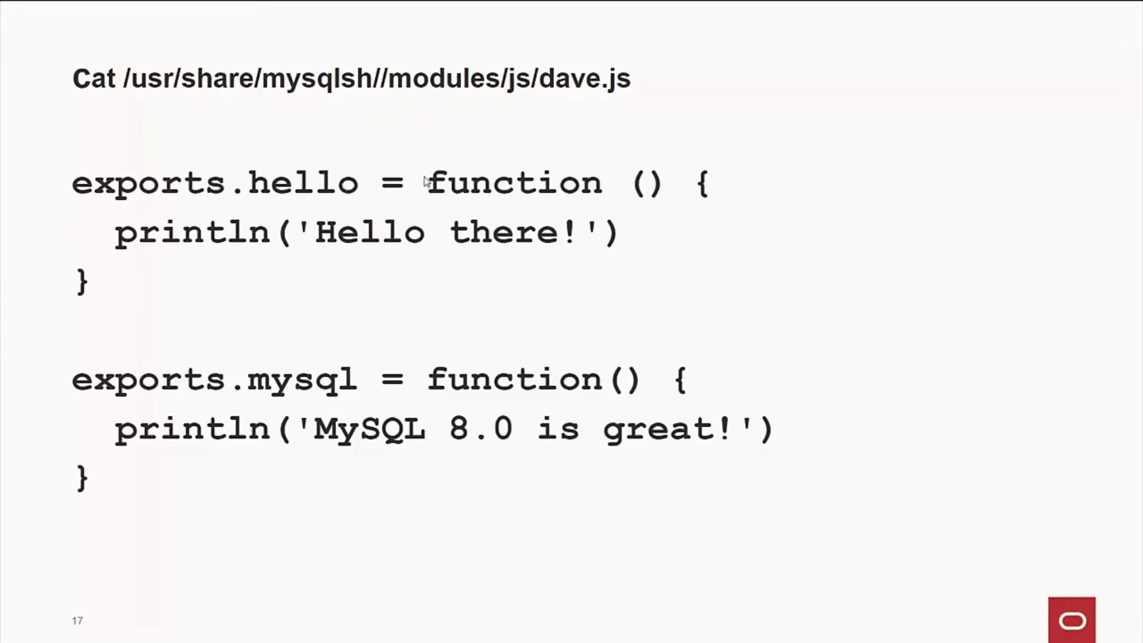
pyautogui.moveTo(561, 208)
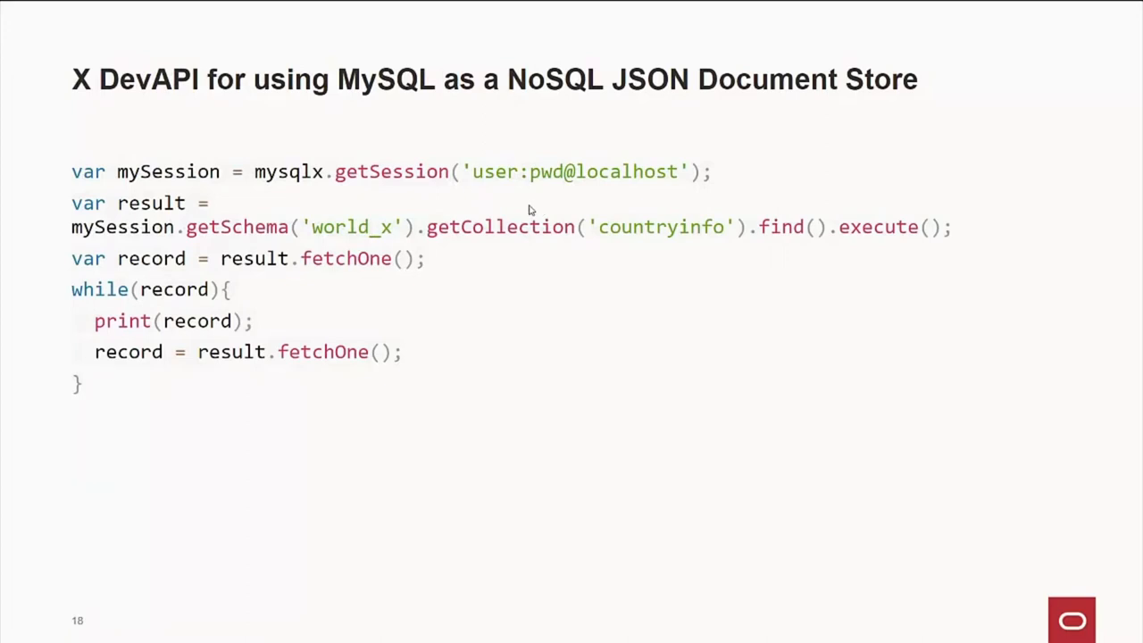
pyautogui.moveTo(157, 182)
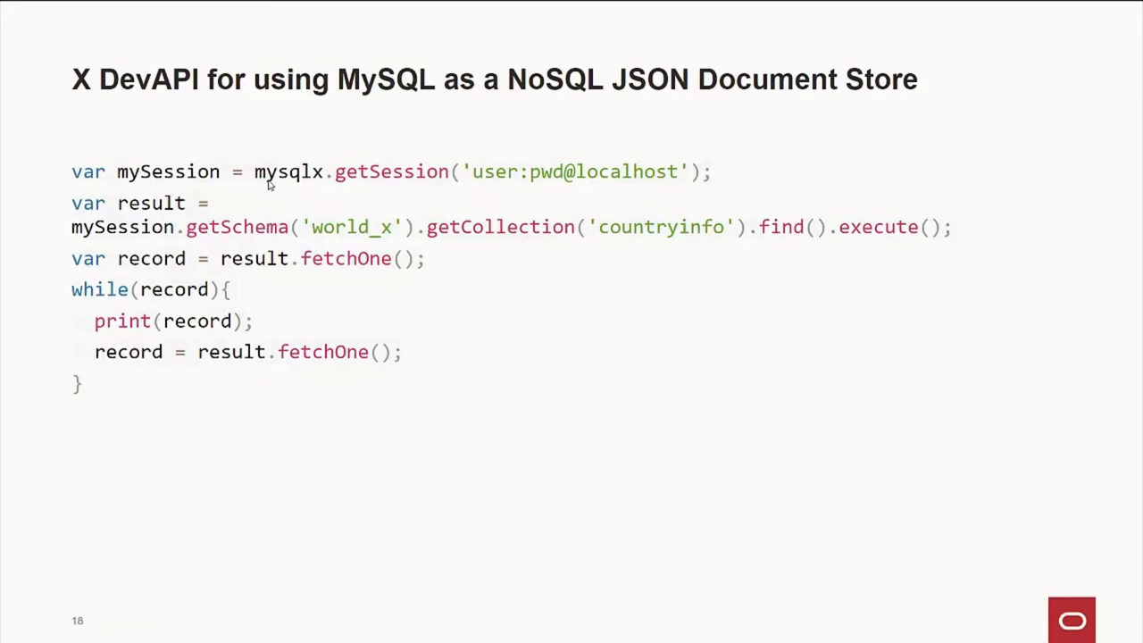
pyautogui.moveTo(471, 190)
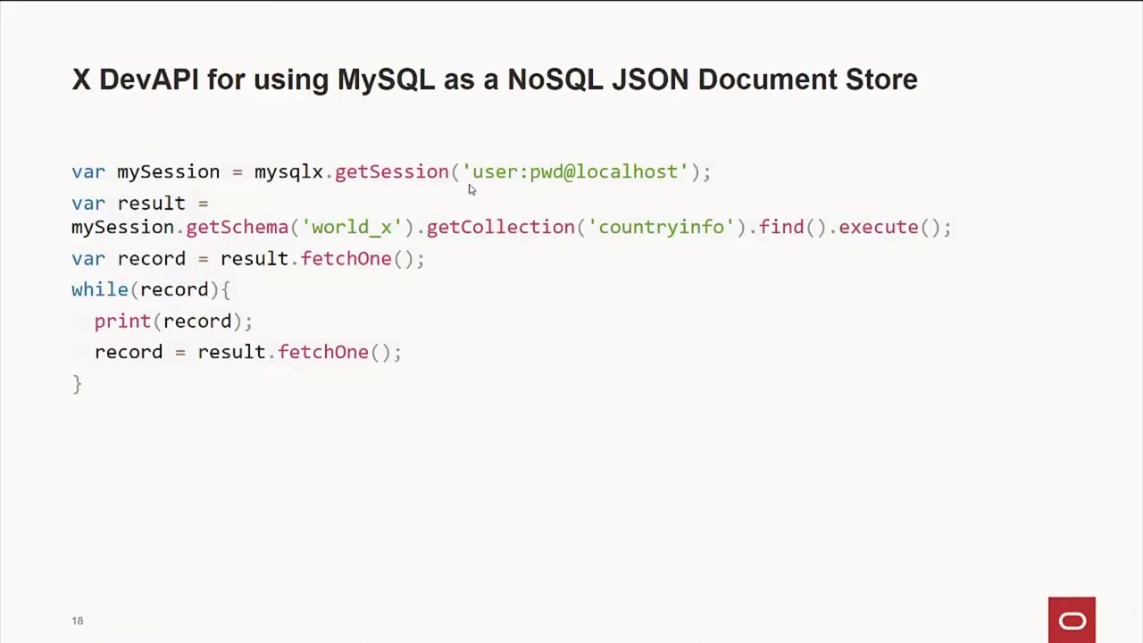
pyautogui.moveTo(596, 188)
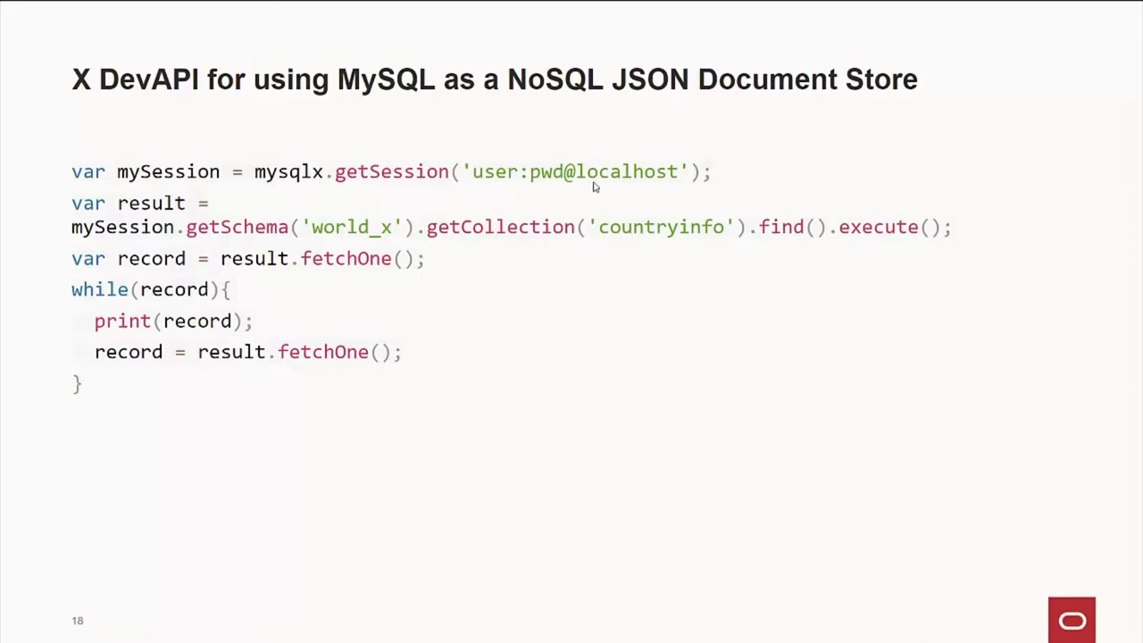
pyautogui.moveTo(615, 188)
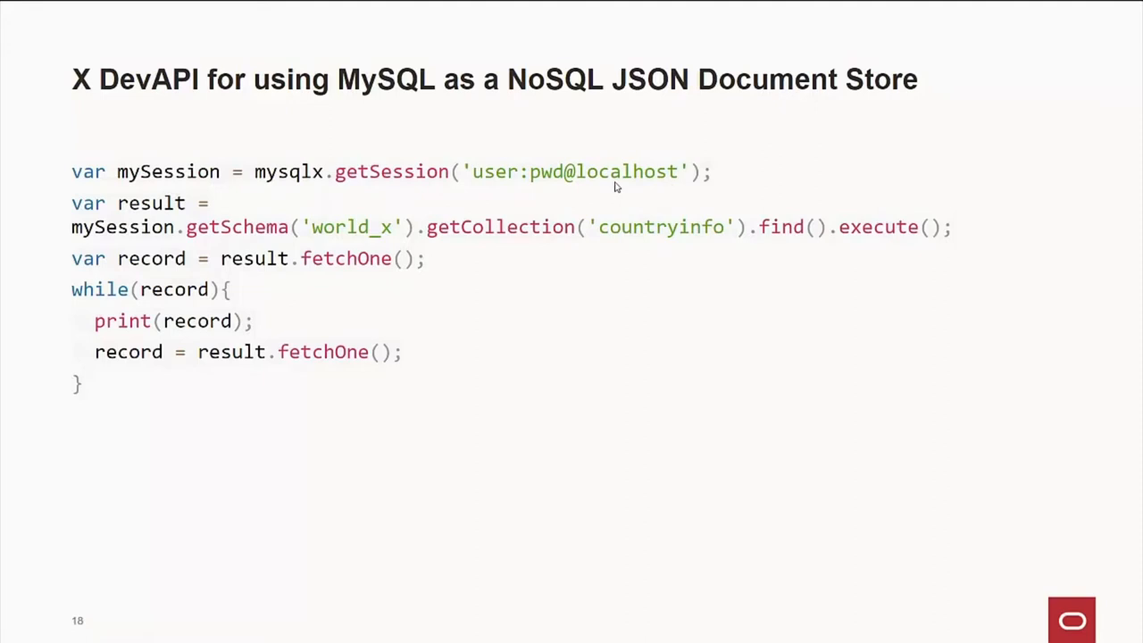
pyautogui.moveTo(438, 214)
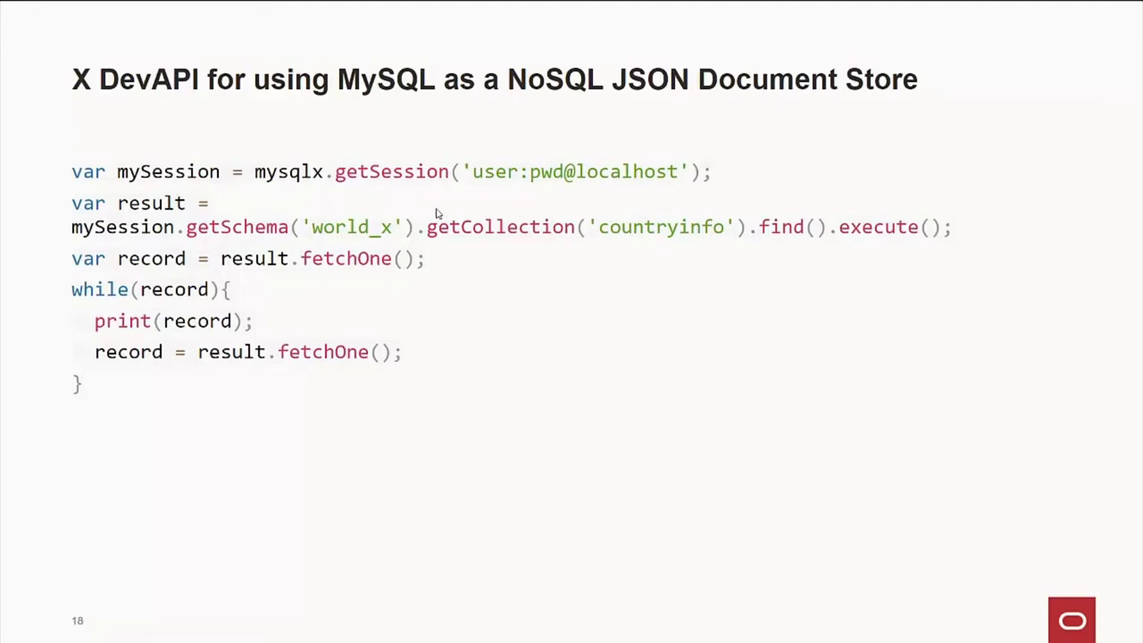
pyautogui.moveTo(263, 243)
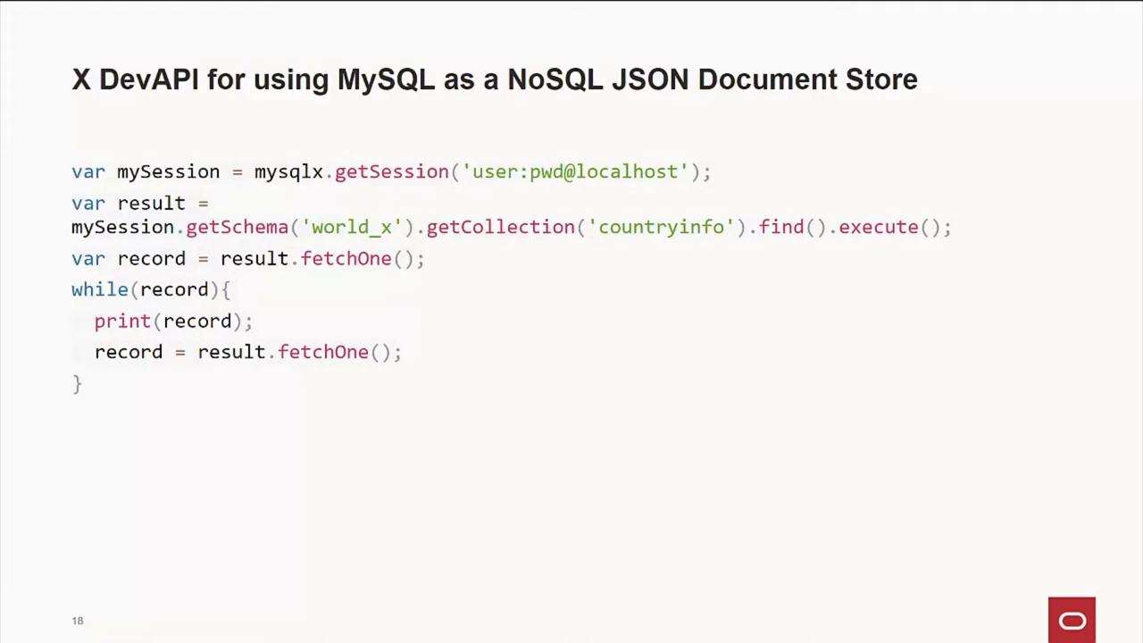
pyautogui.moveTo(379, 243)
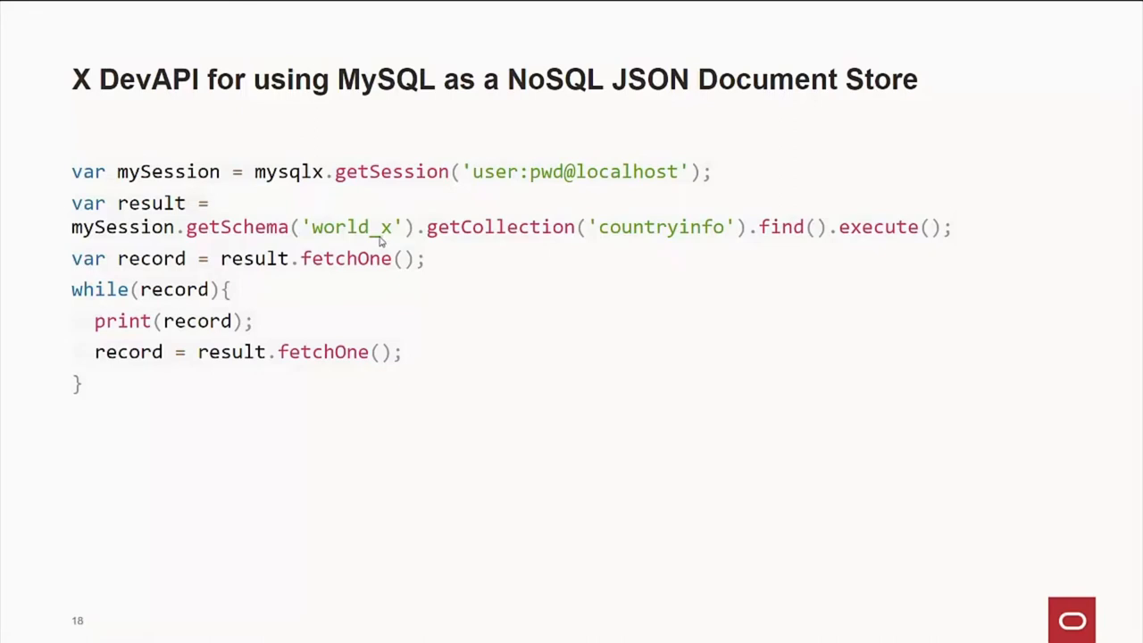
pyautogui.moveTo(614, 251)
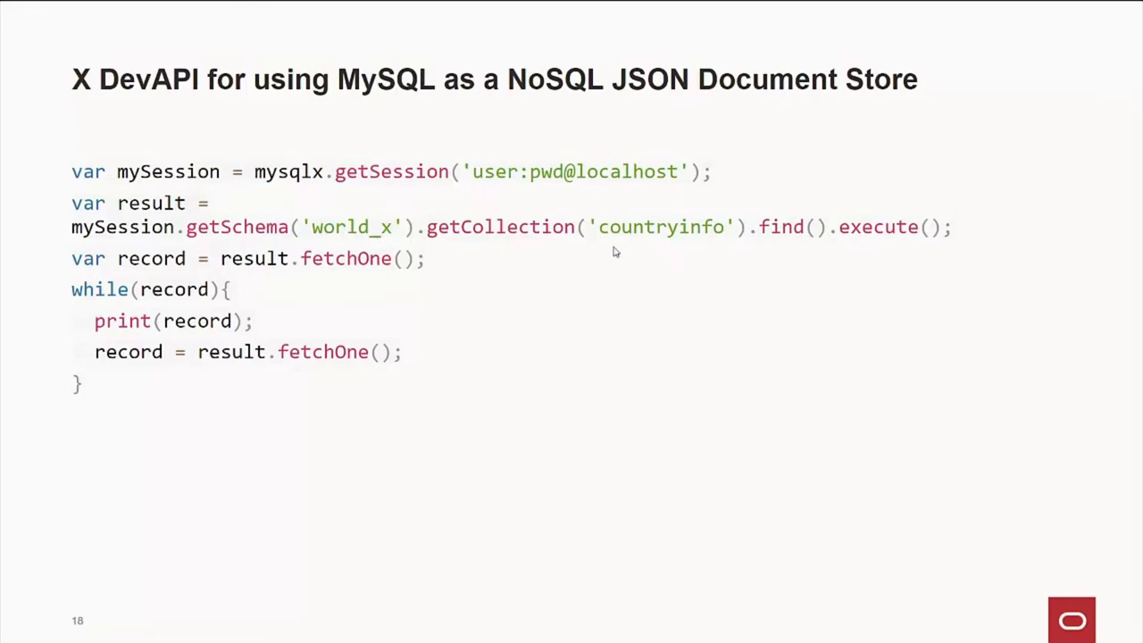
pyautogui.moveTo(650, 250)
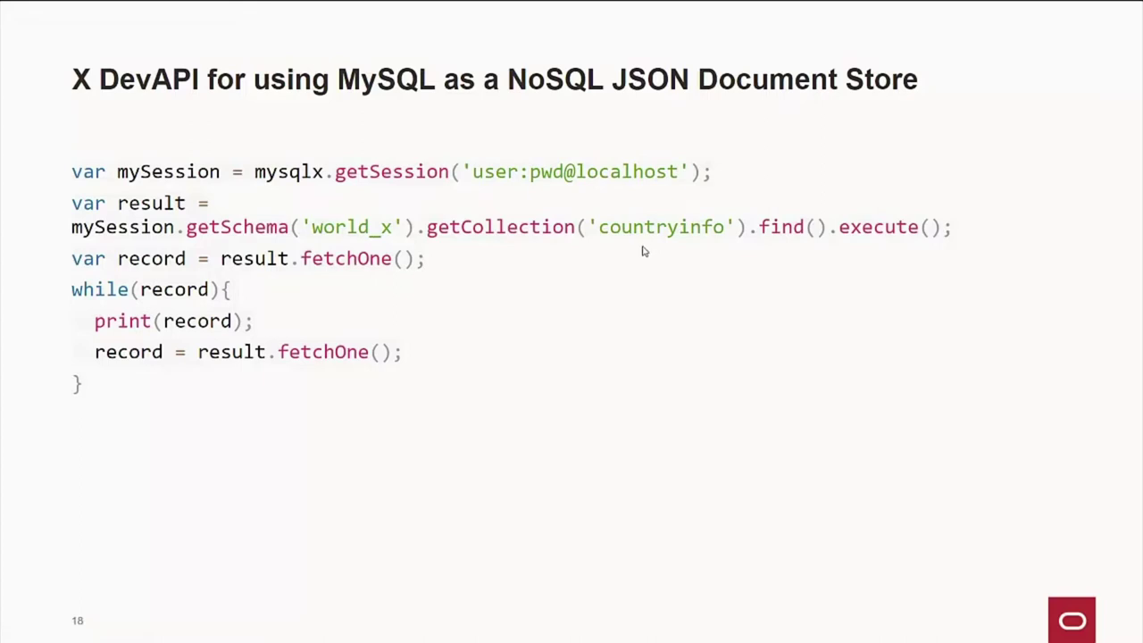
pyautogui.moveTo(800, 245)
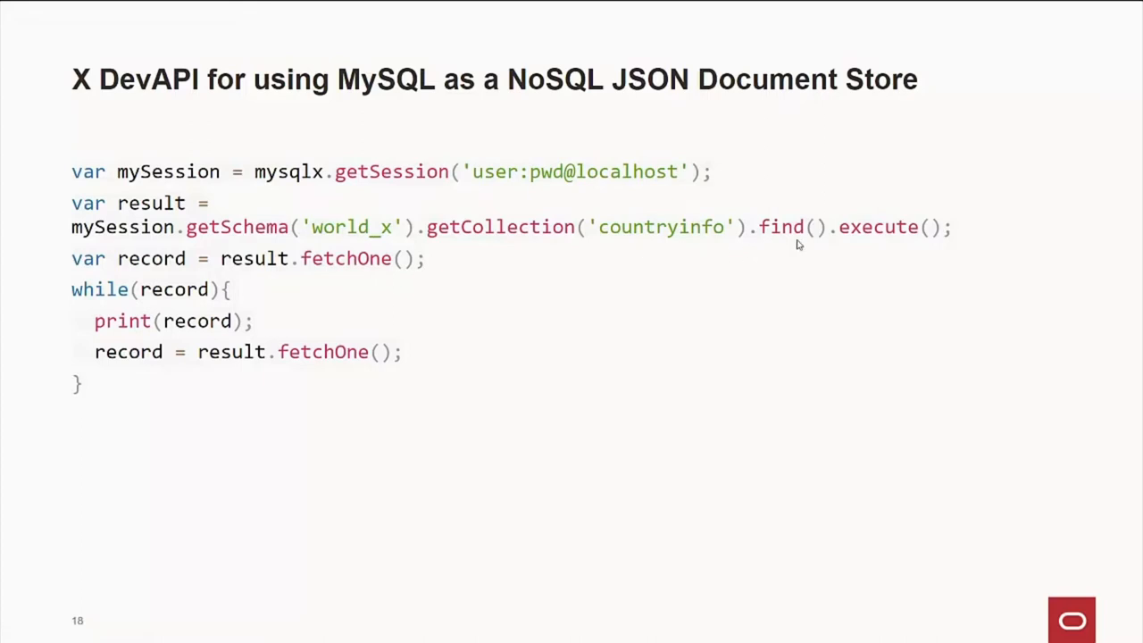
pyautogui.moveTo(777, 247)
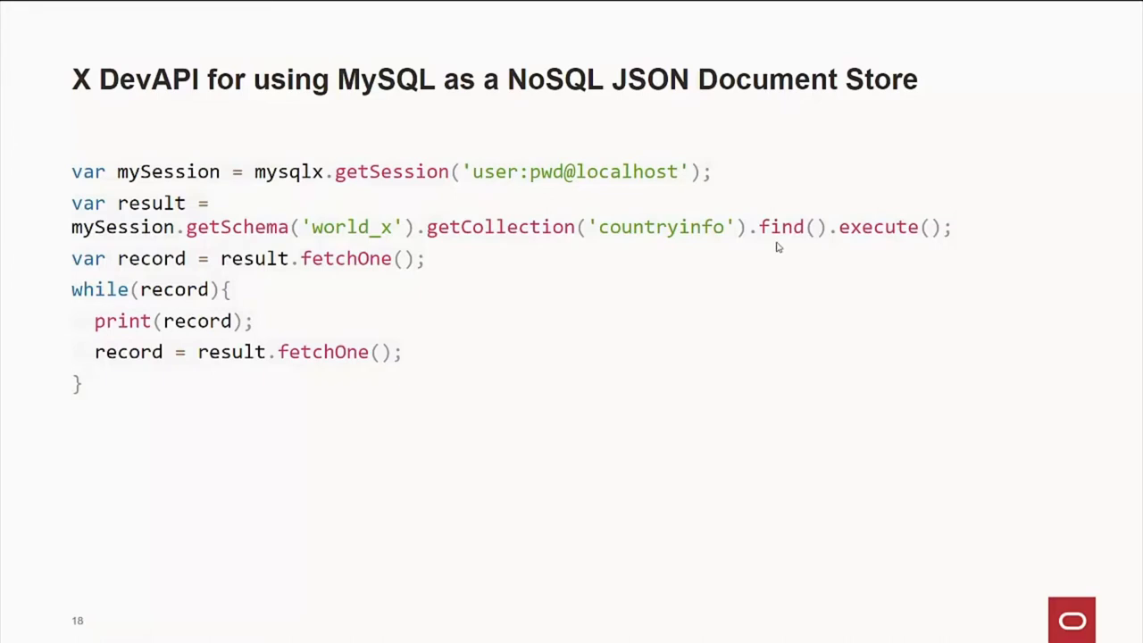
pyautogui.moveTo(464, 282)
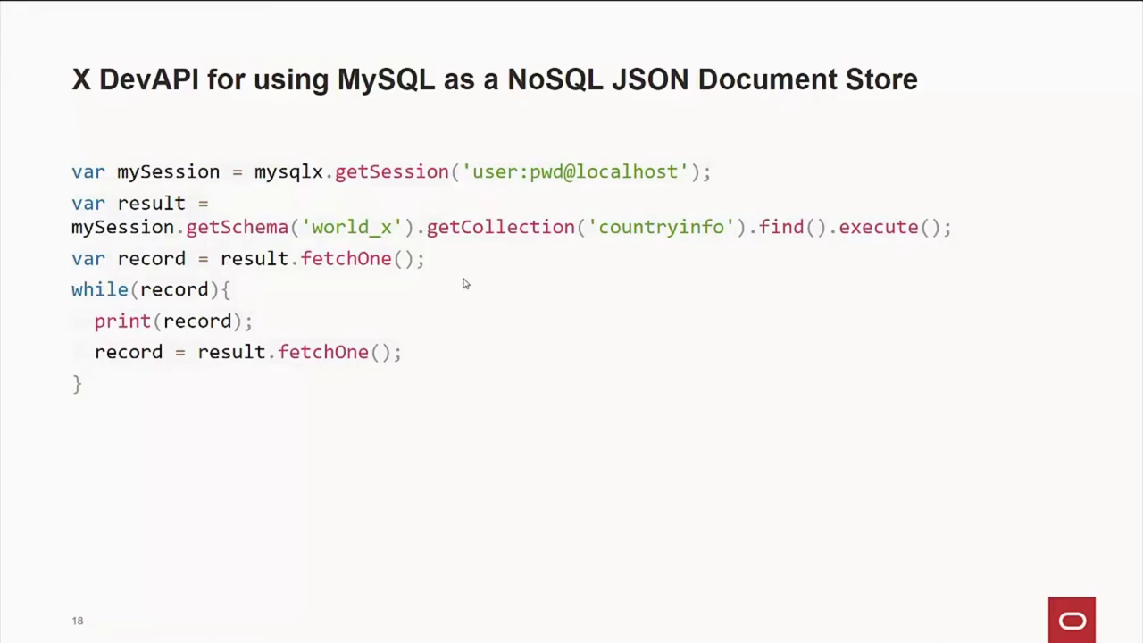
pyautogui.moveTo(372, 270)
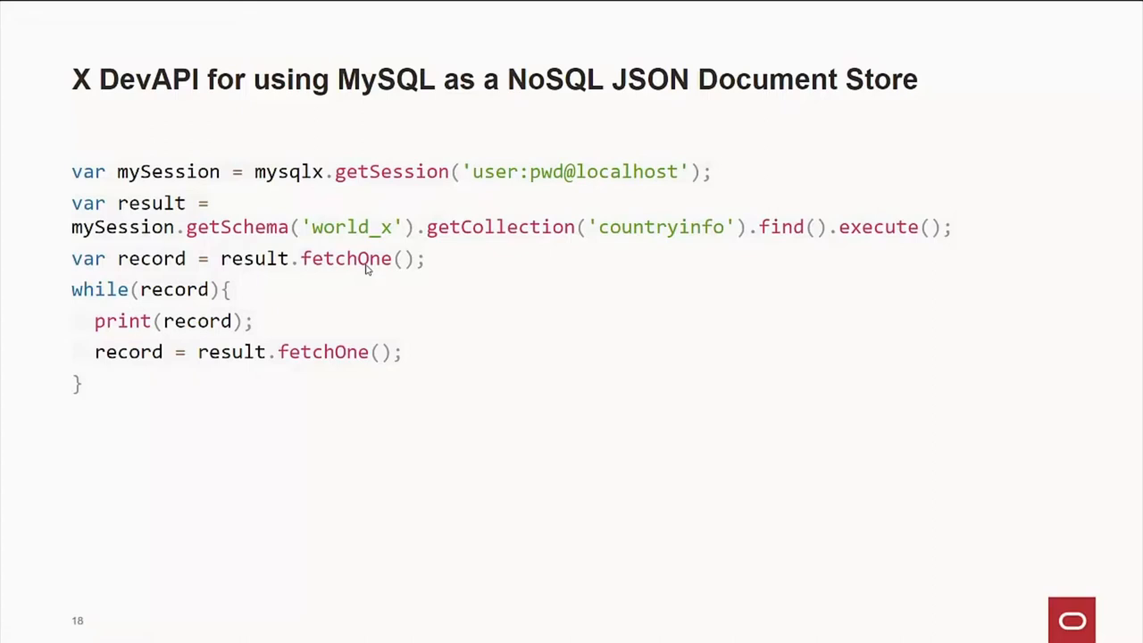
pyautogui.moveTo(350, 272)
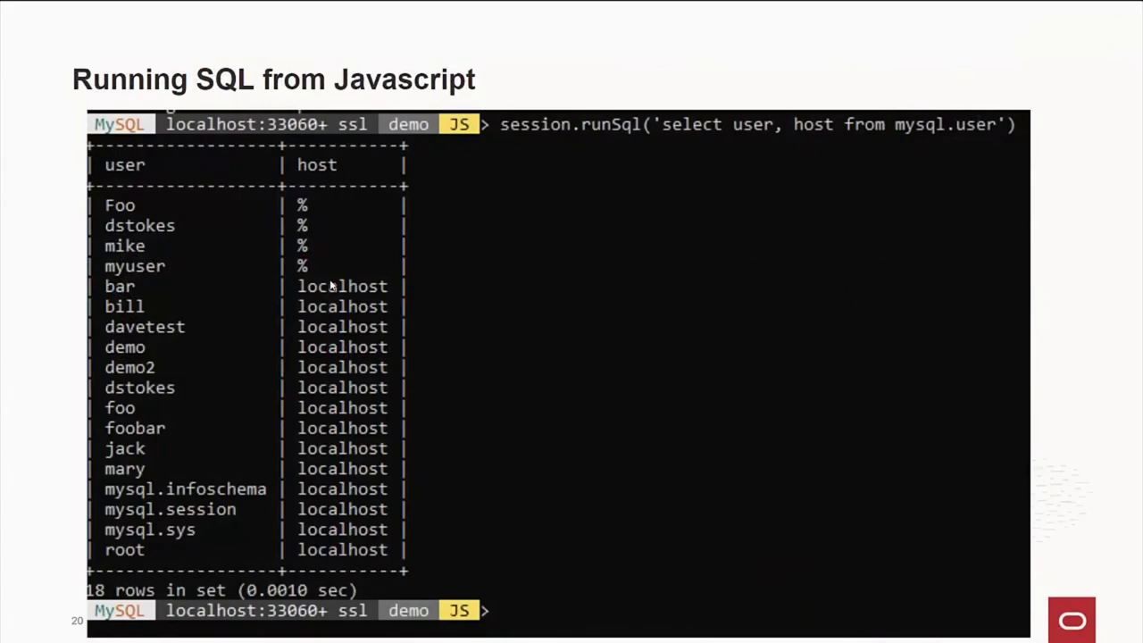
pyautogui.moveTo(547, 146)
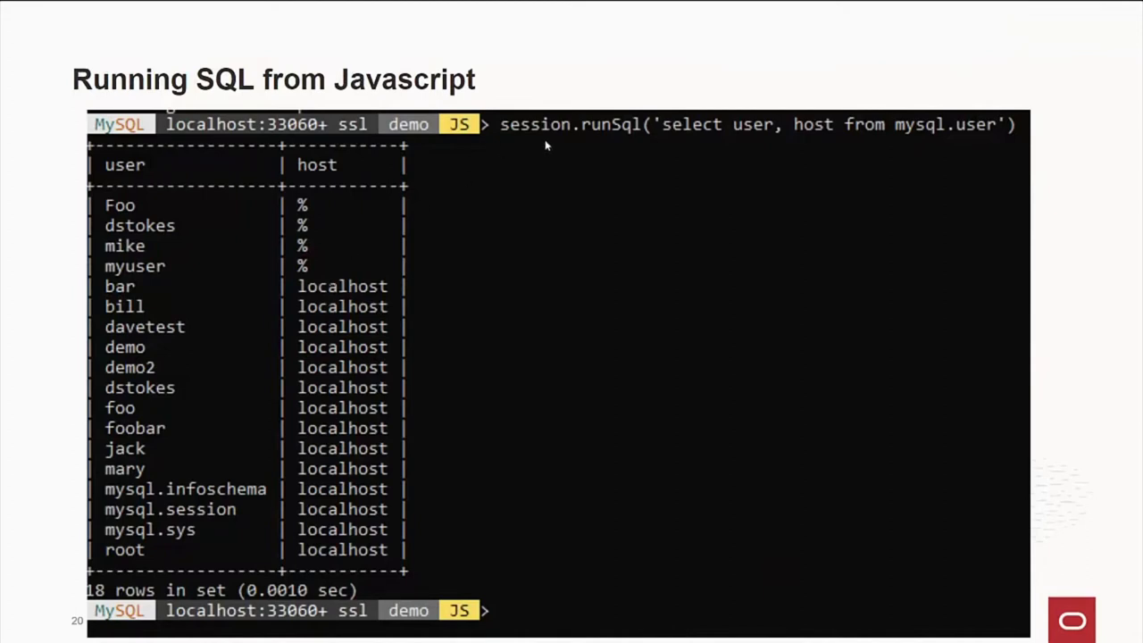
pyautogui.moveTo(561, 146)
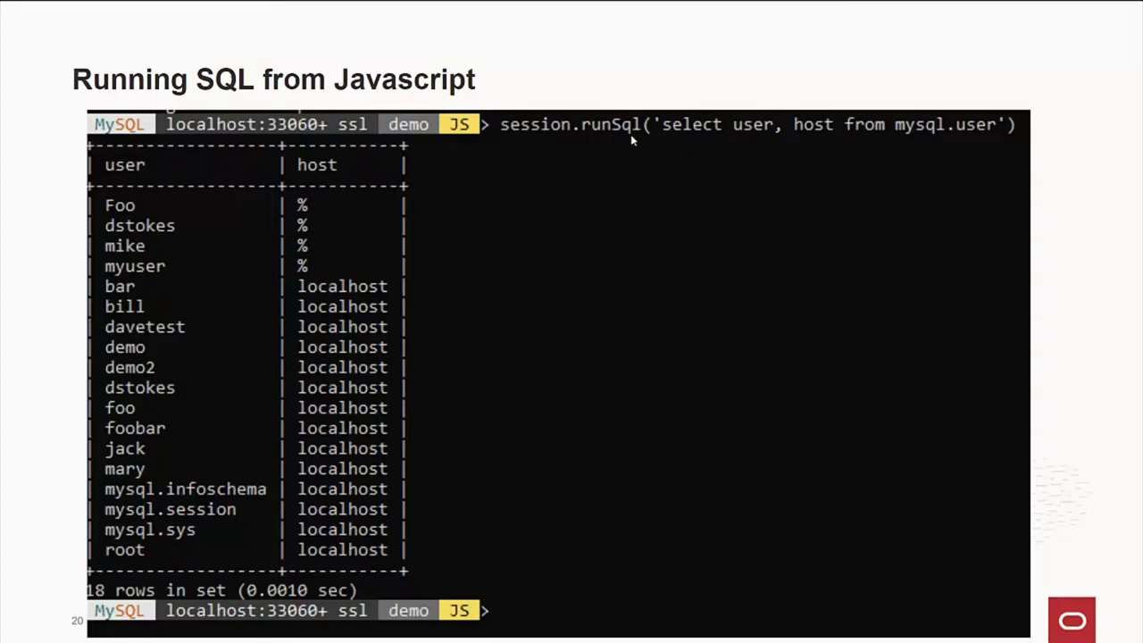
pyautogui.moveTo(625, 142)
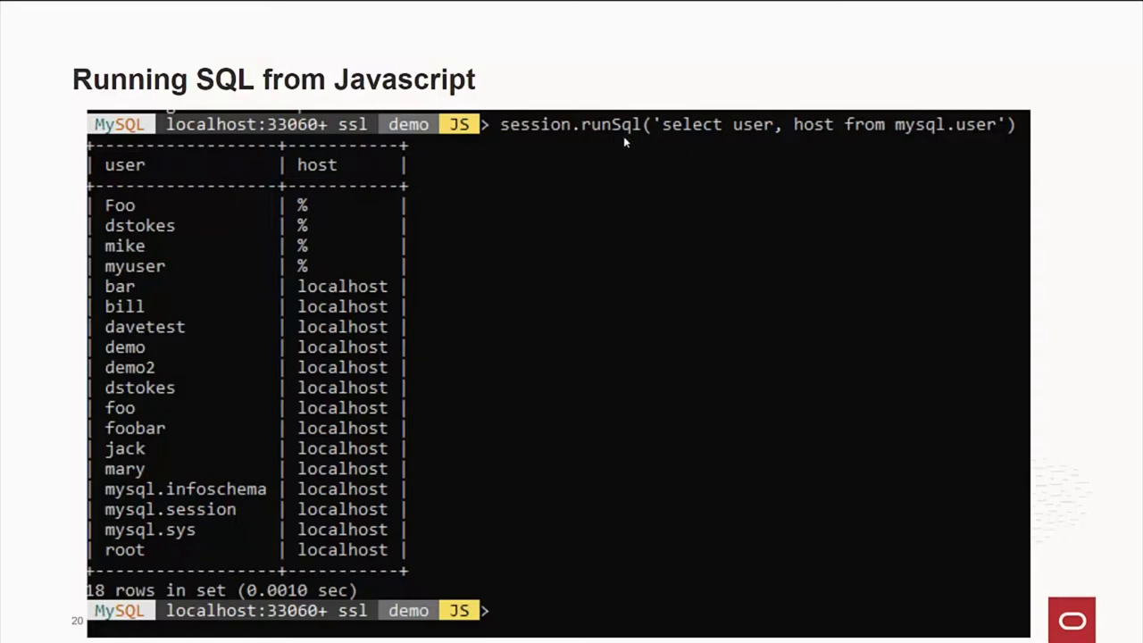
pyautogui.moveTo(678, 133)
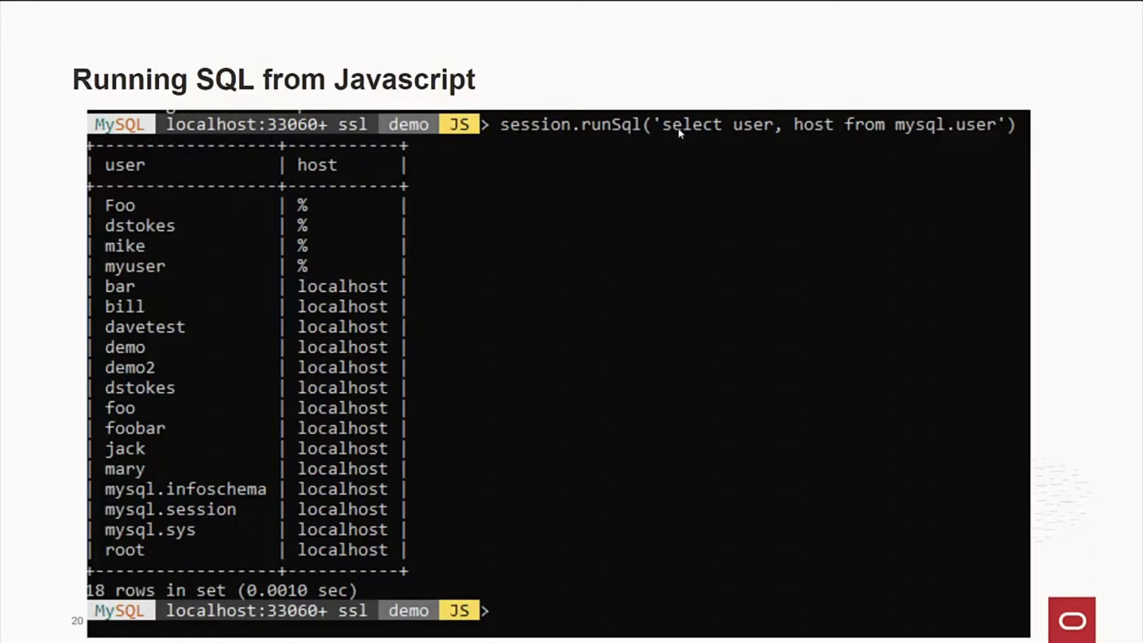
pyautogui.moveTo(956, 143)
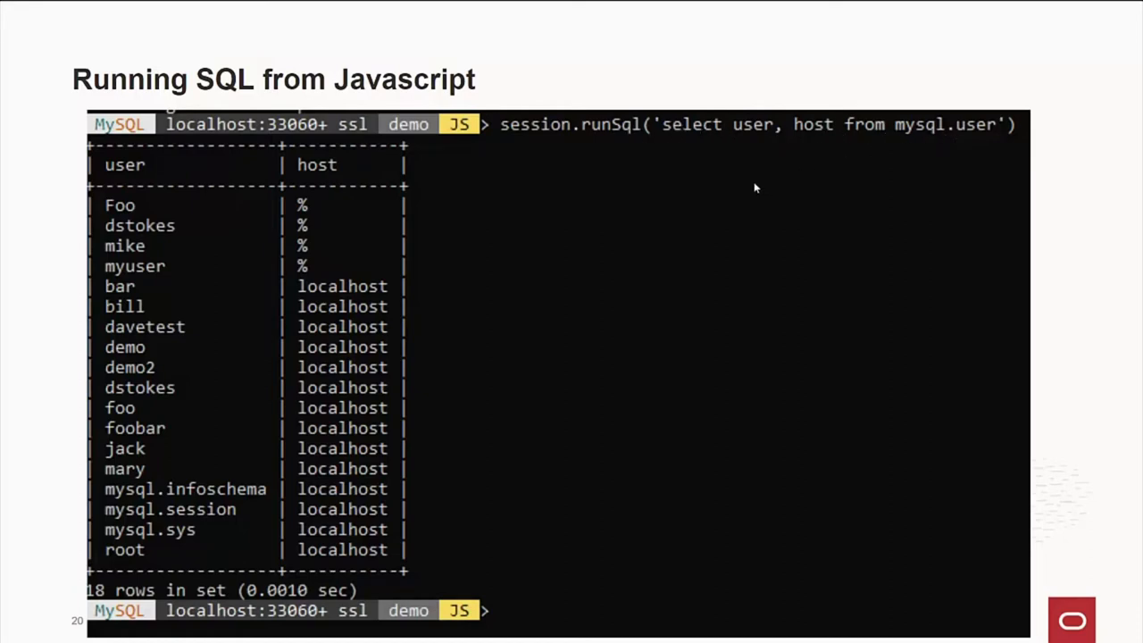
pyautogui.moveTo(928, 139)
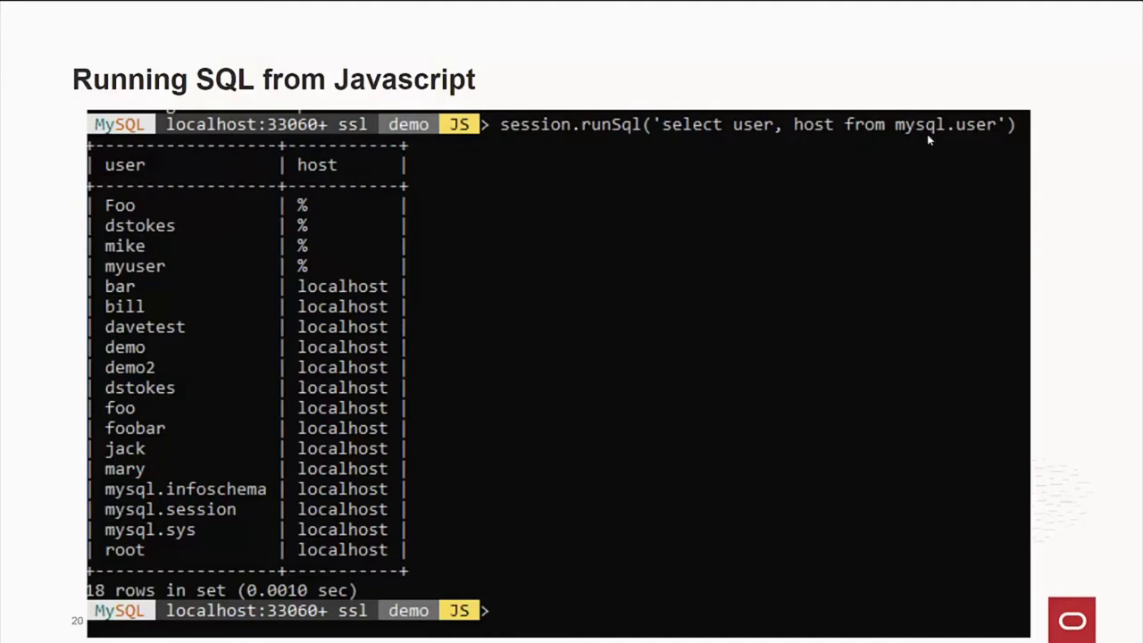
pyautogui.moveTo(980, 140)
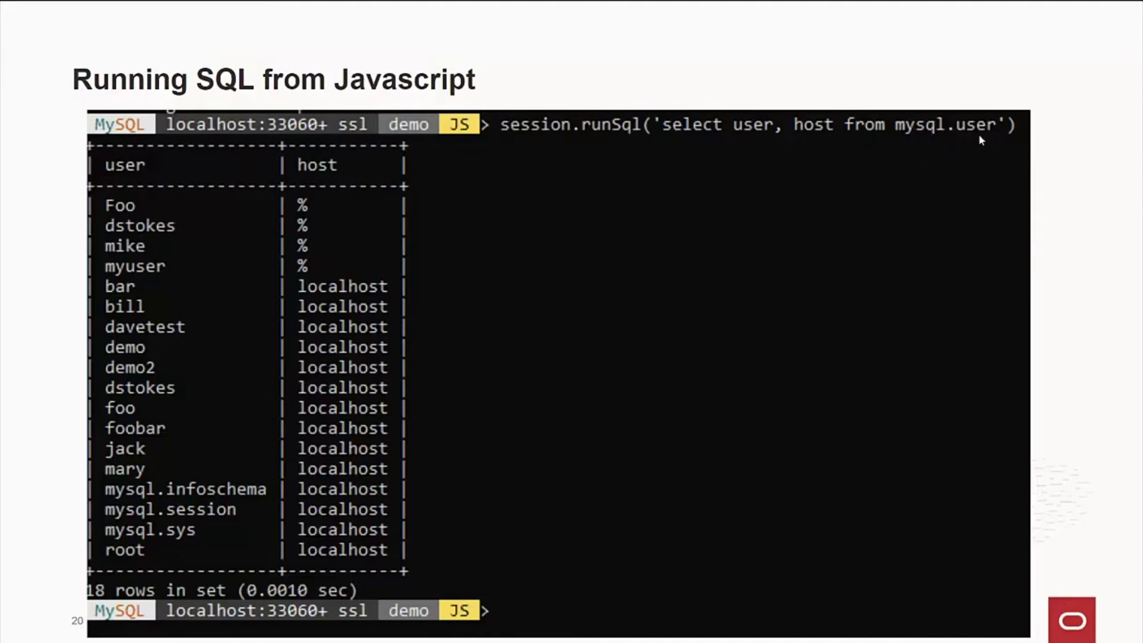
pyautogui.moveTo(268, 277)
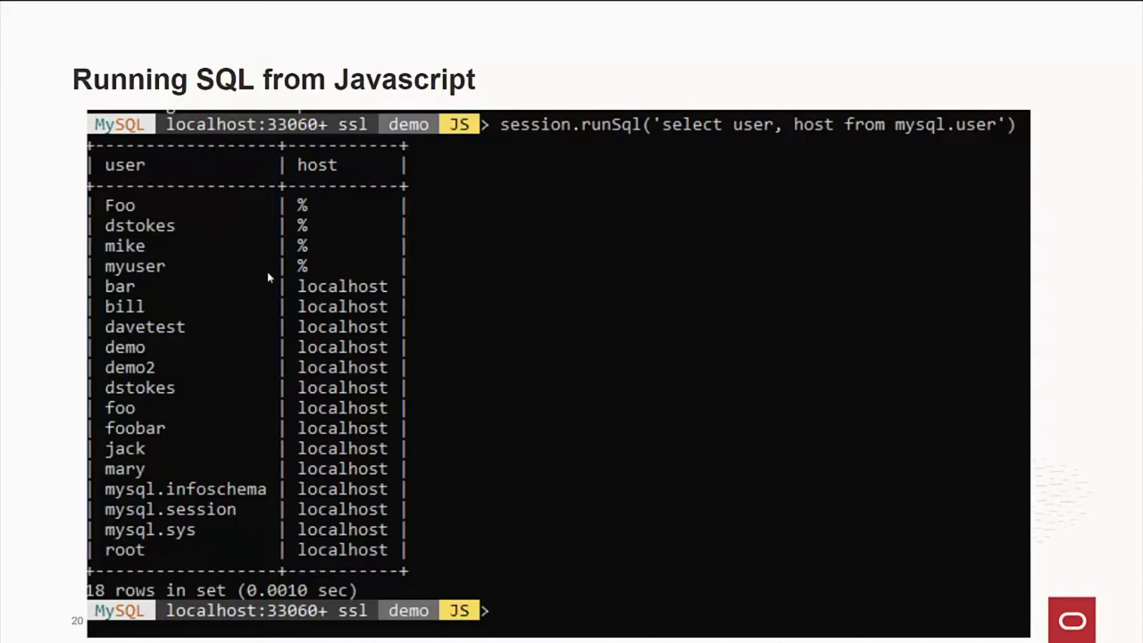
pyautogui.moveTo(611, 234)
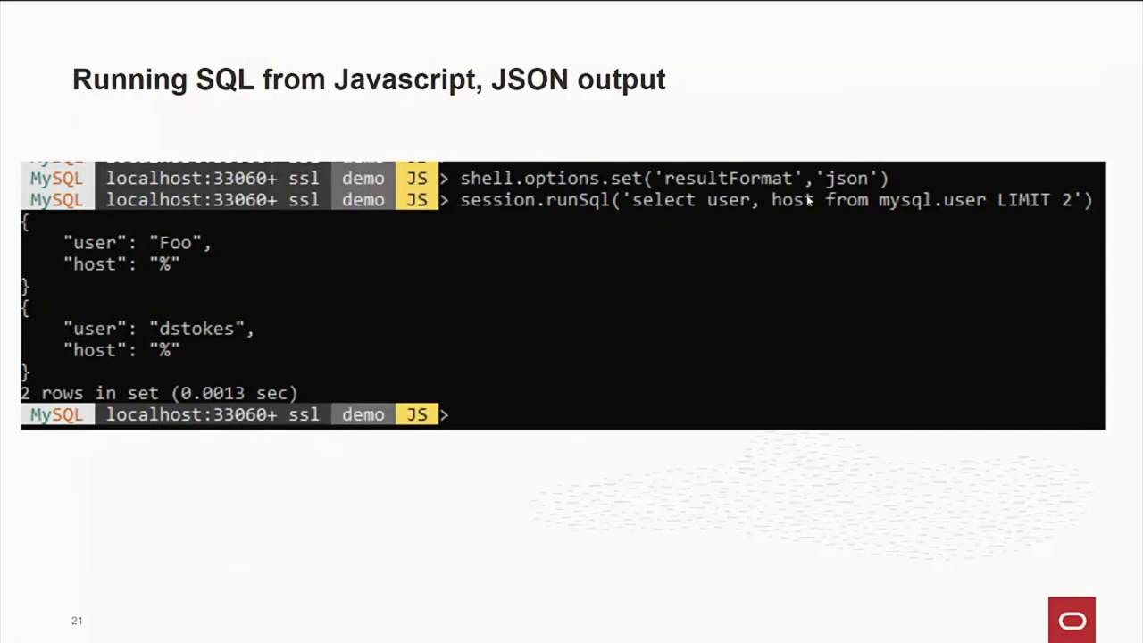
pyautogui.moveTo(596, 228)
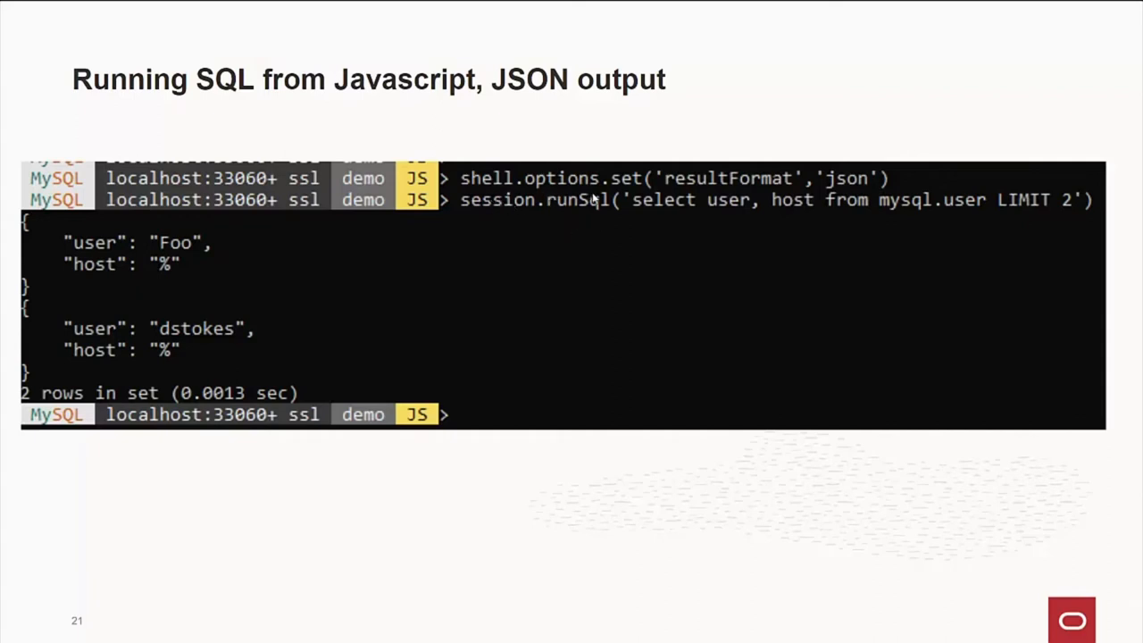
pyautogui.moveTo(839, 193)
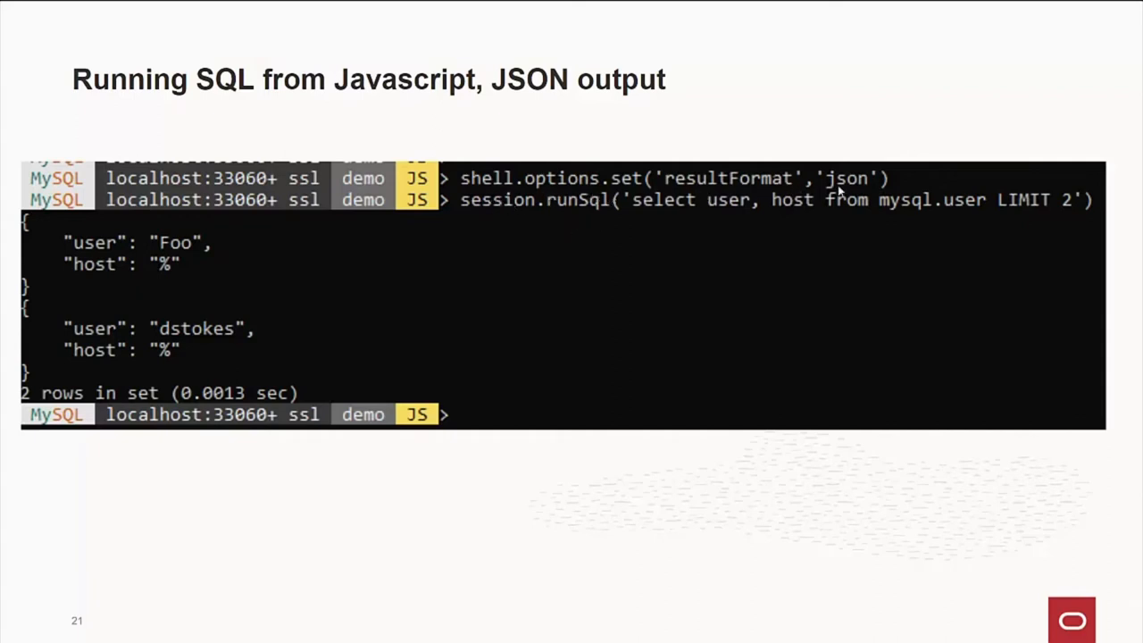
pyautogui.moveTo(571, 222)
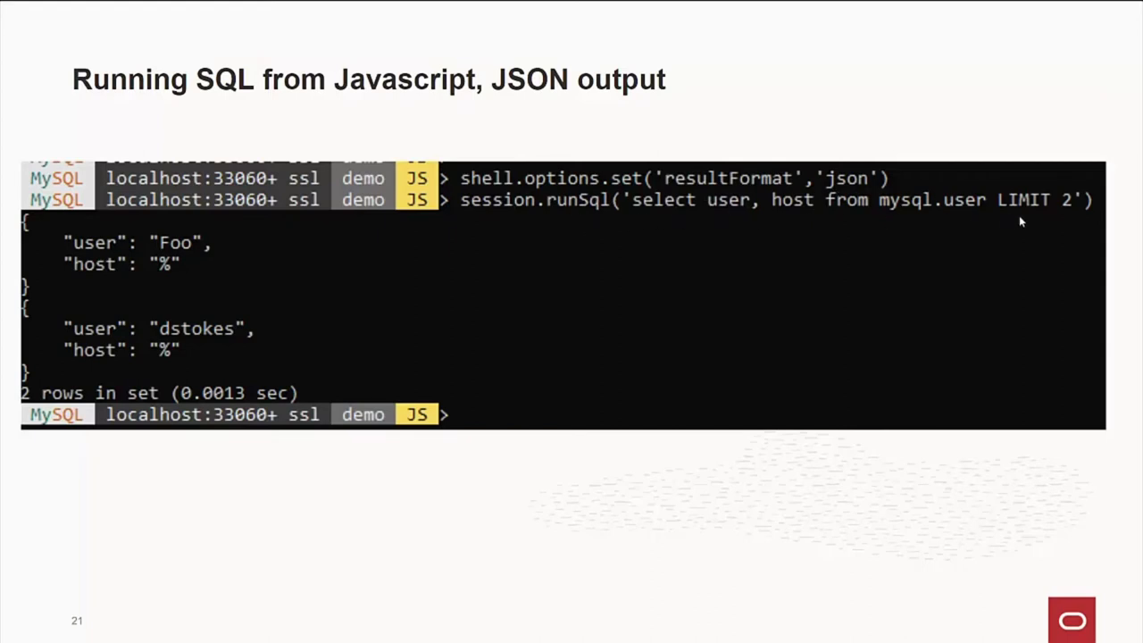
pyautogui.moveTo(764, 264)
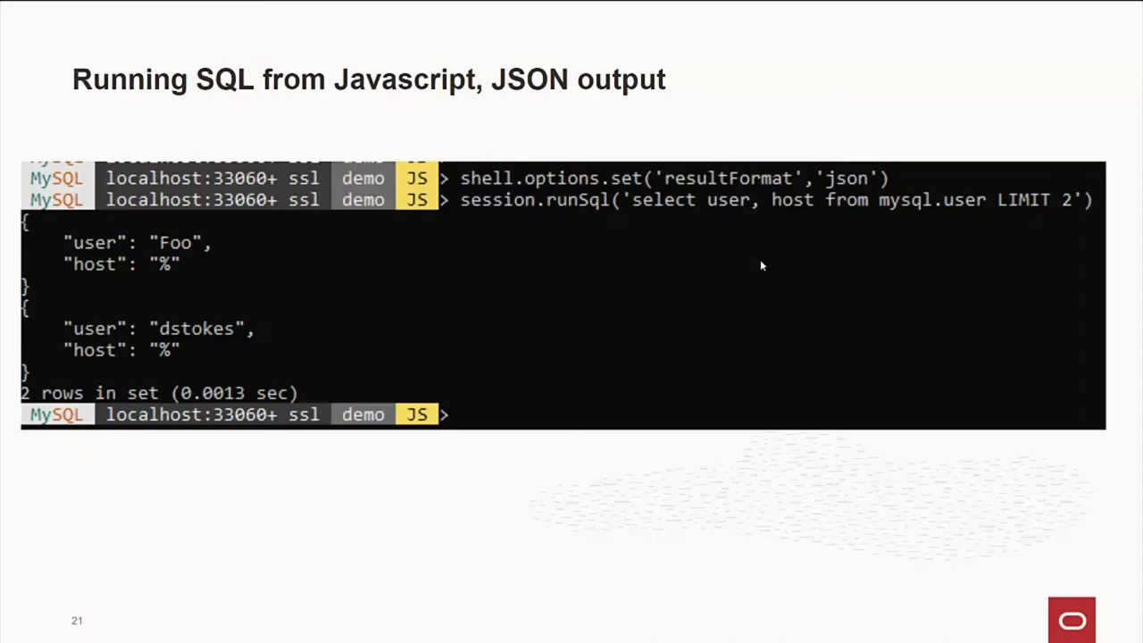
pyautogui.moveTo(628, 193)
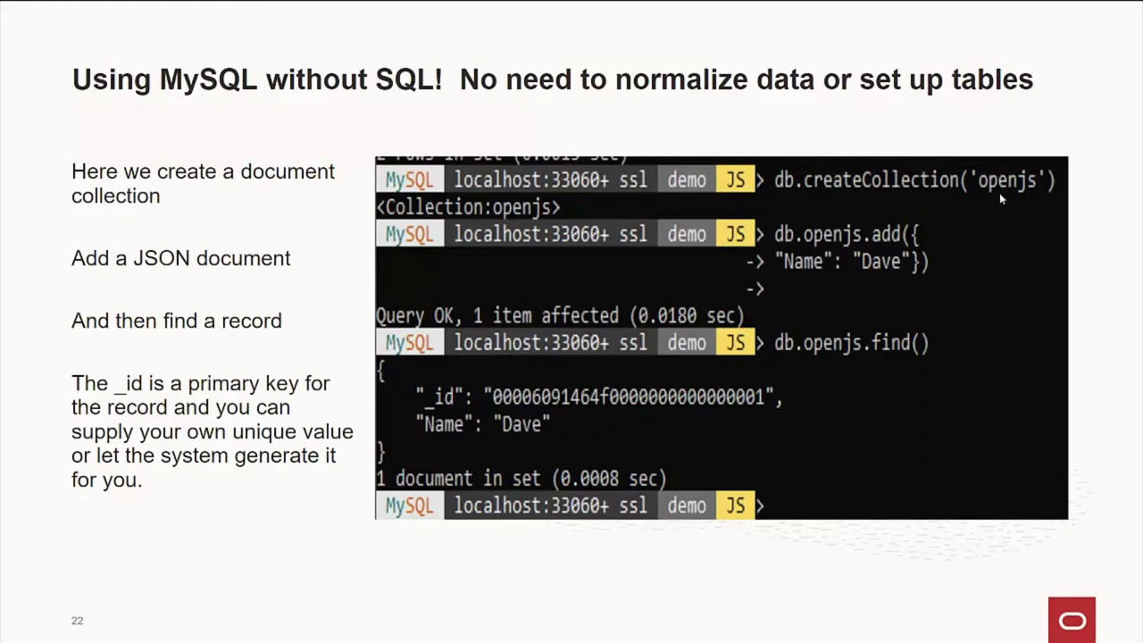
pyautogui.moveTo(879, 250)
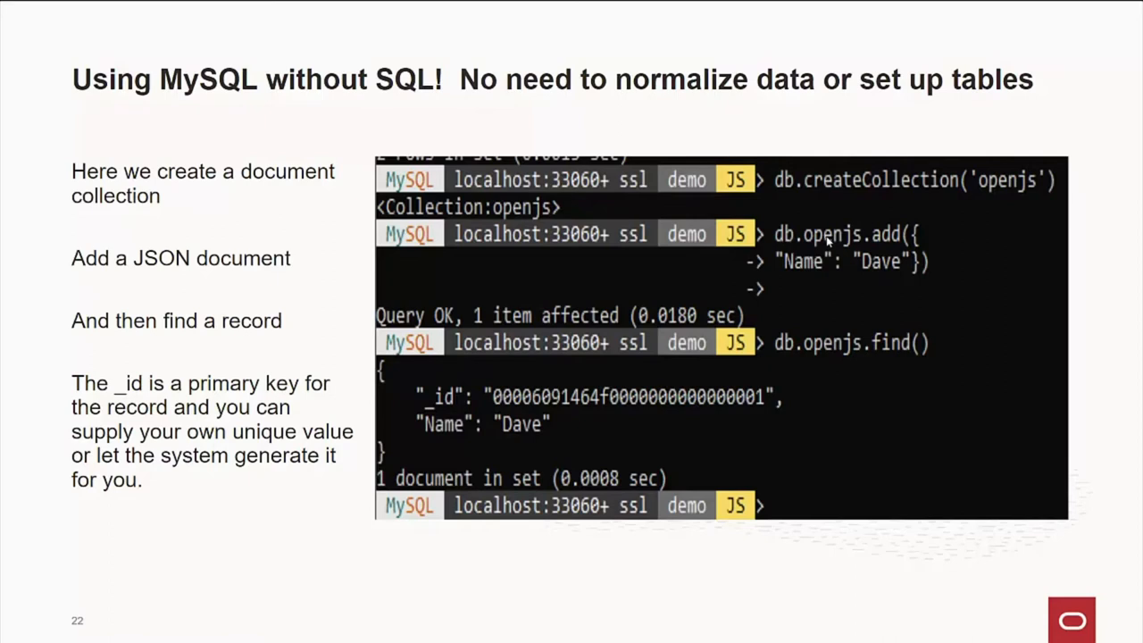
pyautogui.moveTo(900, 245)
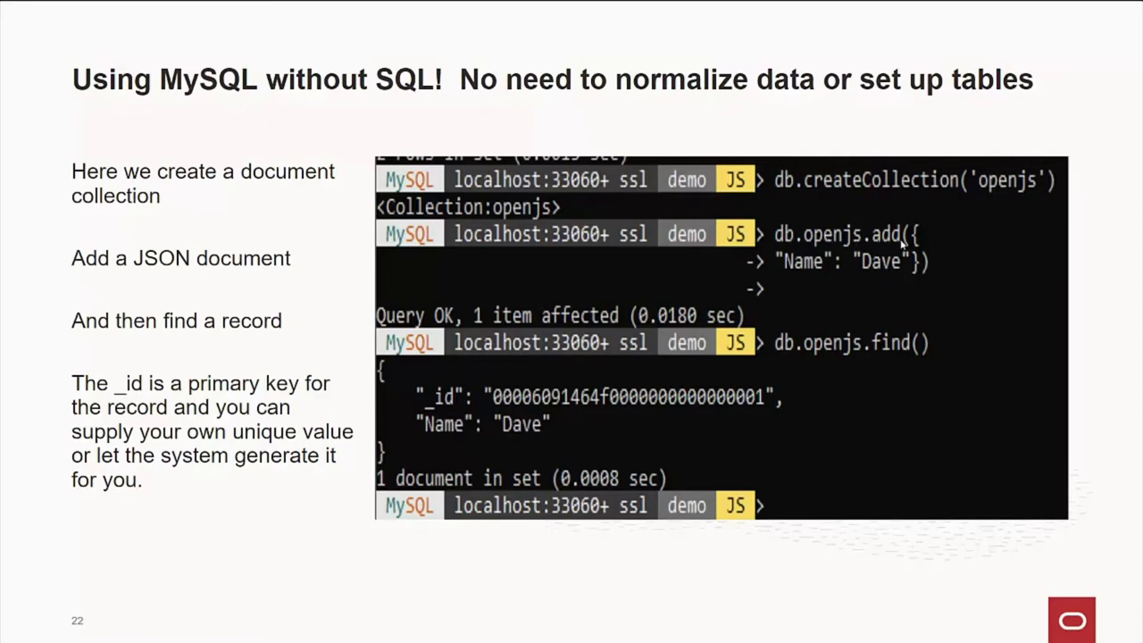
pyautogui.moveTo(897, 271)
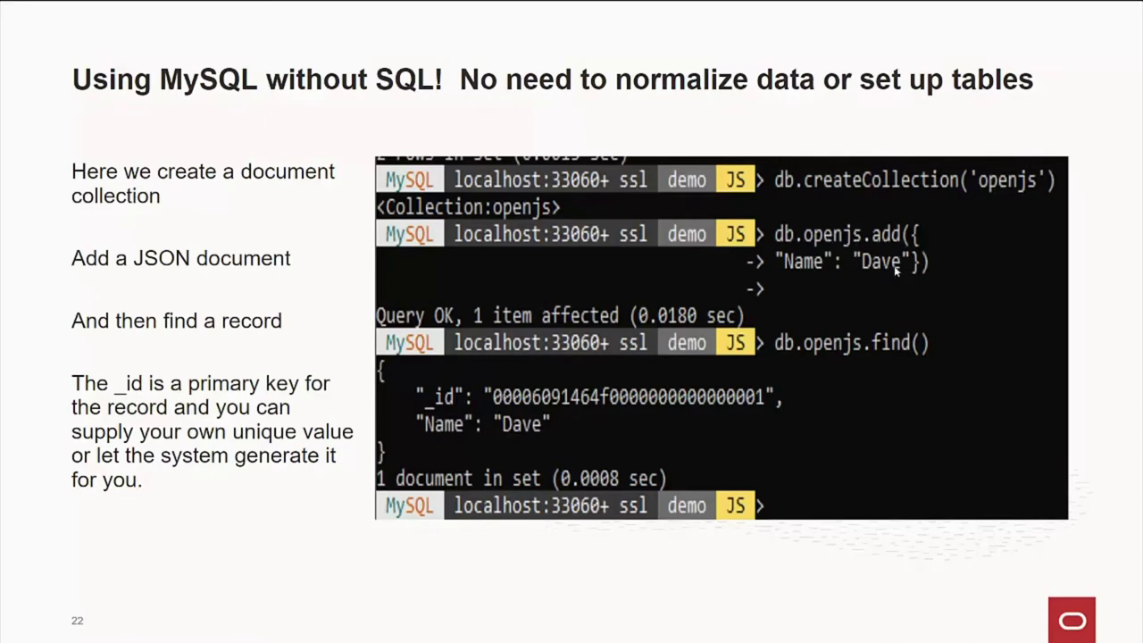
pyautogui.moveTo(850, 282)
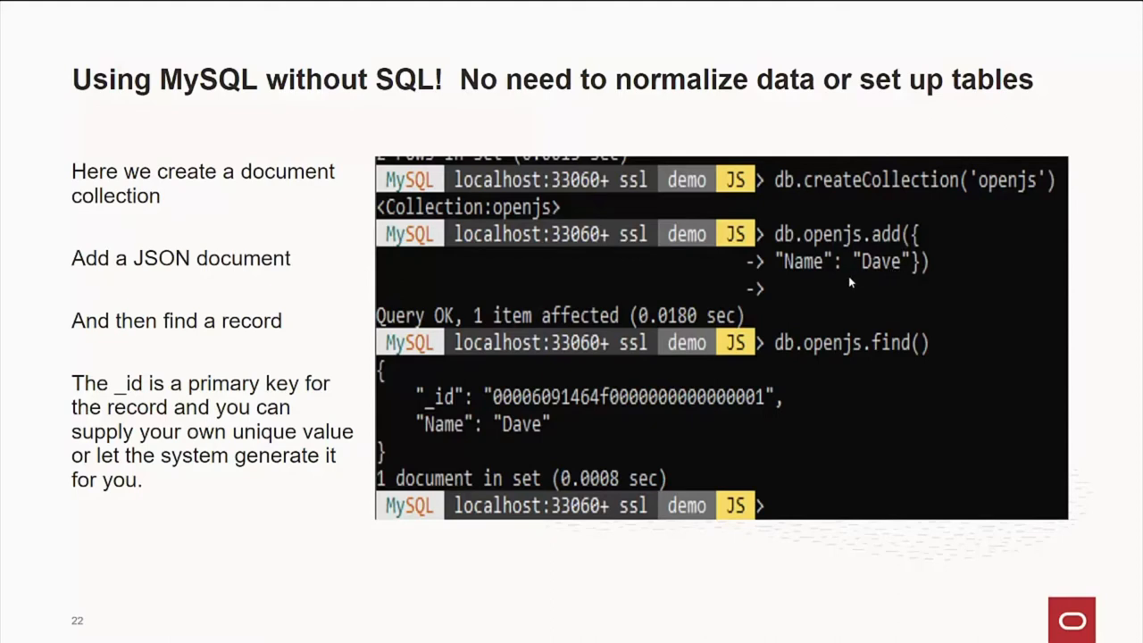
pyautogui.moveTo(847, 282)
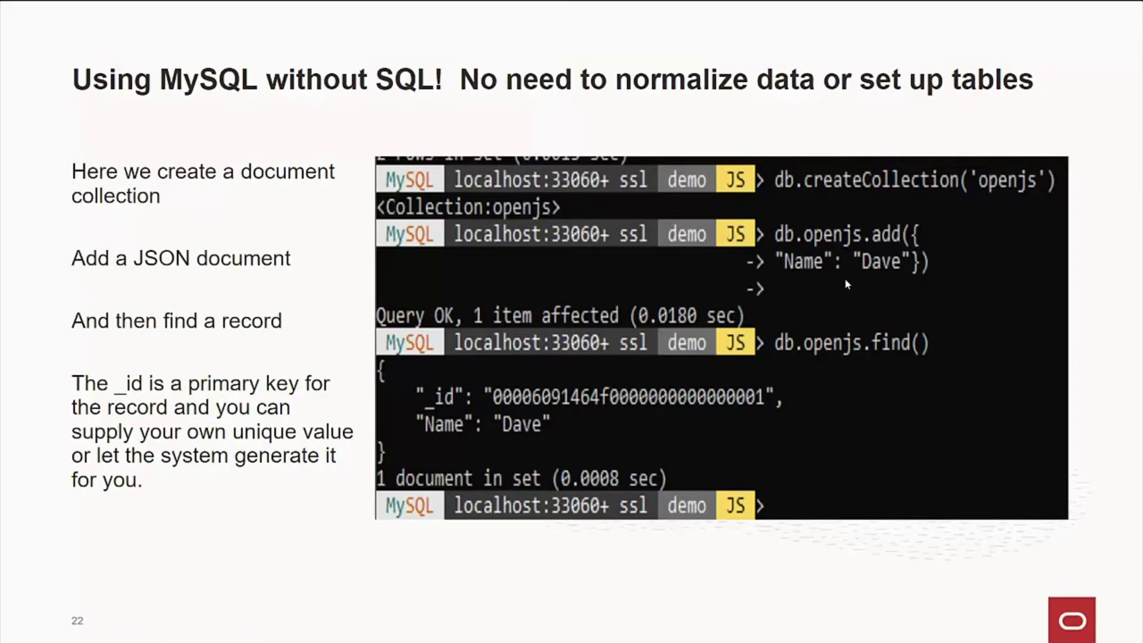
pyautogui.moveTo(789, 353)
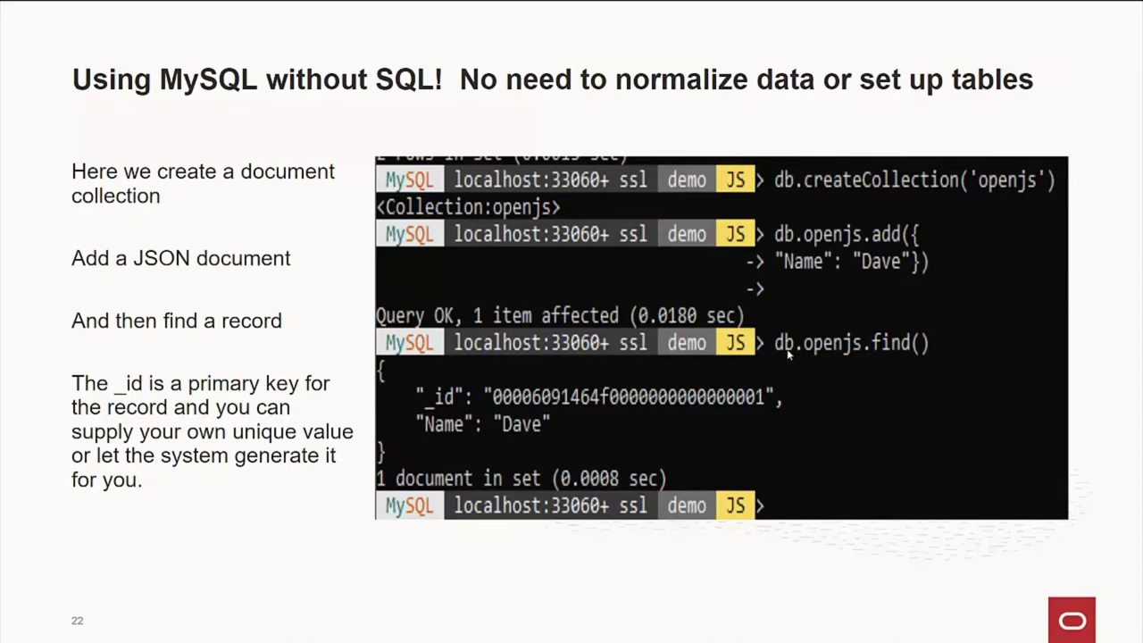
pyautogui.moveTo(845, 357)
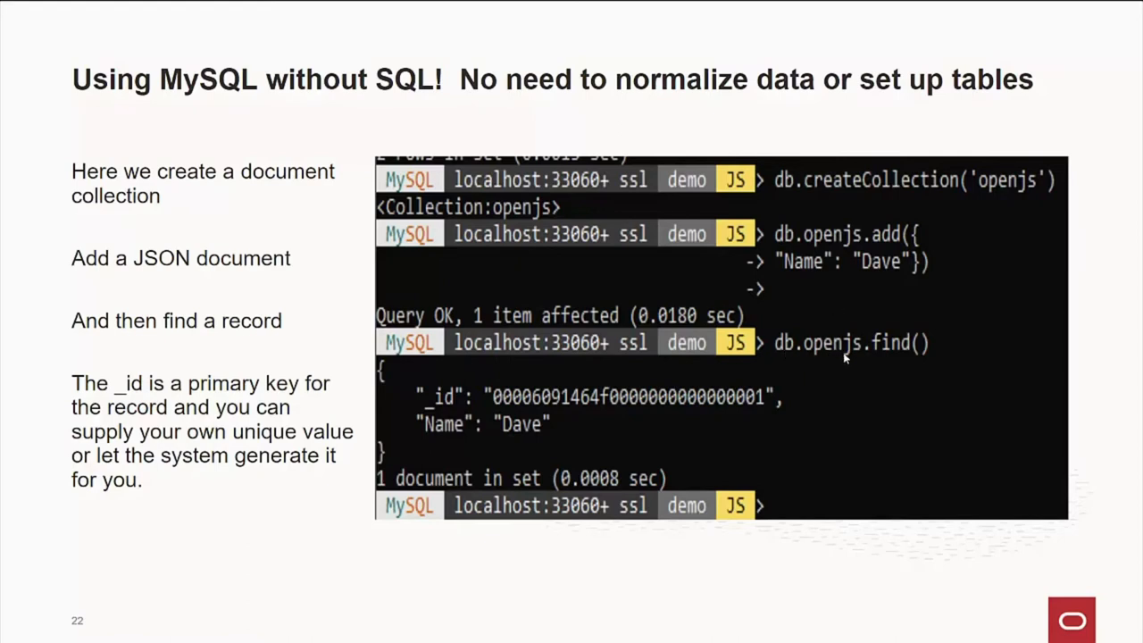
pyautogui.moveTo(925, 357)
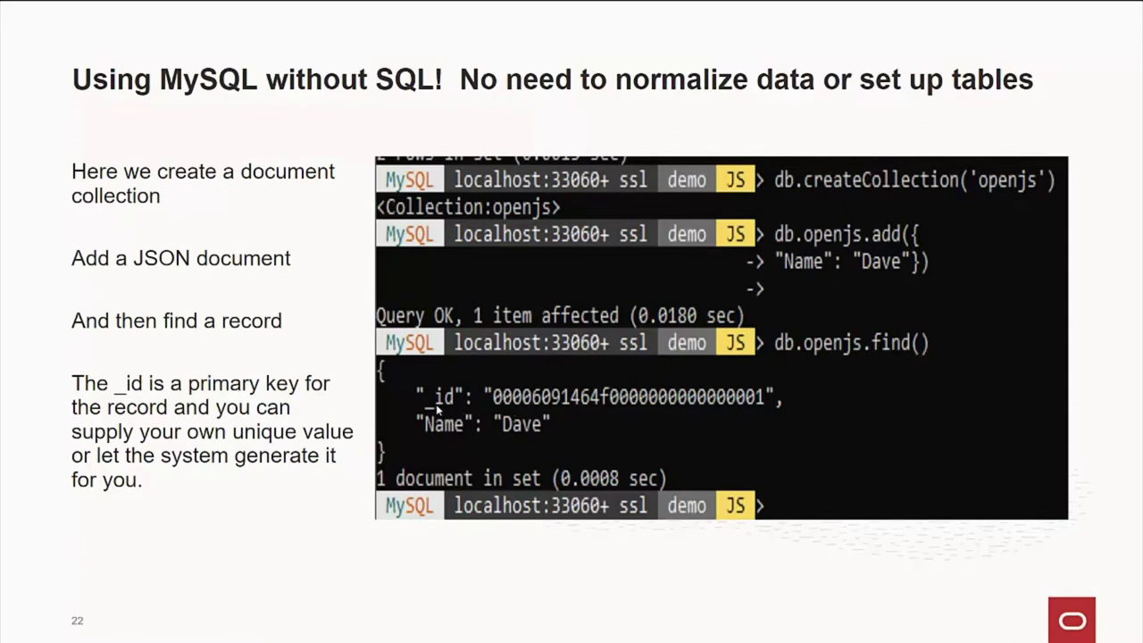
pyautogui.moveTo(800, 402)
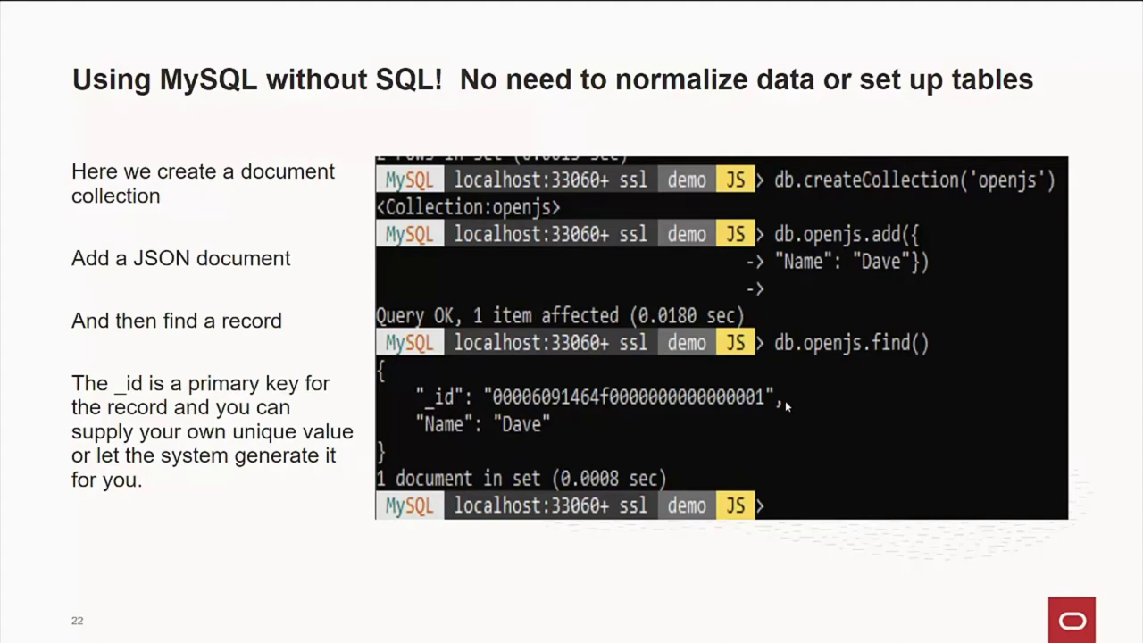
pyautogui.moveTo(750, 414)
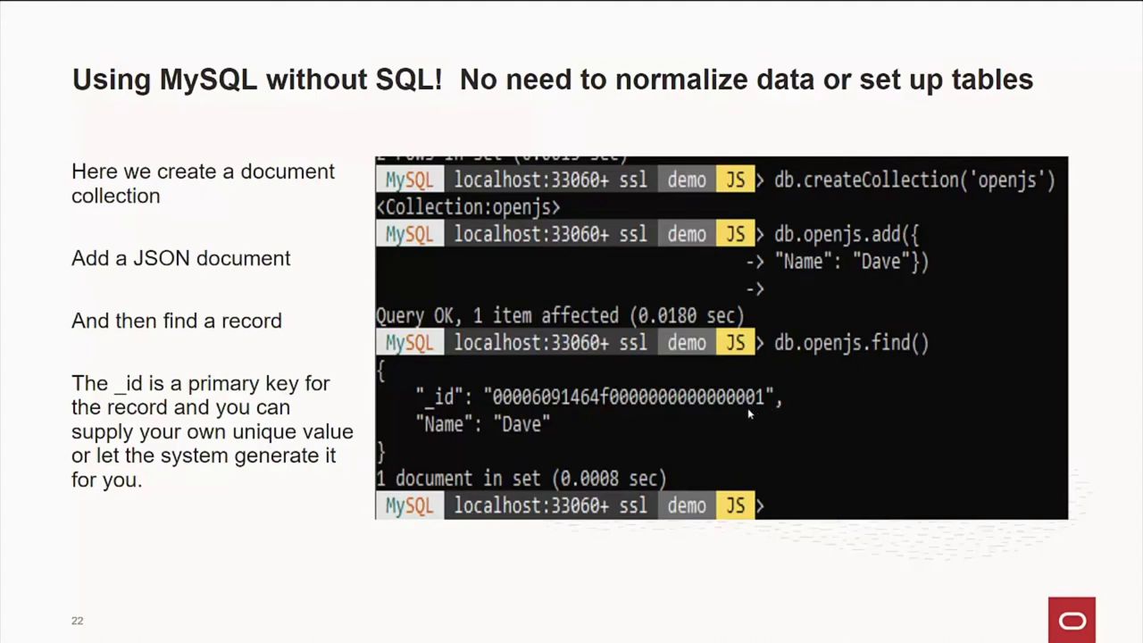
pyautogui.moveTo(735, 418)
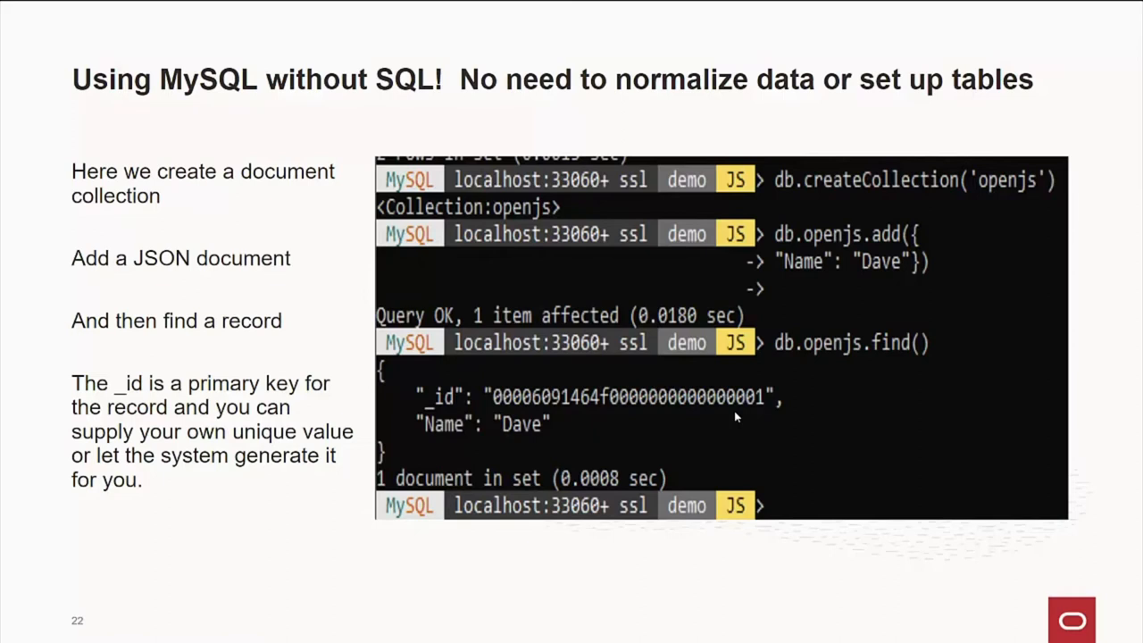
pyautogui.moveTo(480, 414)
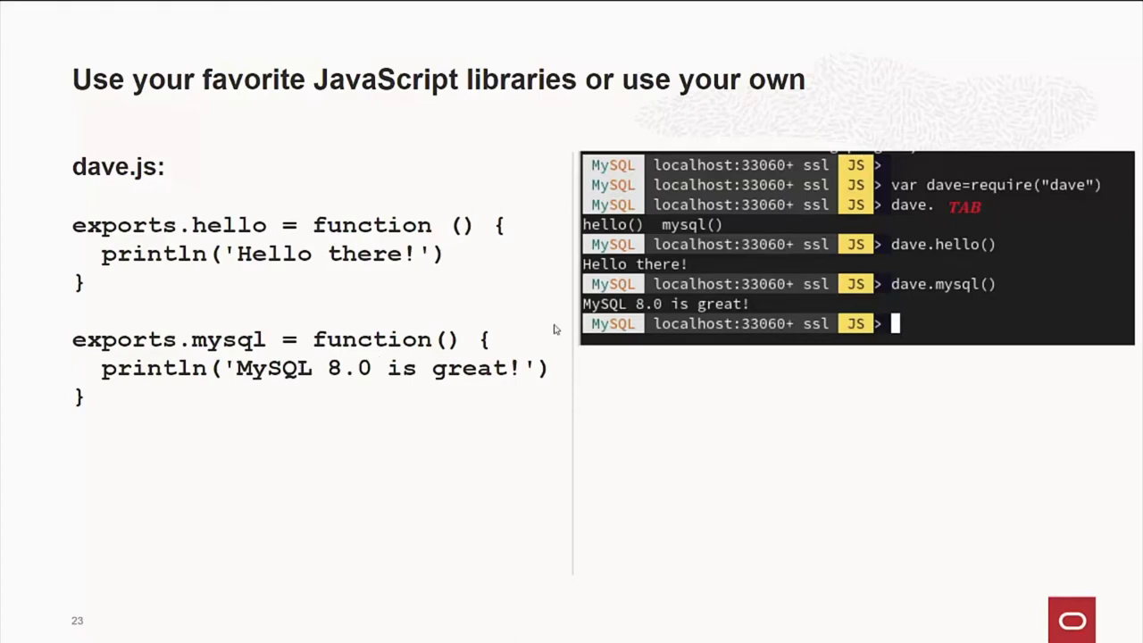
pyautogui.moveTo(879, 218)
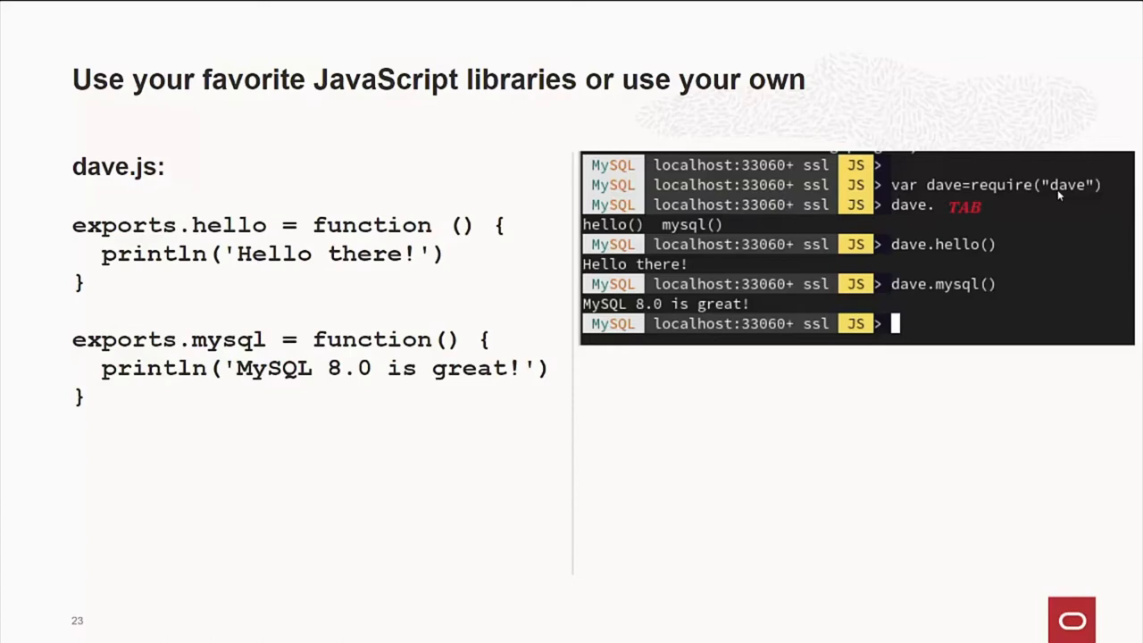
pyautogui.moveTo(928, 222)
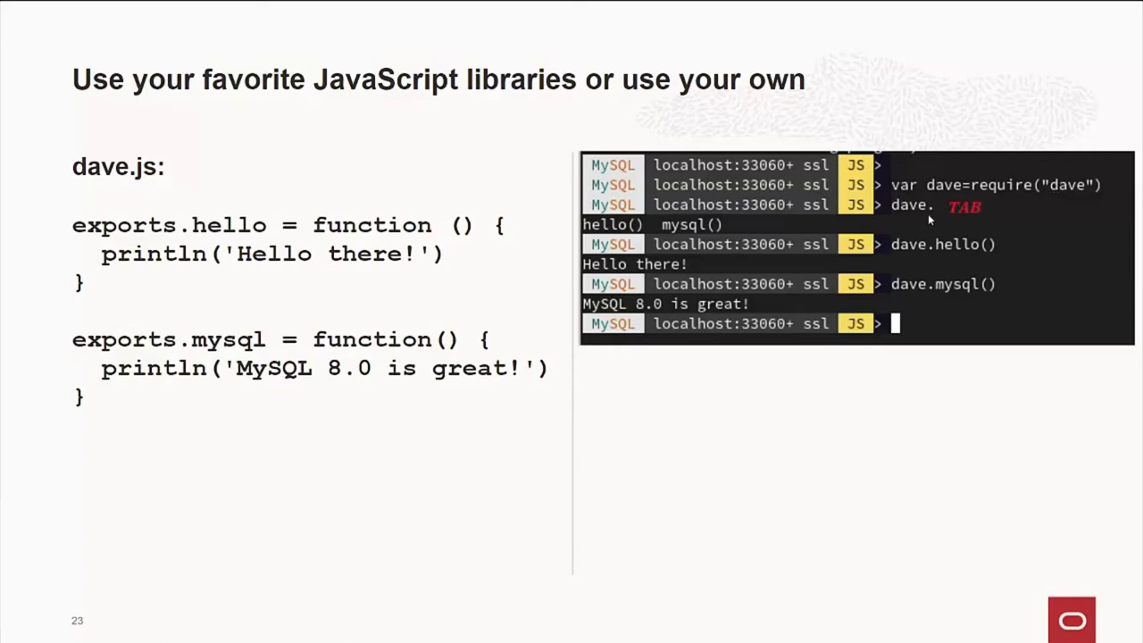
pyautogui.moveTo(639, 236)
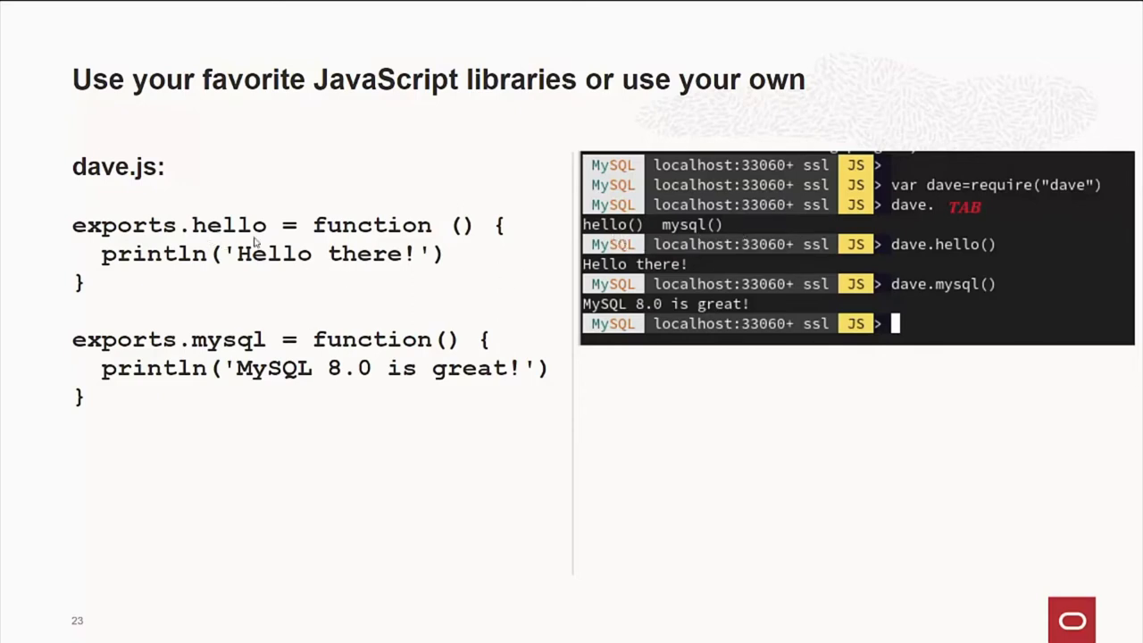
pyautogui.moveTo(1014, 304)
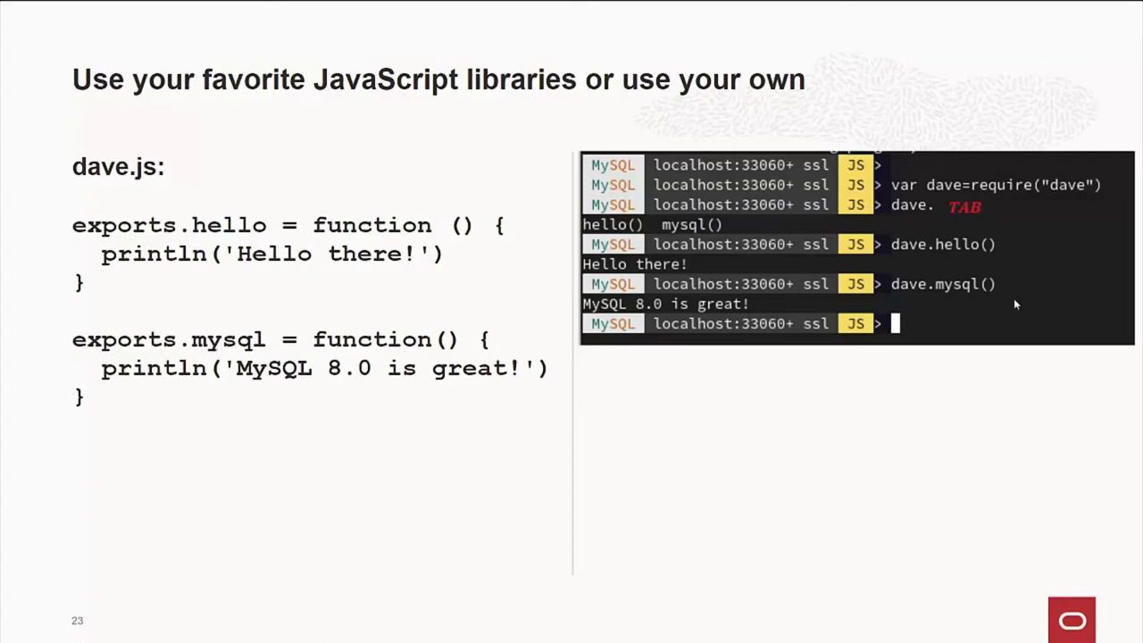
pyautogui.moveTo(993, 253)
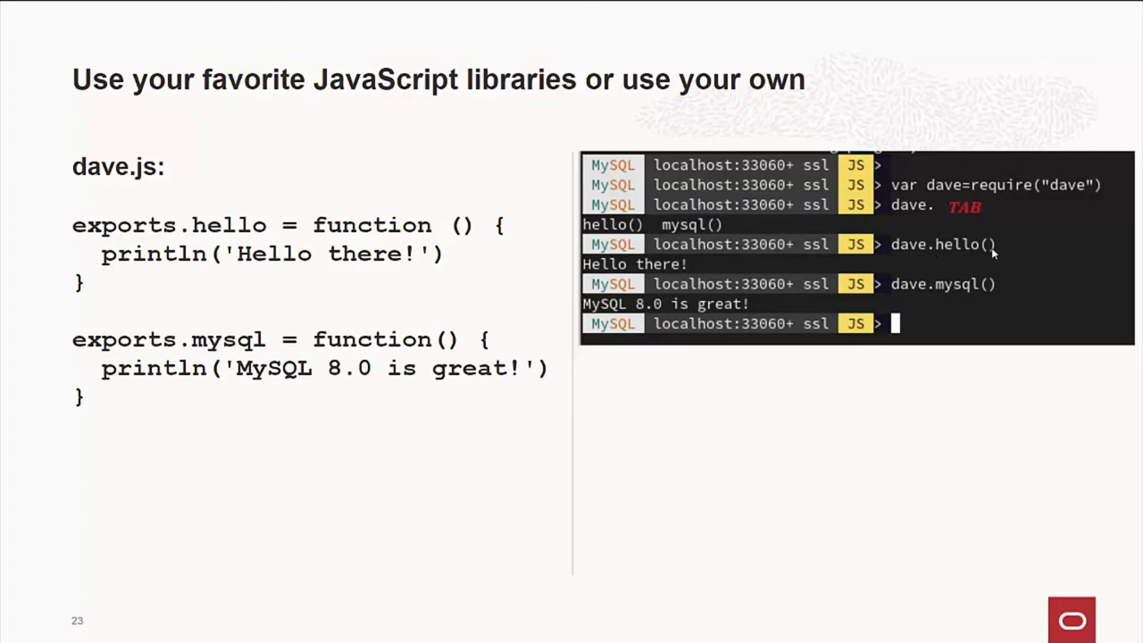
pyautogui.moveTo(348, 280)
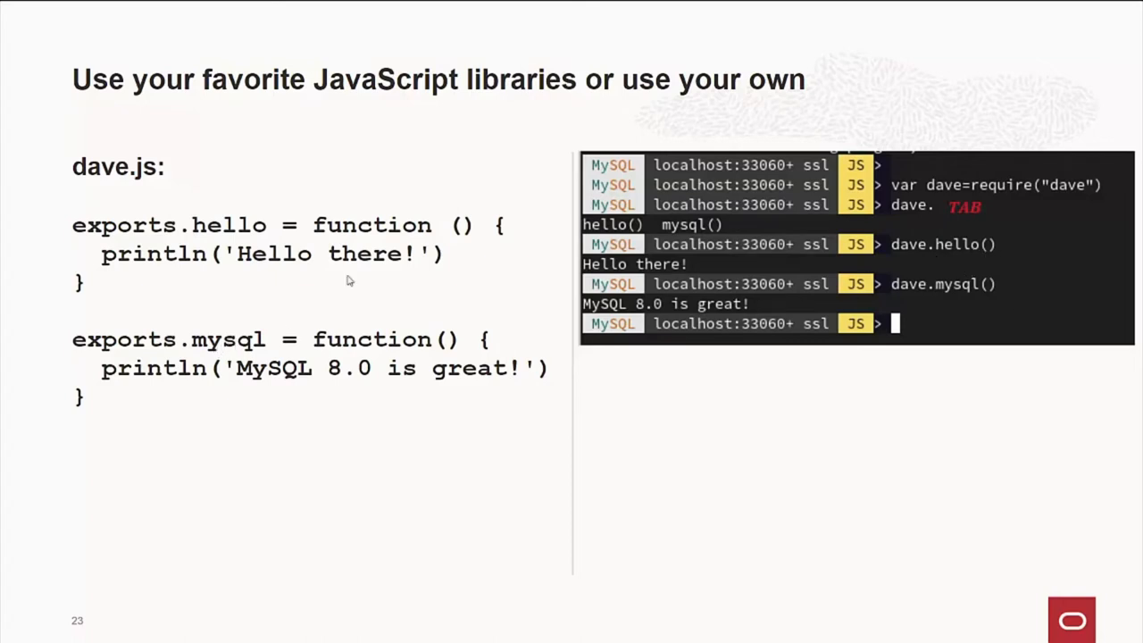
pyautogui.moveTo(952, 300)
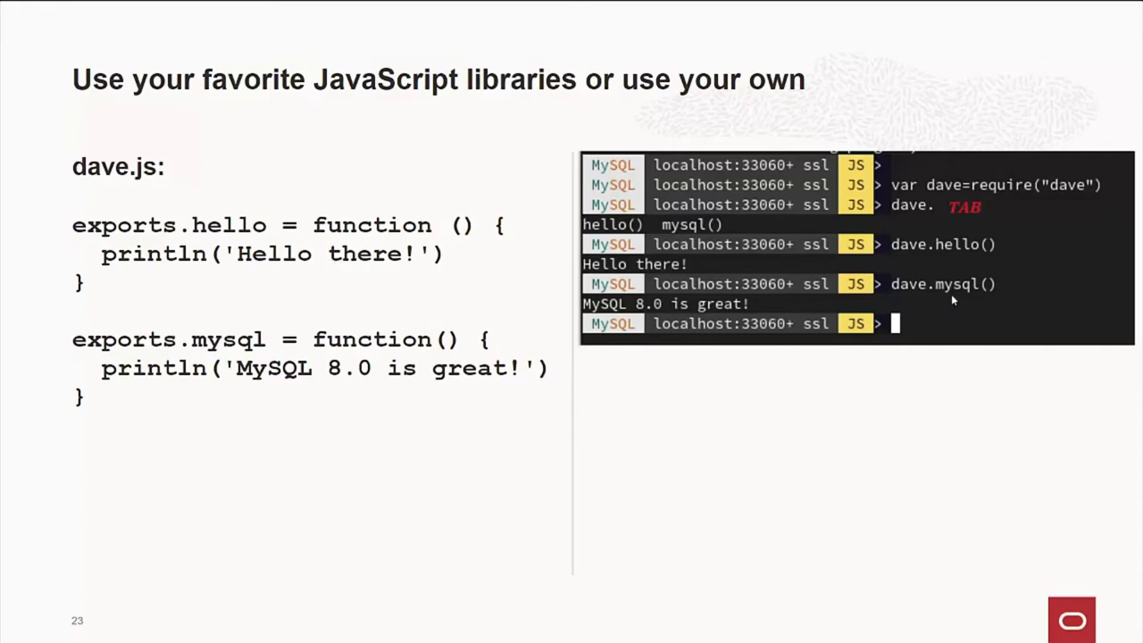
pyautogui.moveTo(616, 296)
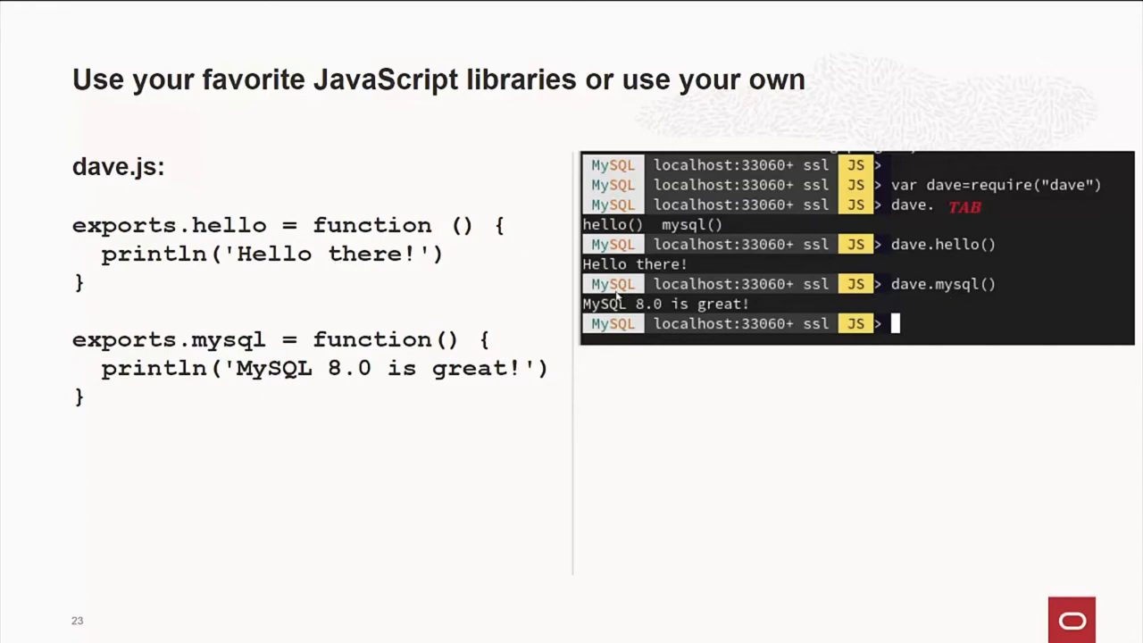
pyautogui.moveTo(550, 296)
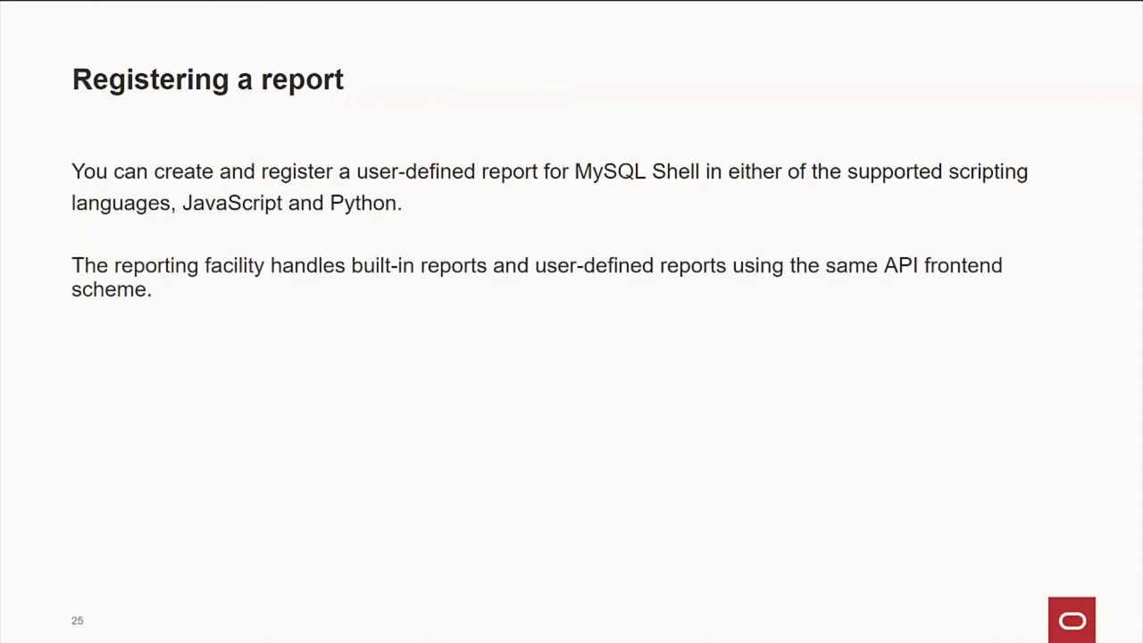
pyautogui.moveTo(551, 296)
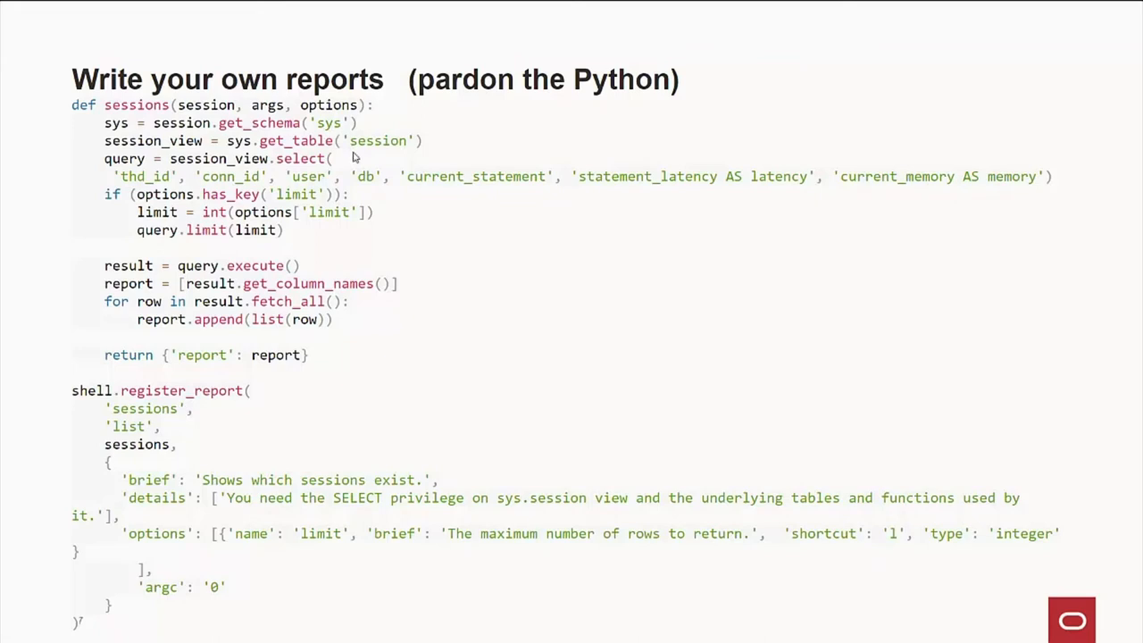
pyautogui.moveTo(384, 311)
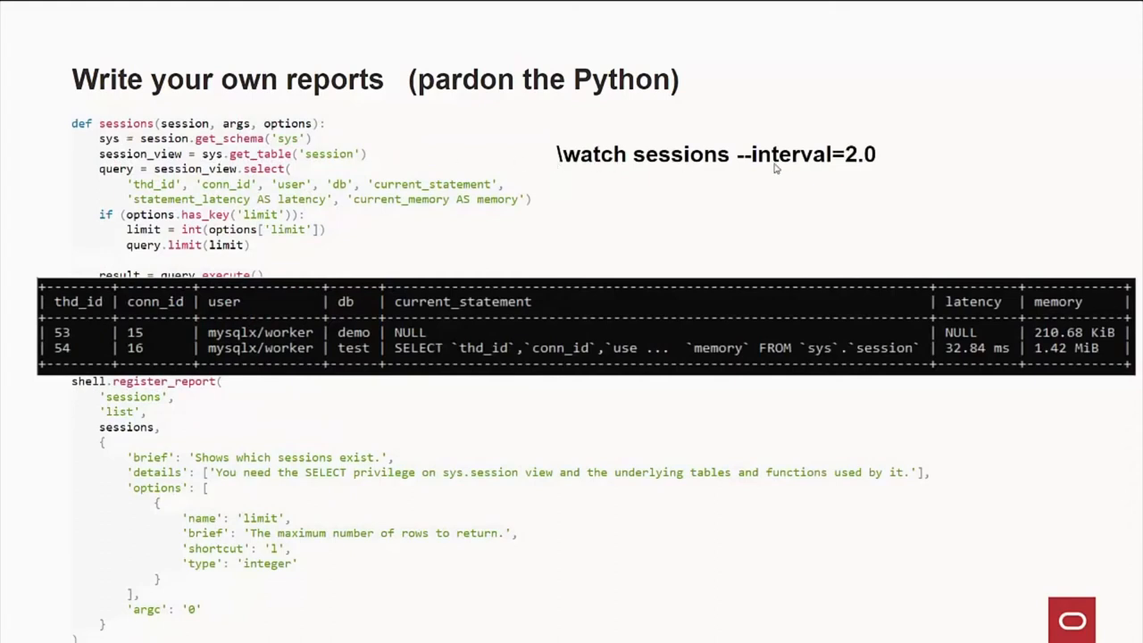
pyautogui.moveTo(686, 207)
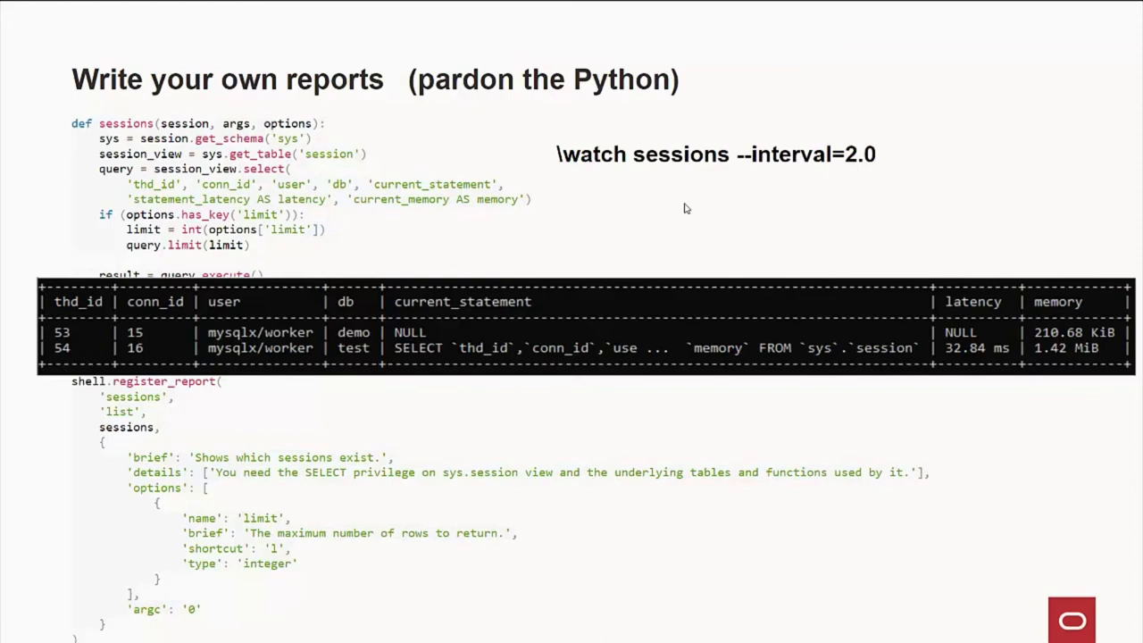
pyautogui.moveTo(675, 211)
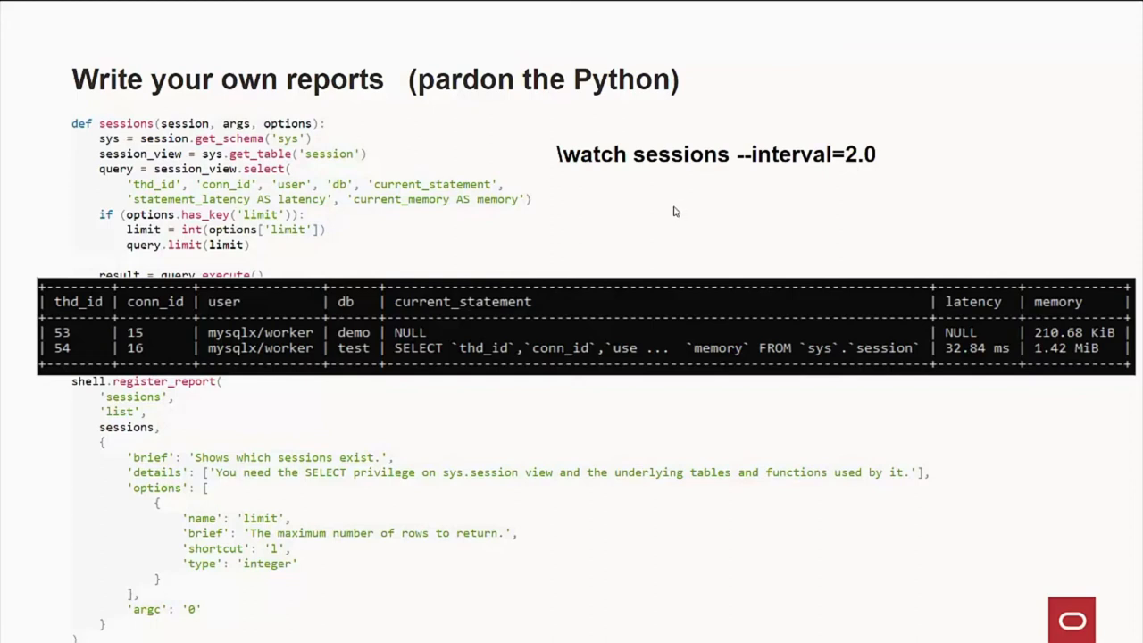
pyautogui.moveTo(625, 211)
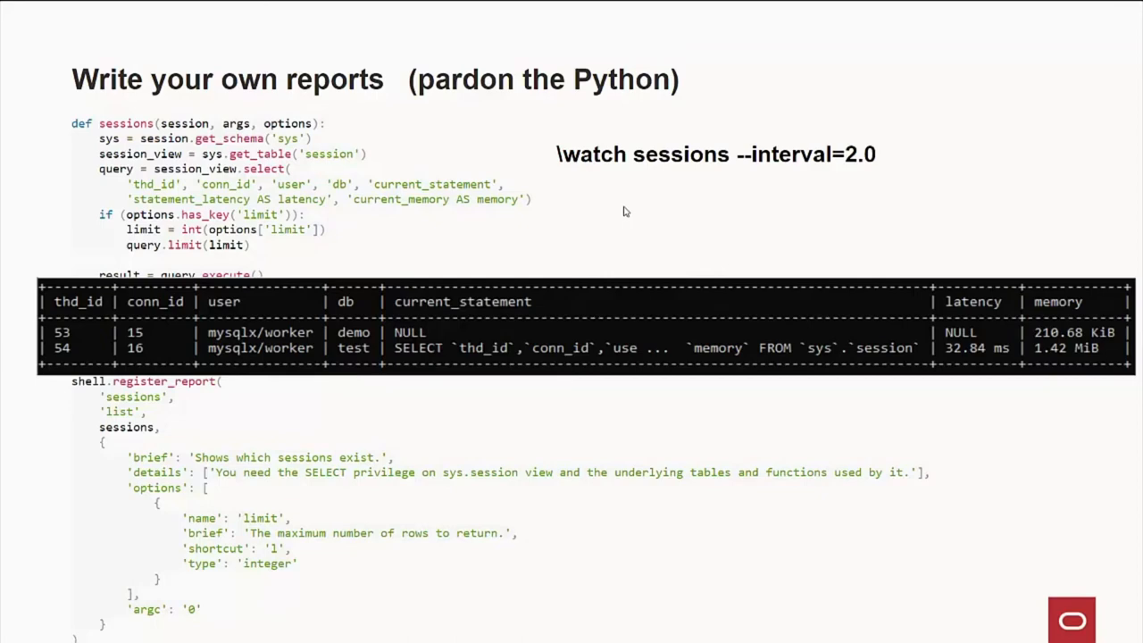
# Step: Reveal the \watch sessions command and its two-row session table on the custom reports slide
pyautogui.press('Right')
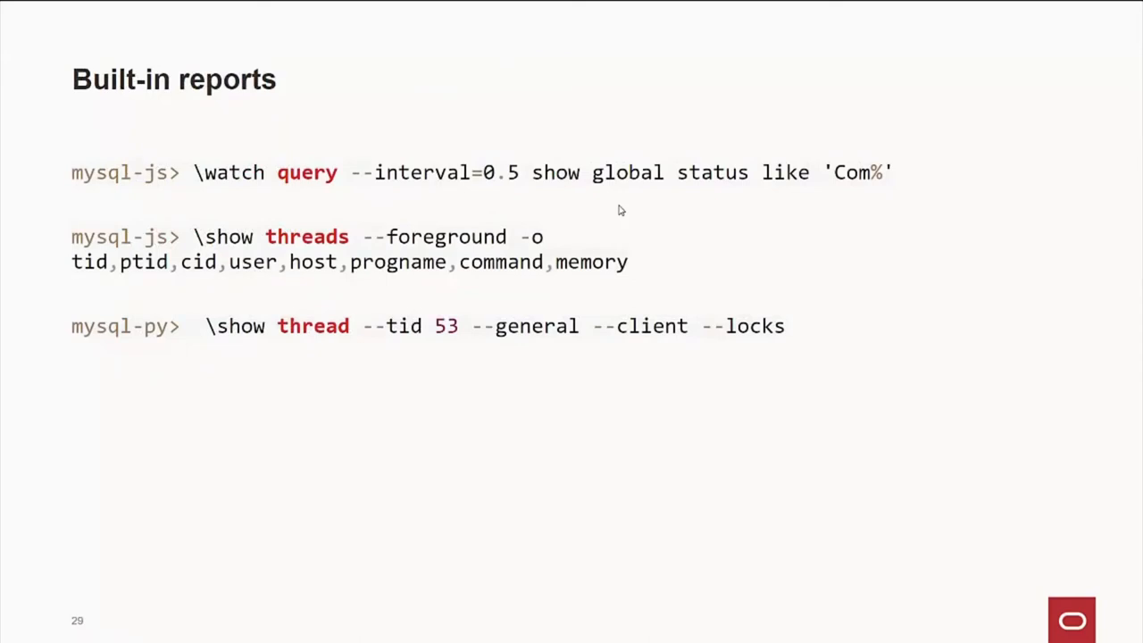
pyautogui.moveTo(436, 198)
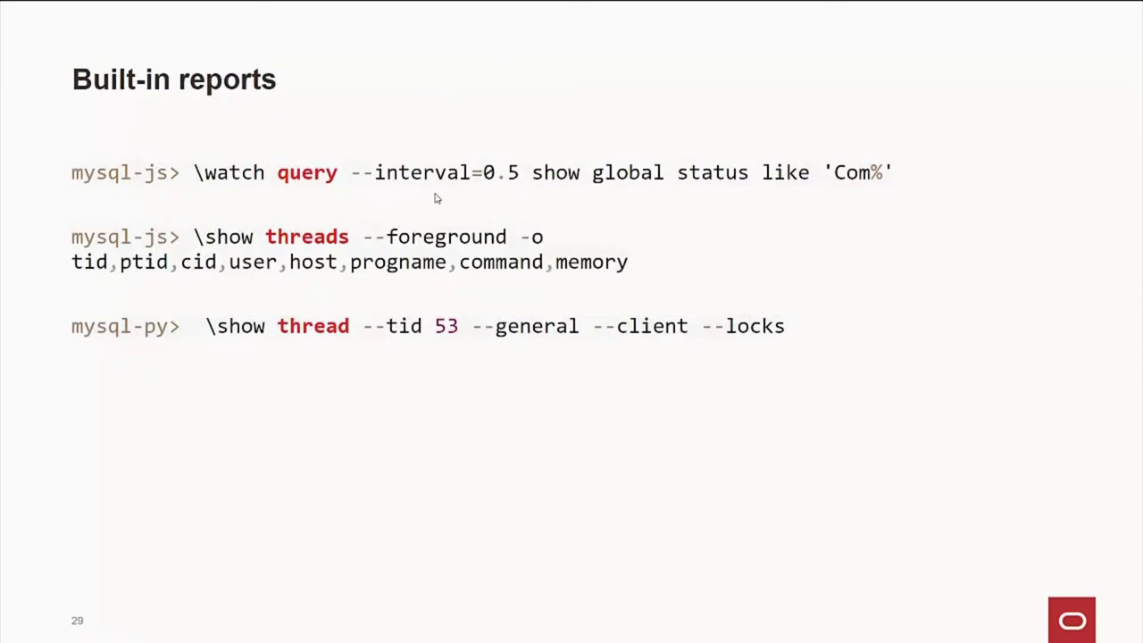
pyautogui.moveTo(404, 189)
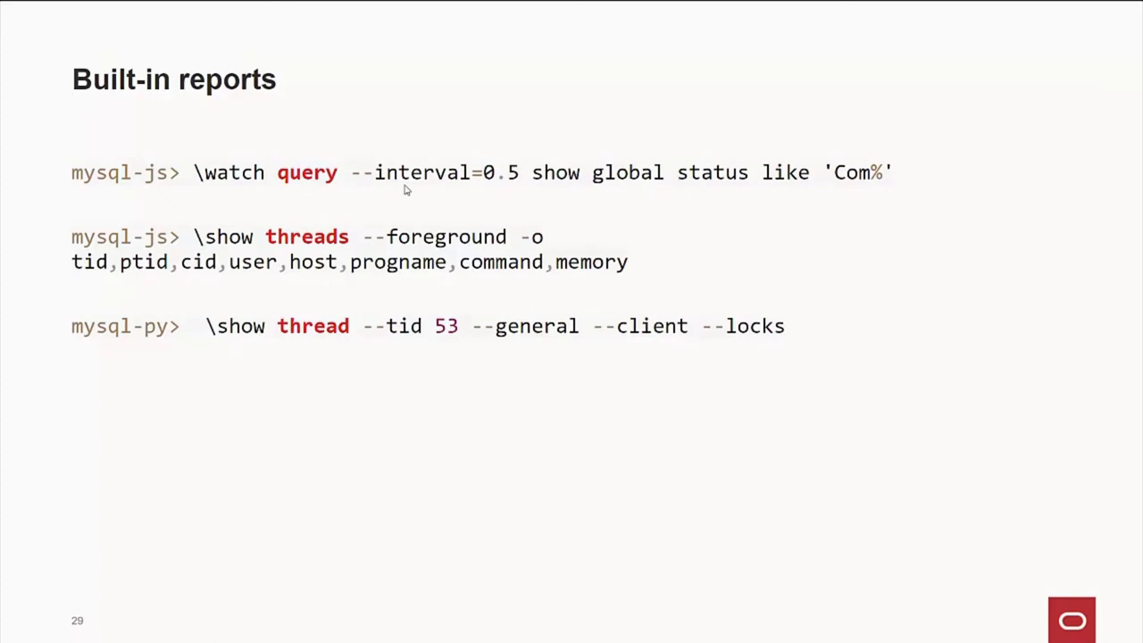
pyautogui.moveTo(564, 193)
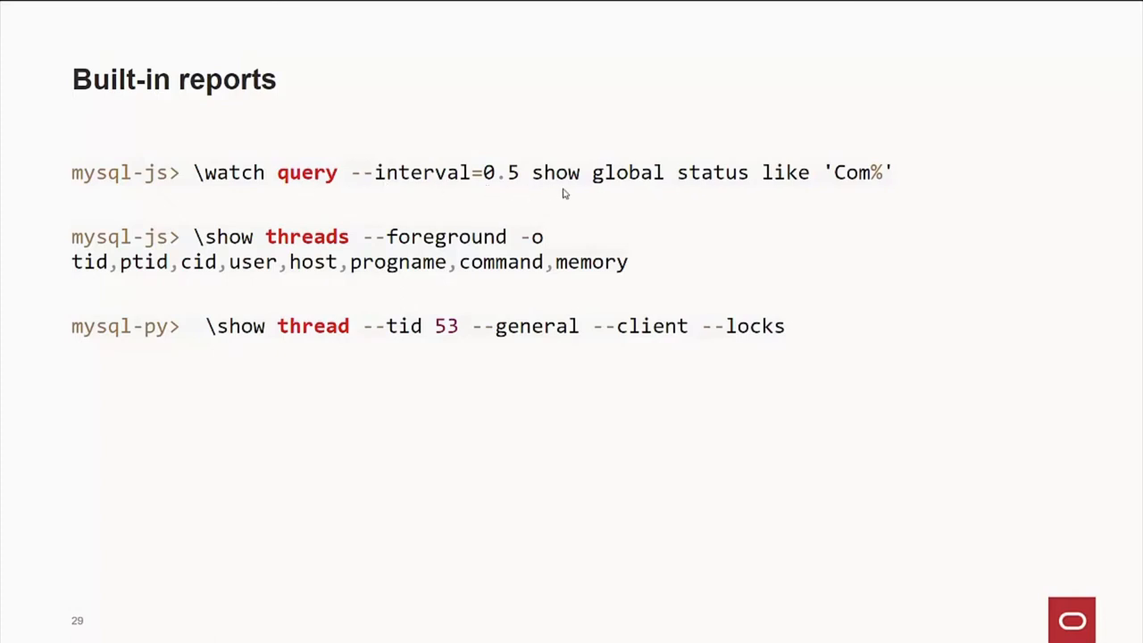
pyautogui.moveTo(608, 194)
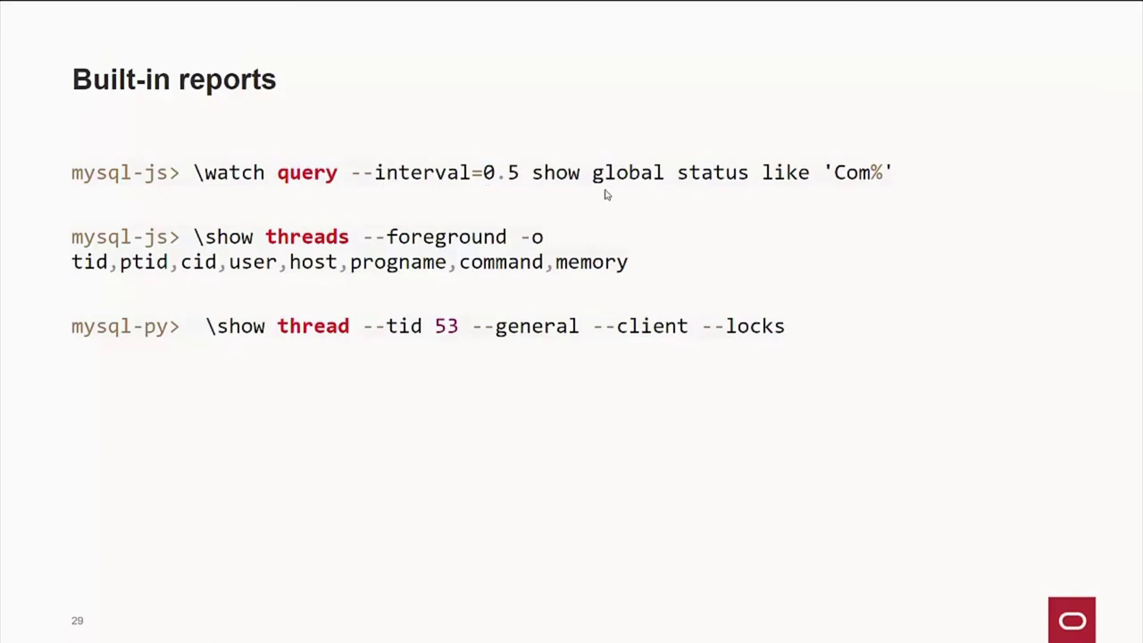
pyautogui.moveTo(875, 192)
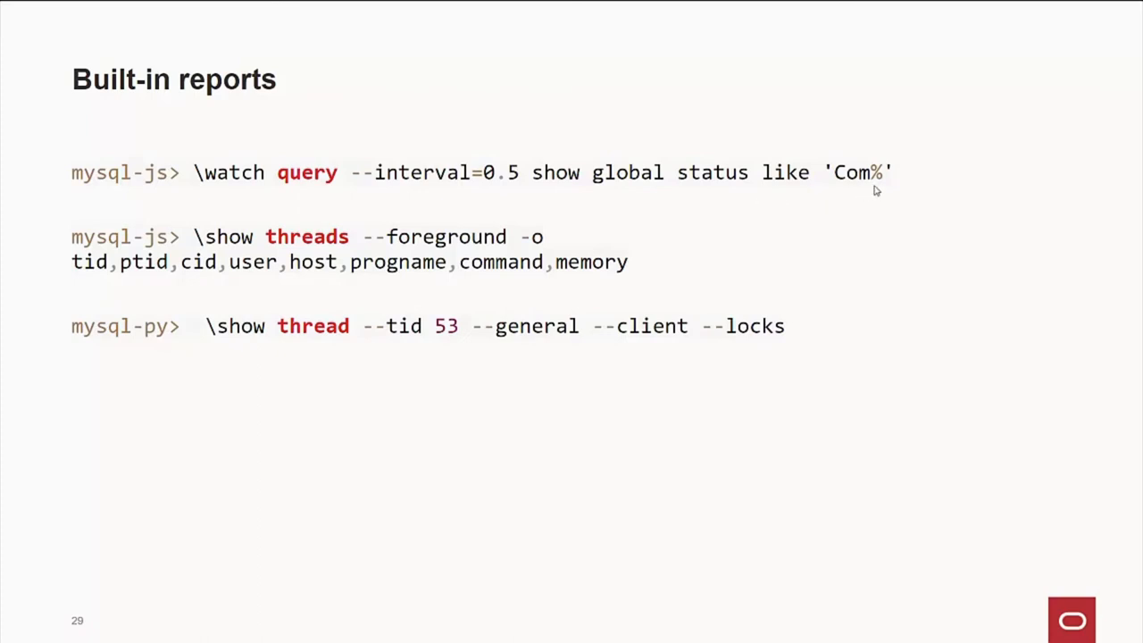
pyautogui.moveTo(743, 236)
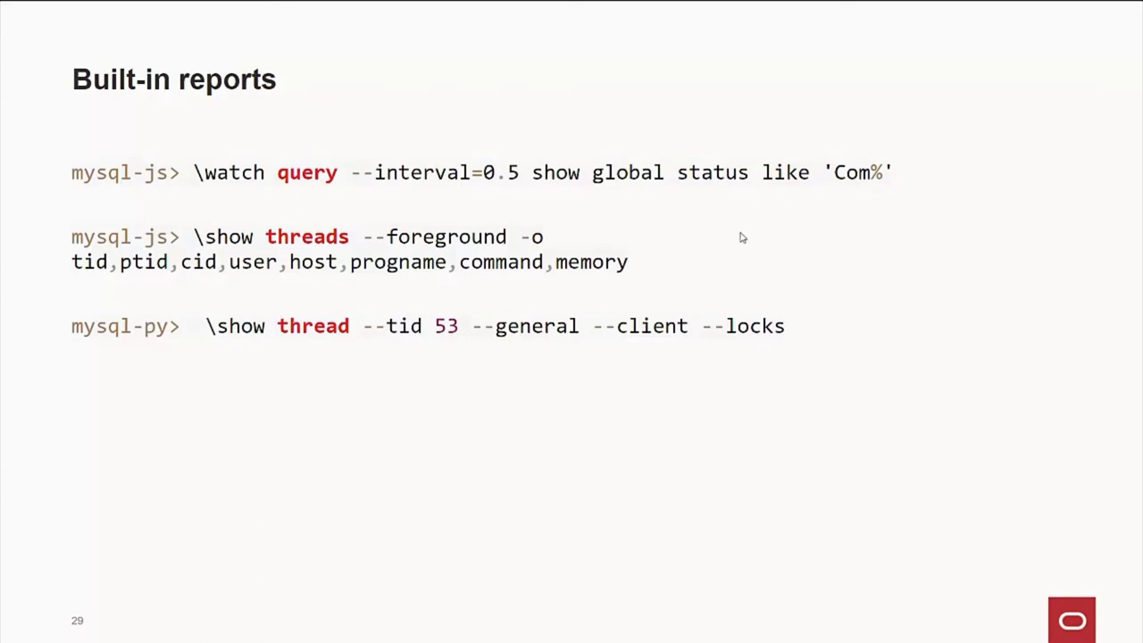
pyautogui.moveTo(293, 250)
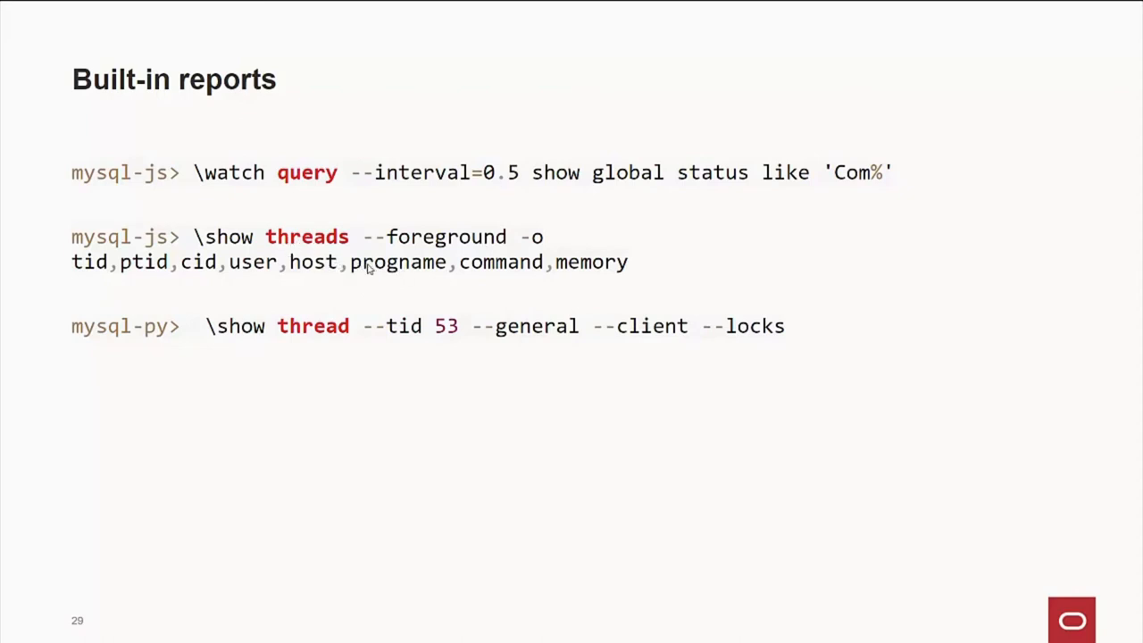
pyautogui.moveTo(400, 311)
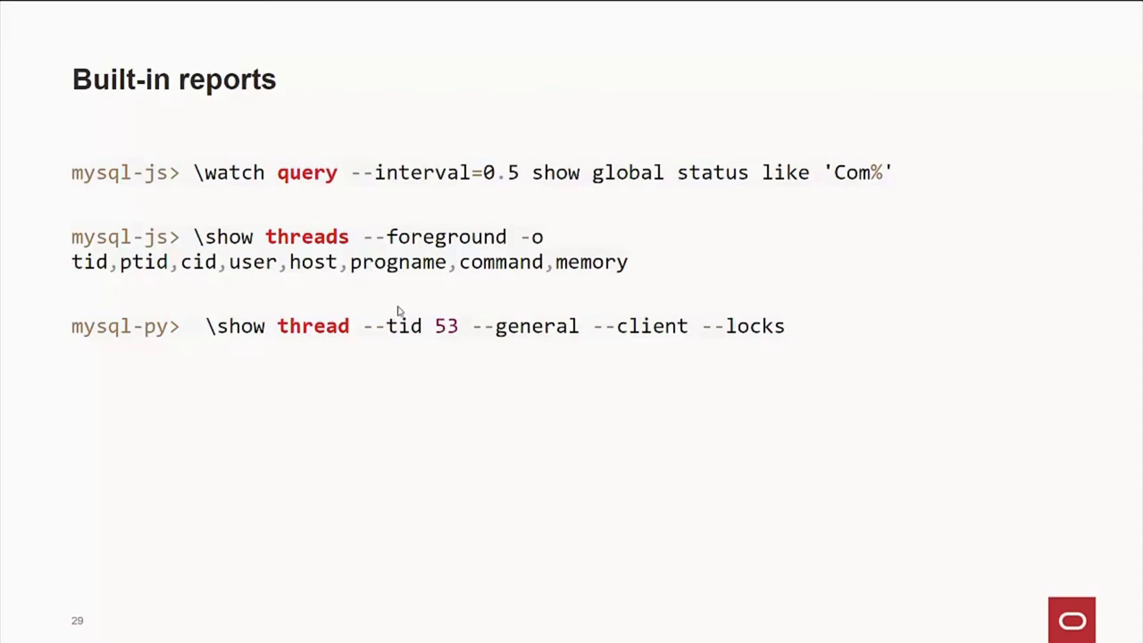
pyautogui.moveTo(361, 343)
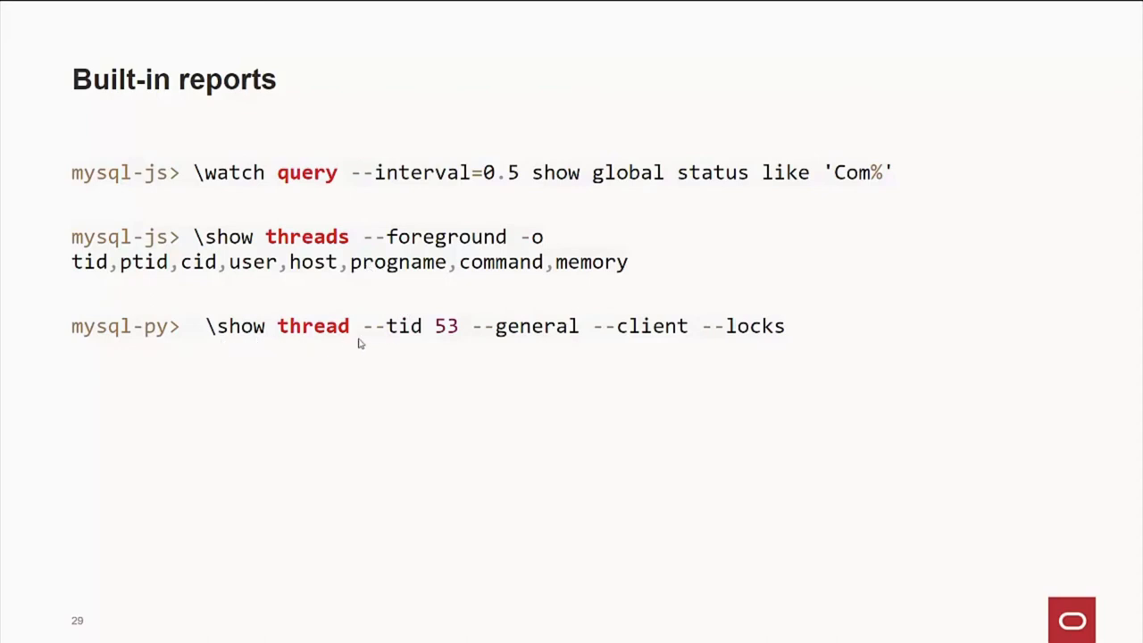
pyautogui.moveTo(404, 346)
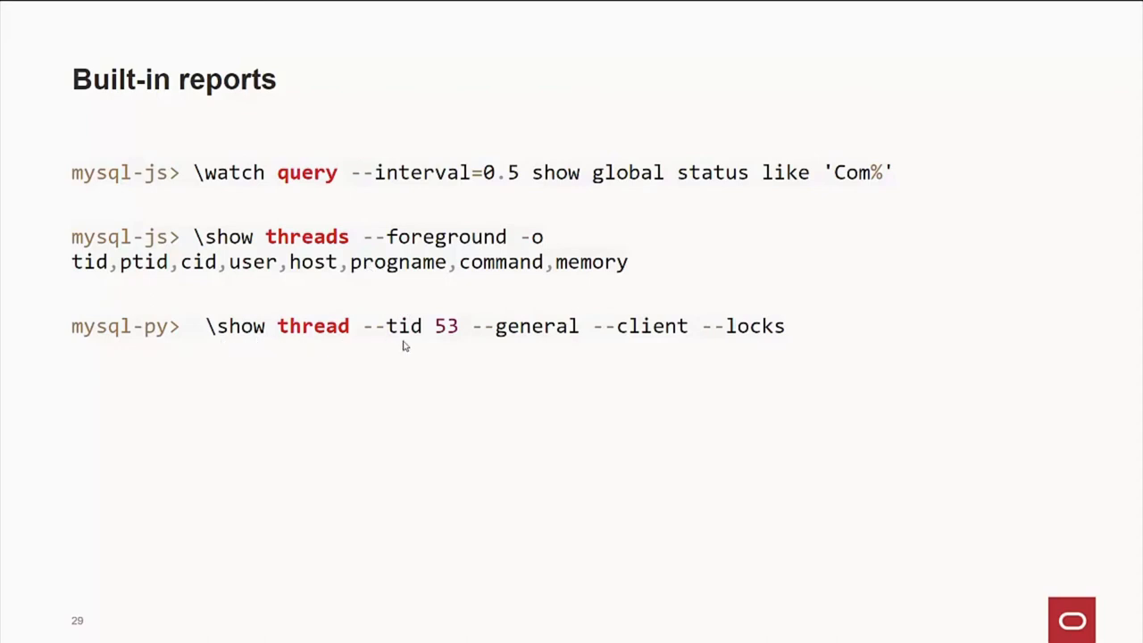
pyautogui.moveTo(241, 339)
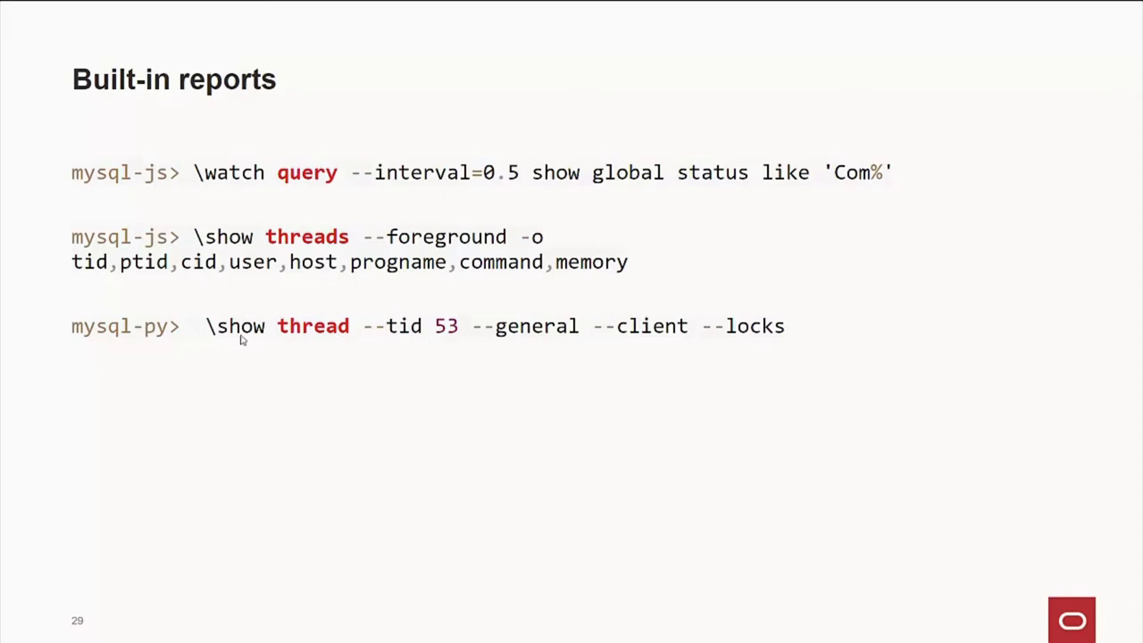
pyautogui.moveTo(361, 339)
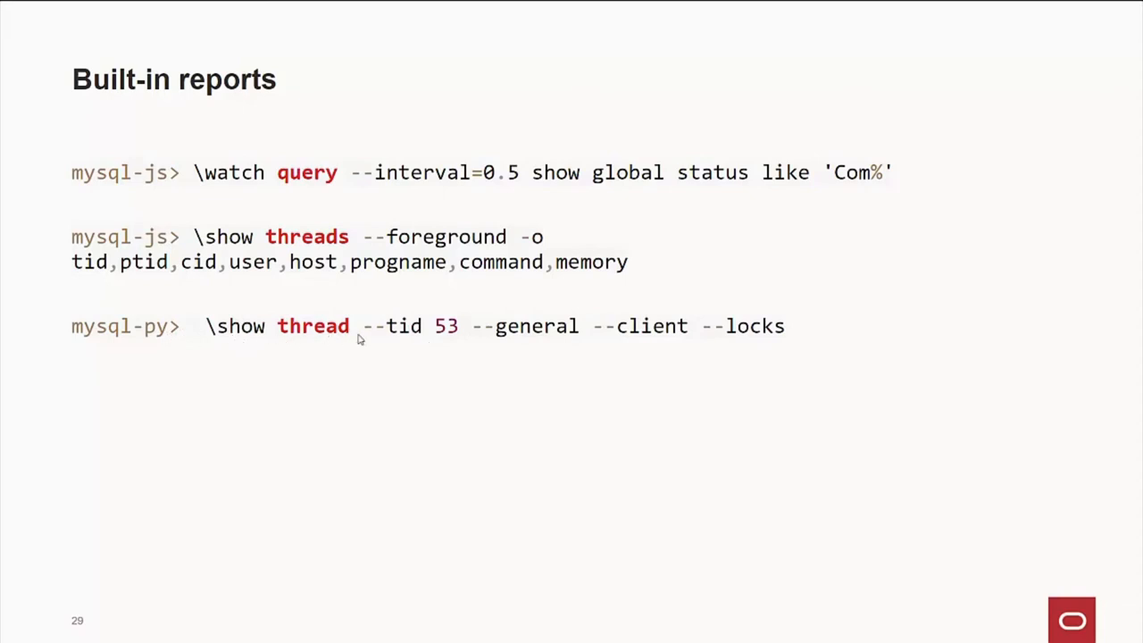
pyautogui.moveTo(580, 303)
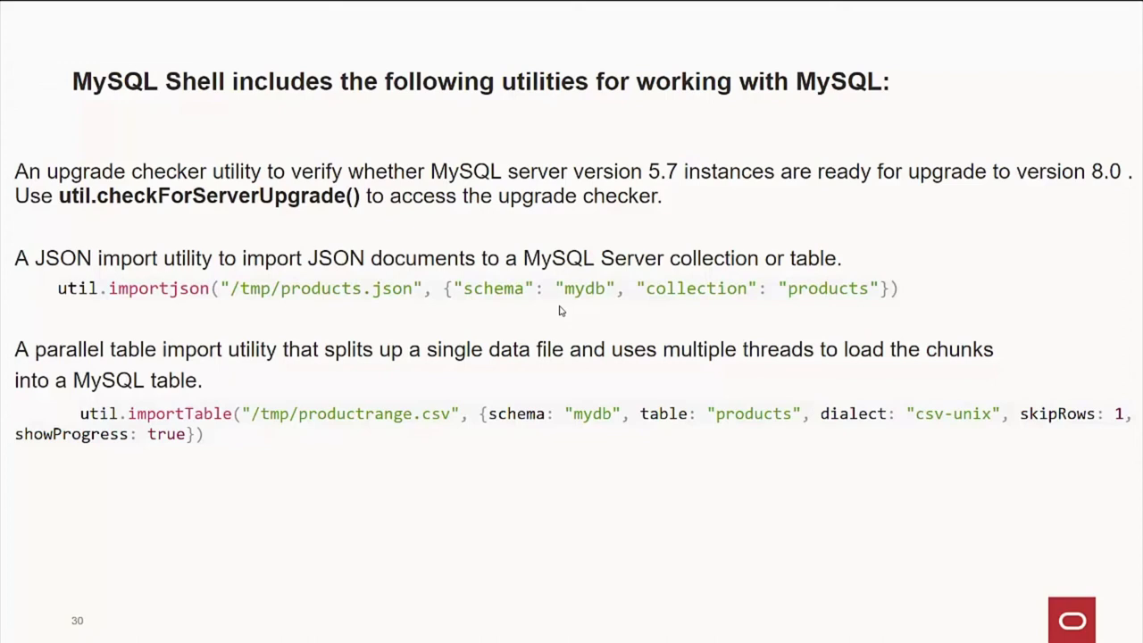
pyautogui.moveTo(825, 296)
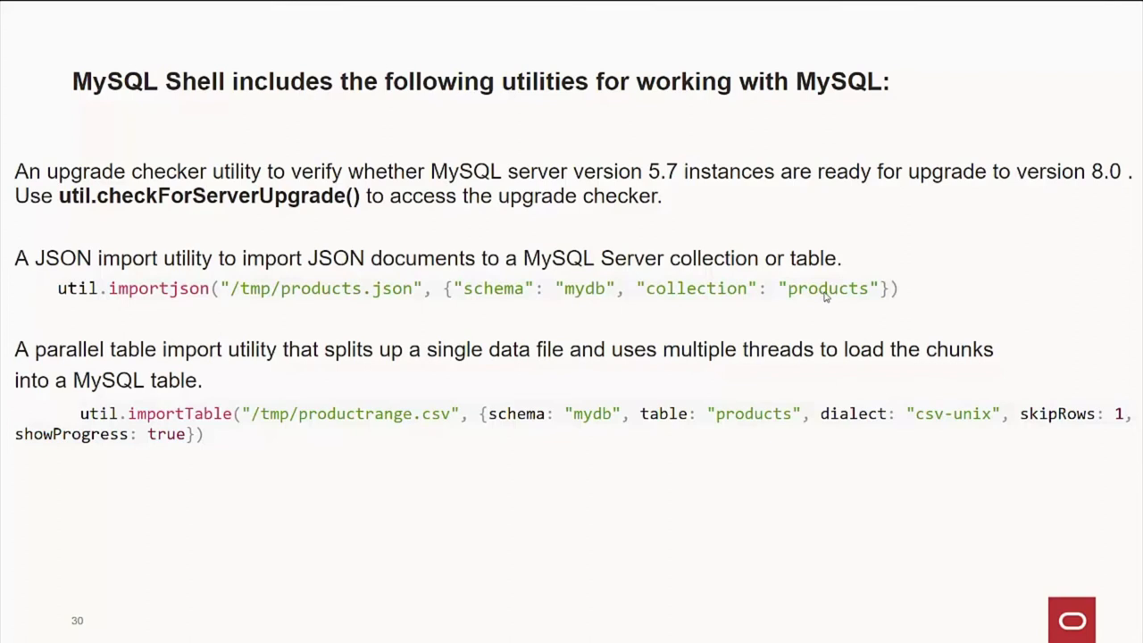
pyautogui.moveTo(725, 321)
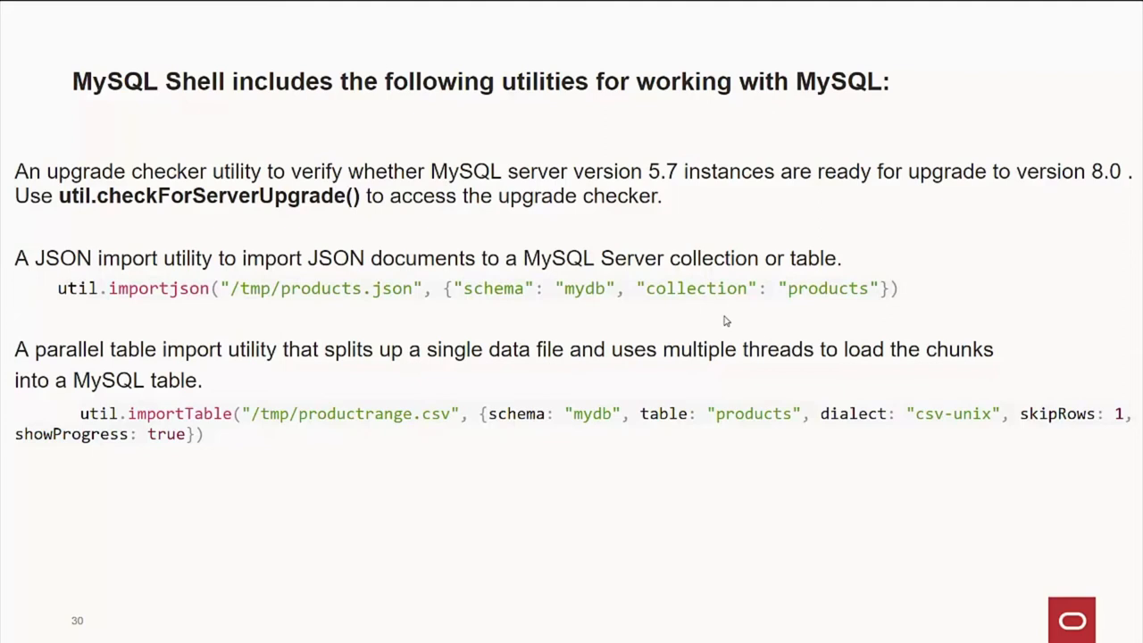
pyautogui.moveTo(555, 336)
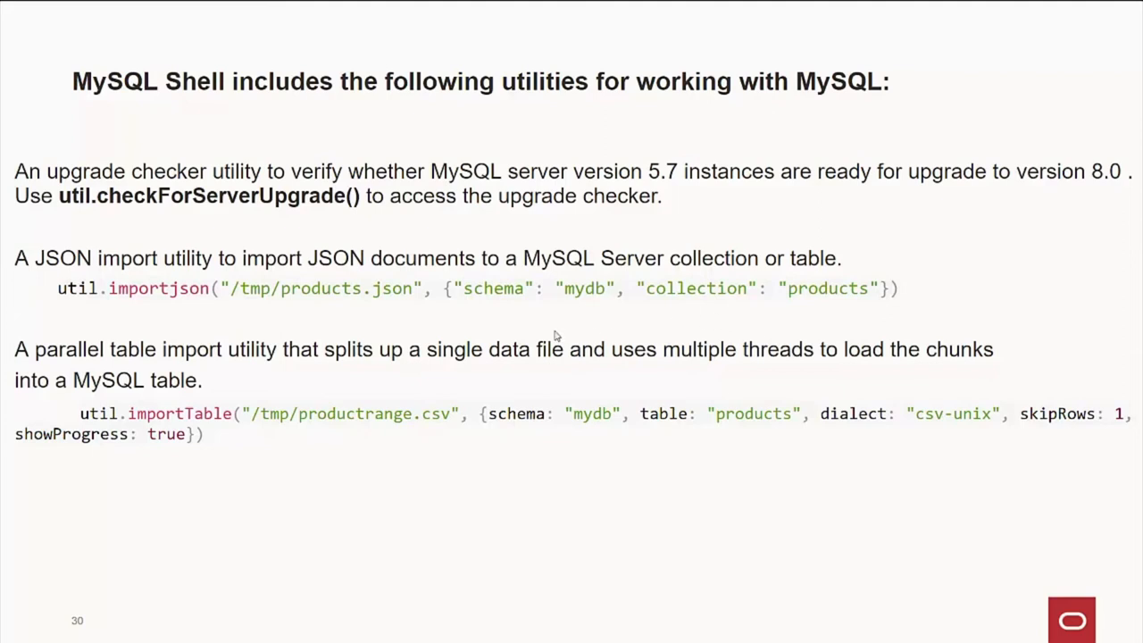
pyautogui.moveTo(375, 343)
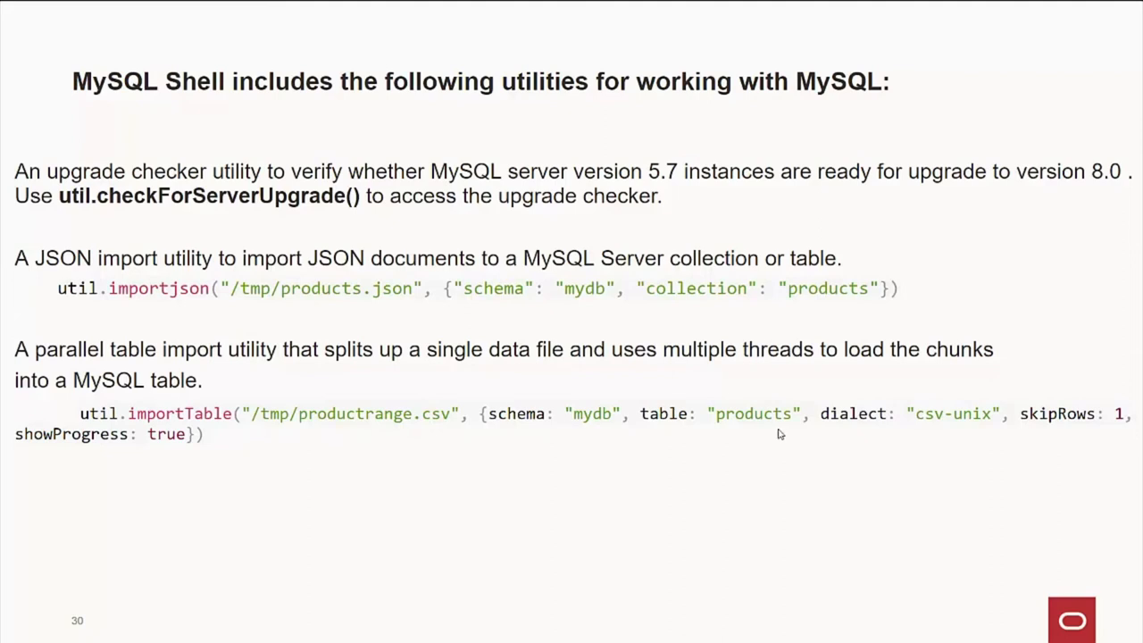
pyautogui.moveTo(927, 428)
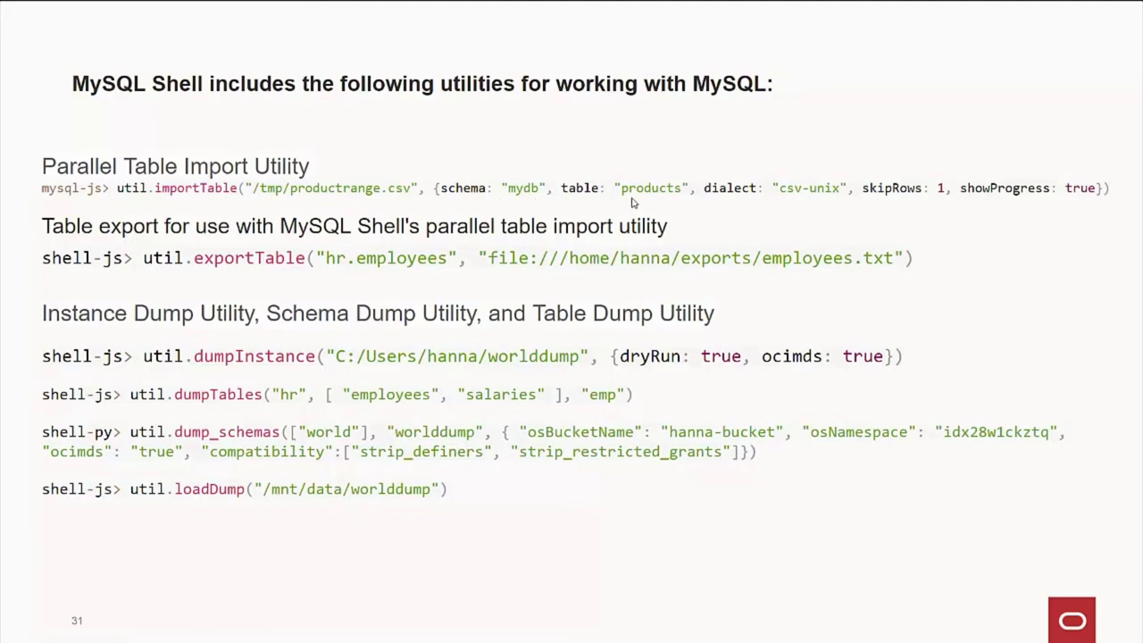
pyautogui.moveTo(1011, 204)
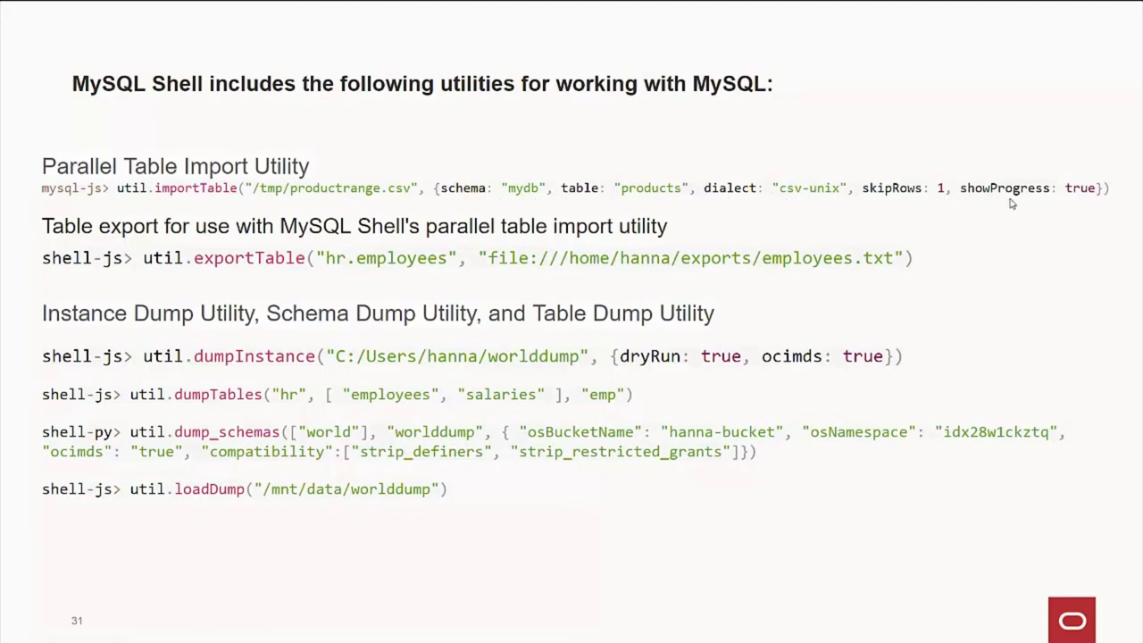
pyautogui.moveTo(921, 218)
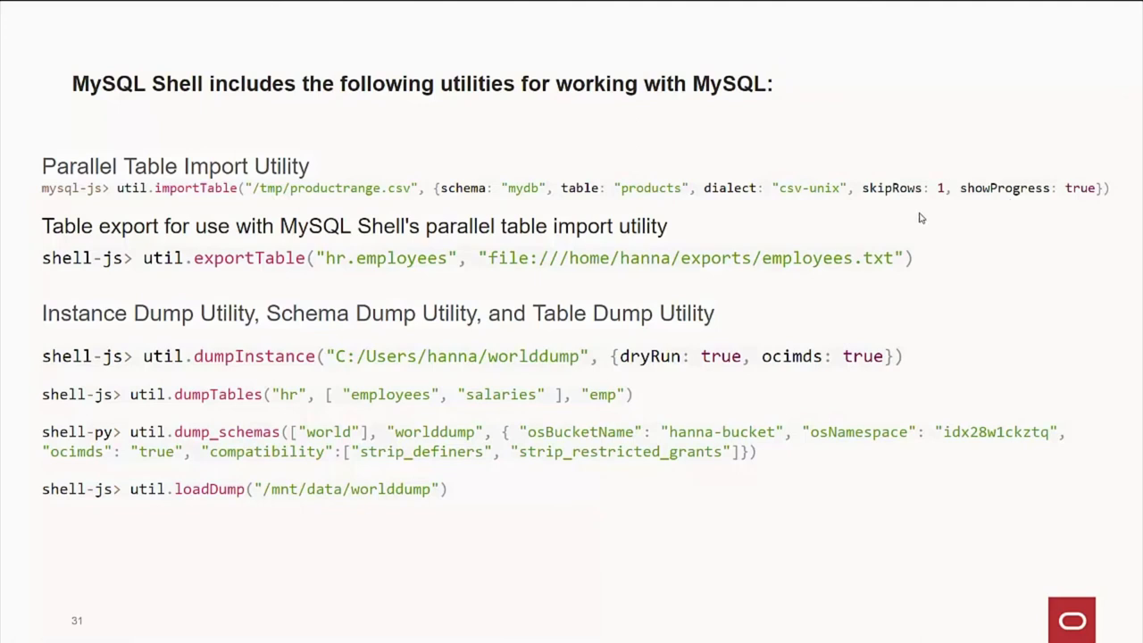
pyautogui.moveTo(882, 228)
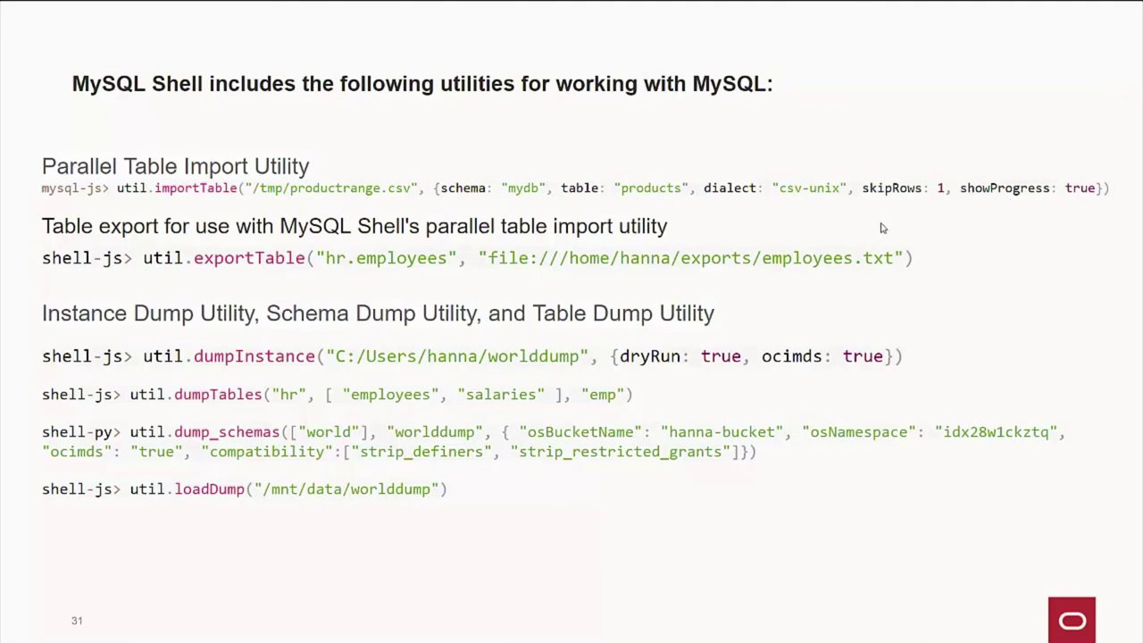
pyautogui.moveTo(271, 276)
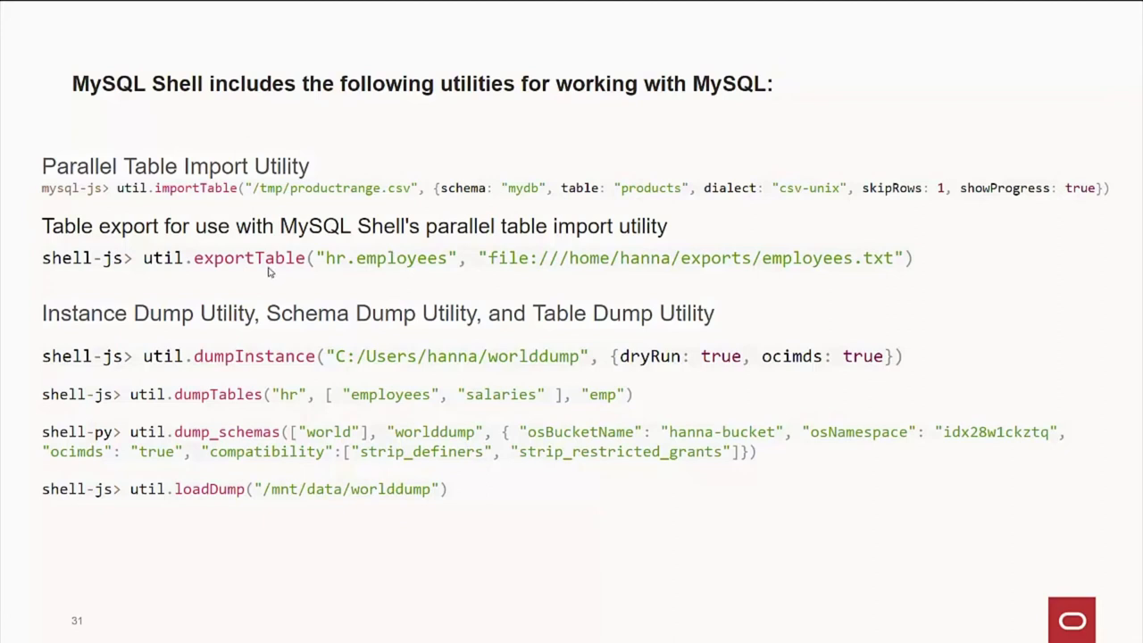
pyautogui.moveTo(237, 174)
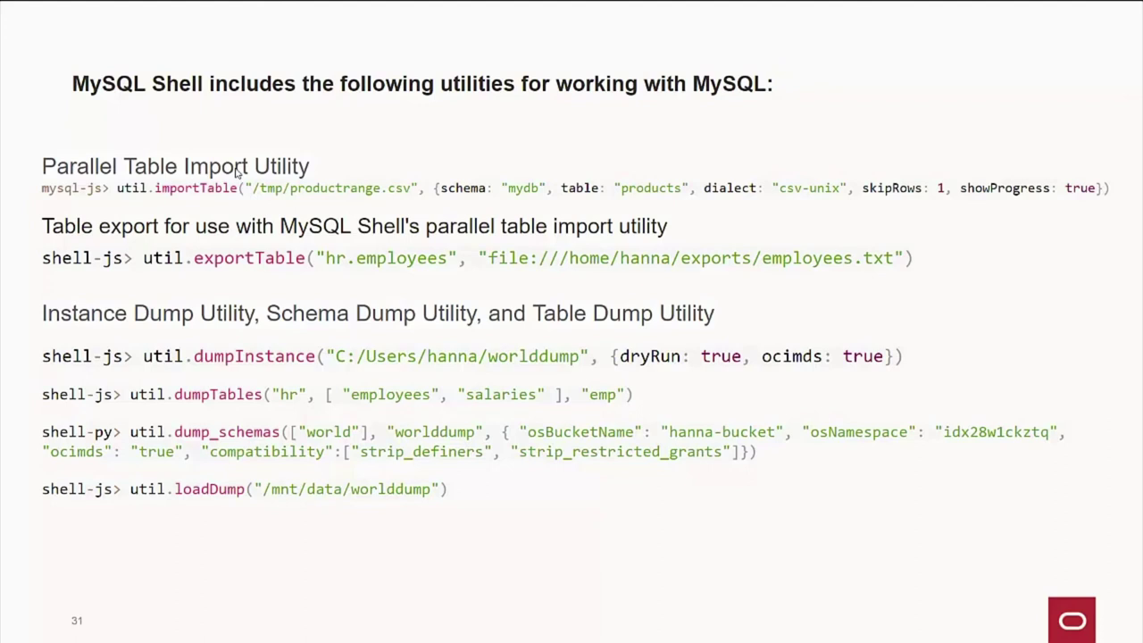
pyautogui.moveTo(336, 253)
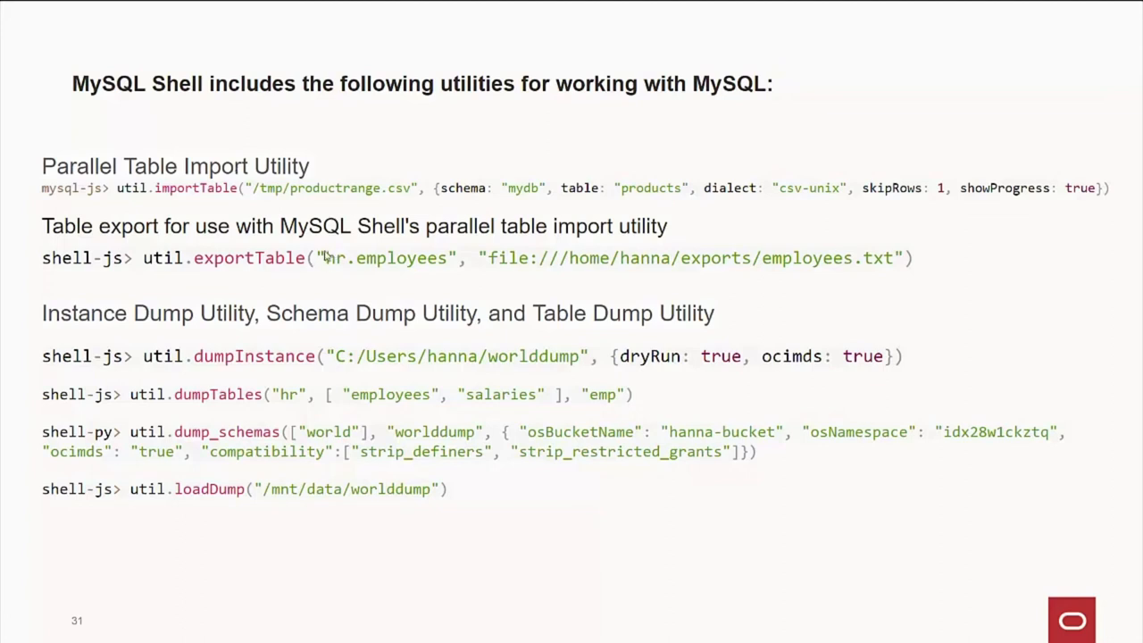
pyautogui.moveTo(340, 371)
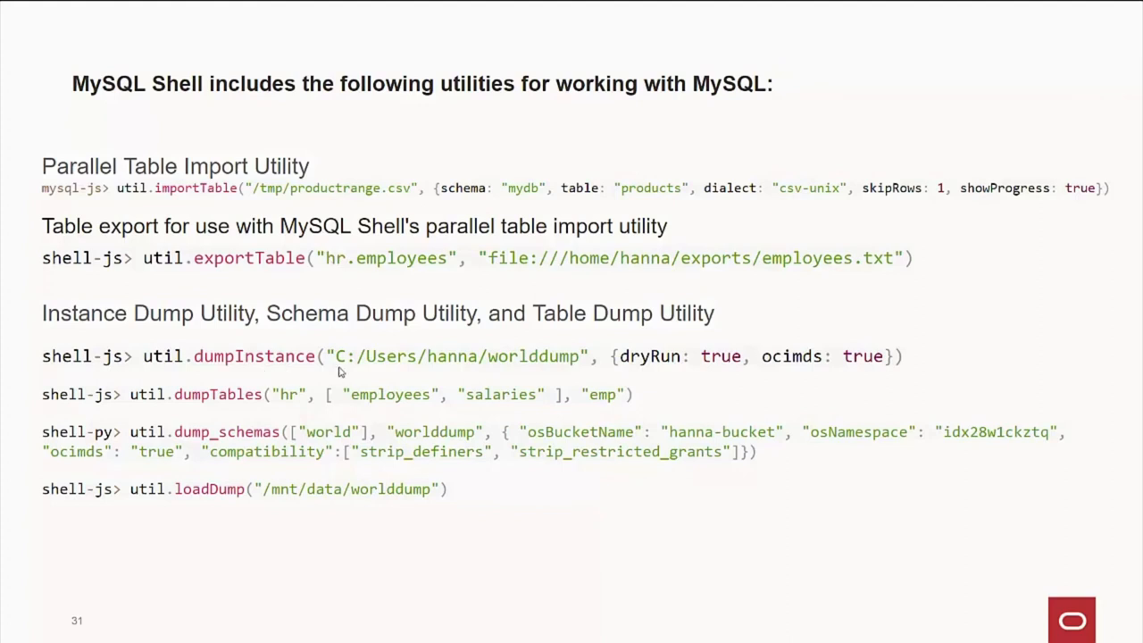
pyautogui.moveTo(498, 368)
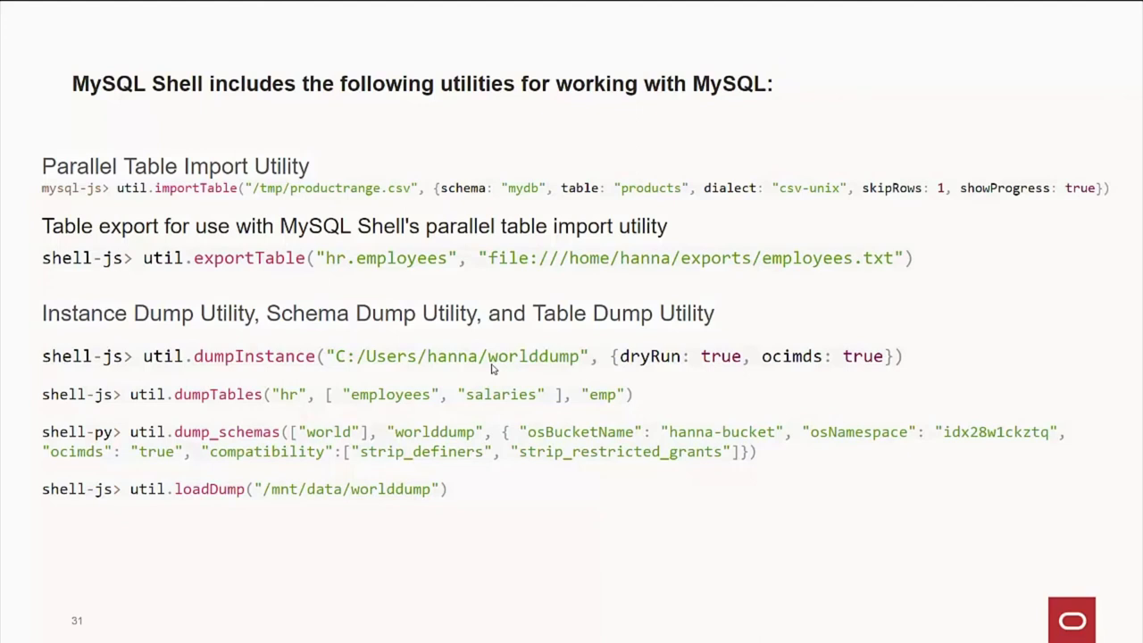
pyautogui.moveTo(660, 370)
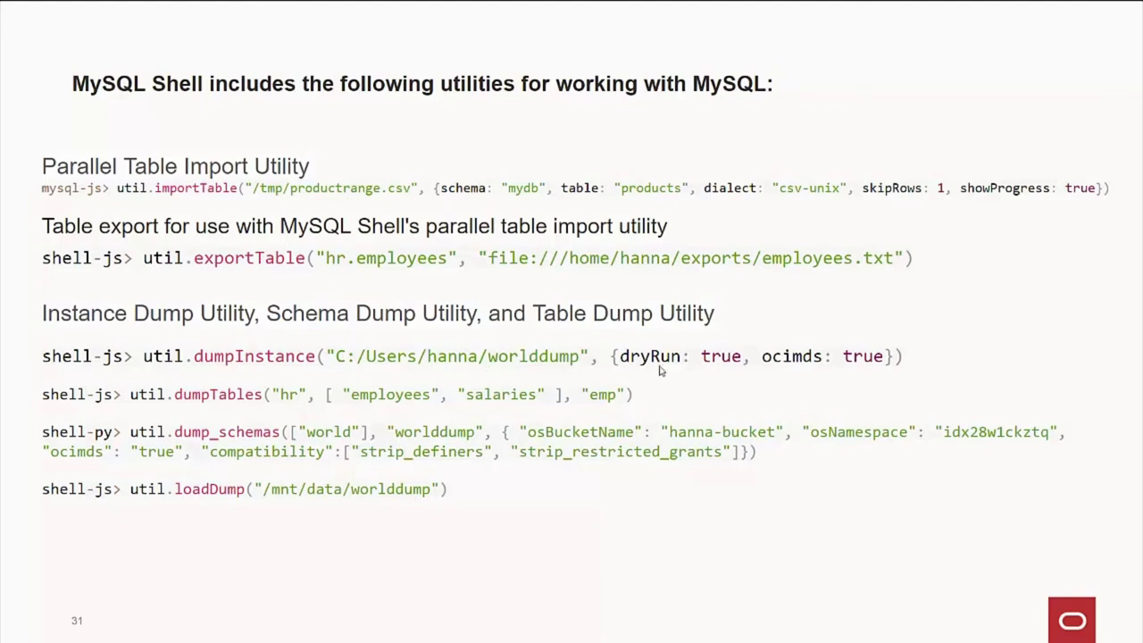
pyautogui.moveTo(739, 373)
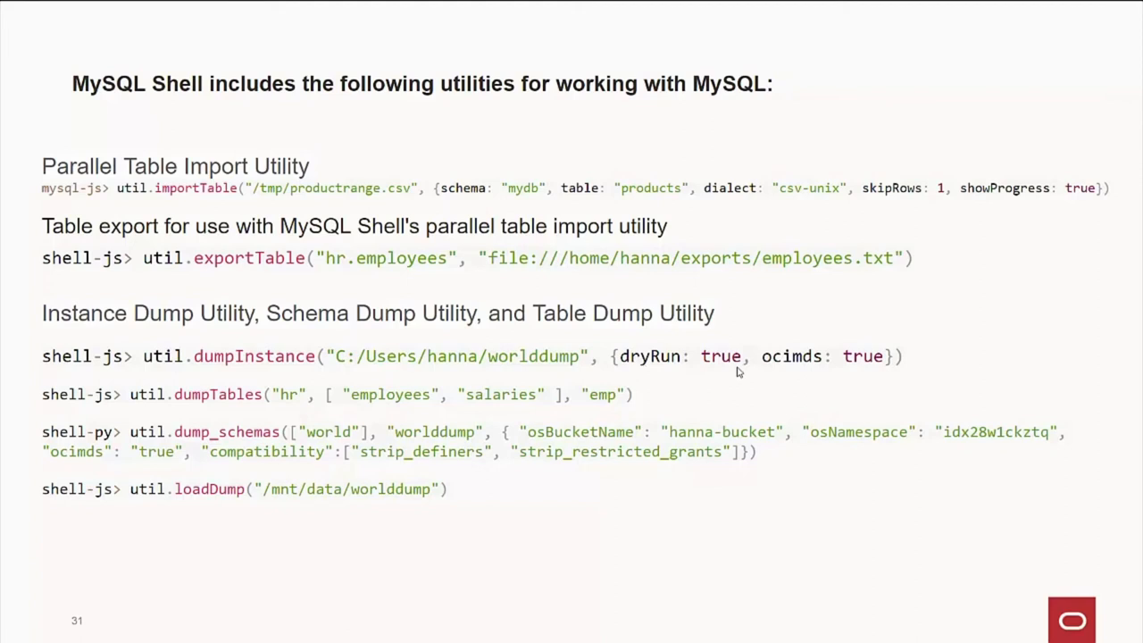
pyautogui.moveTo(773, 373)
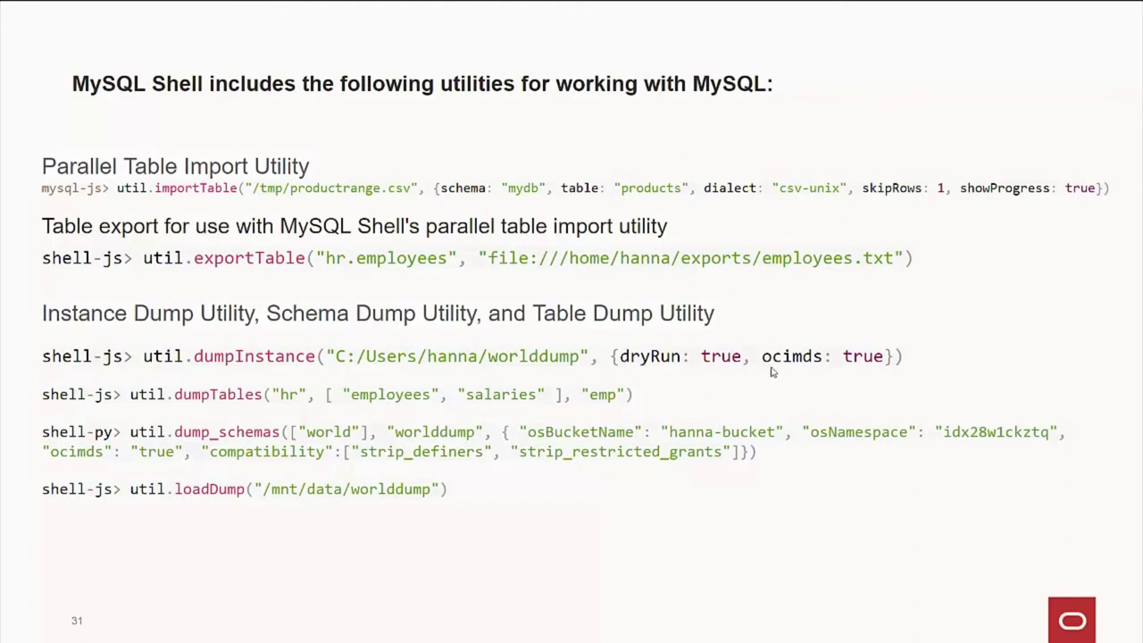
pyautogui.moveTo(824, 368)
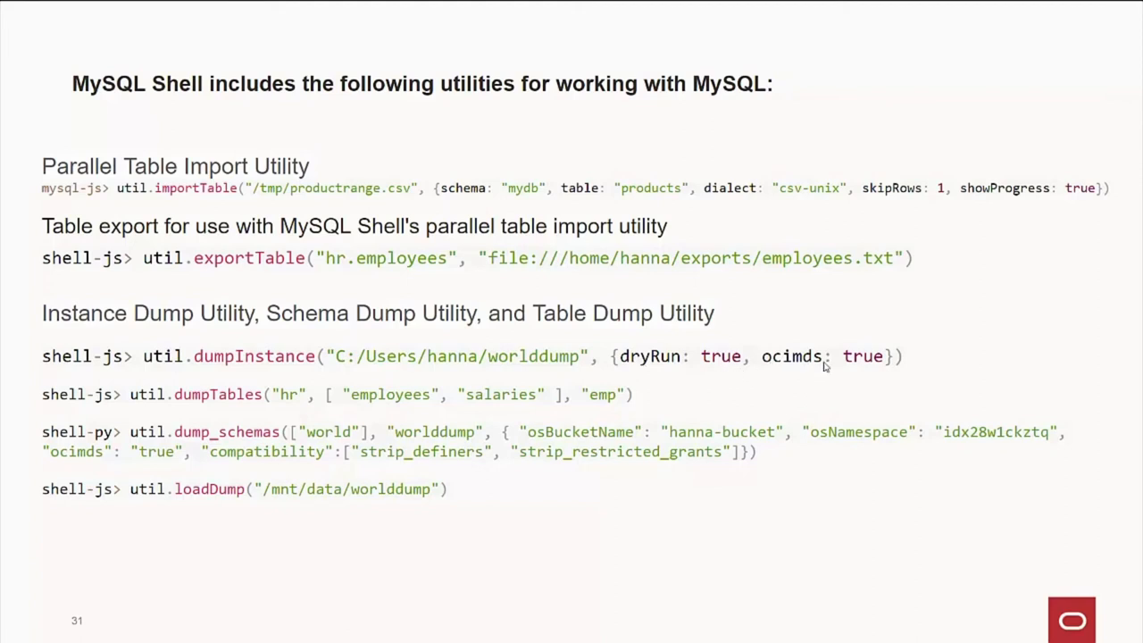
pyautogui.moveTo(800, 370)
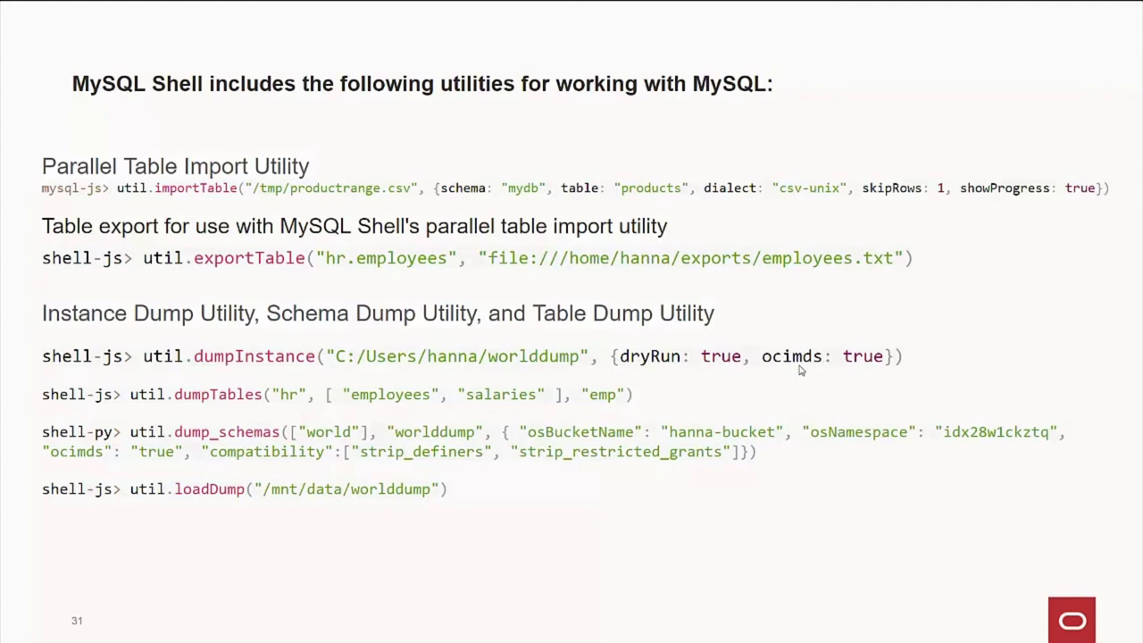
pyautogui.moveTo(675, 365)
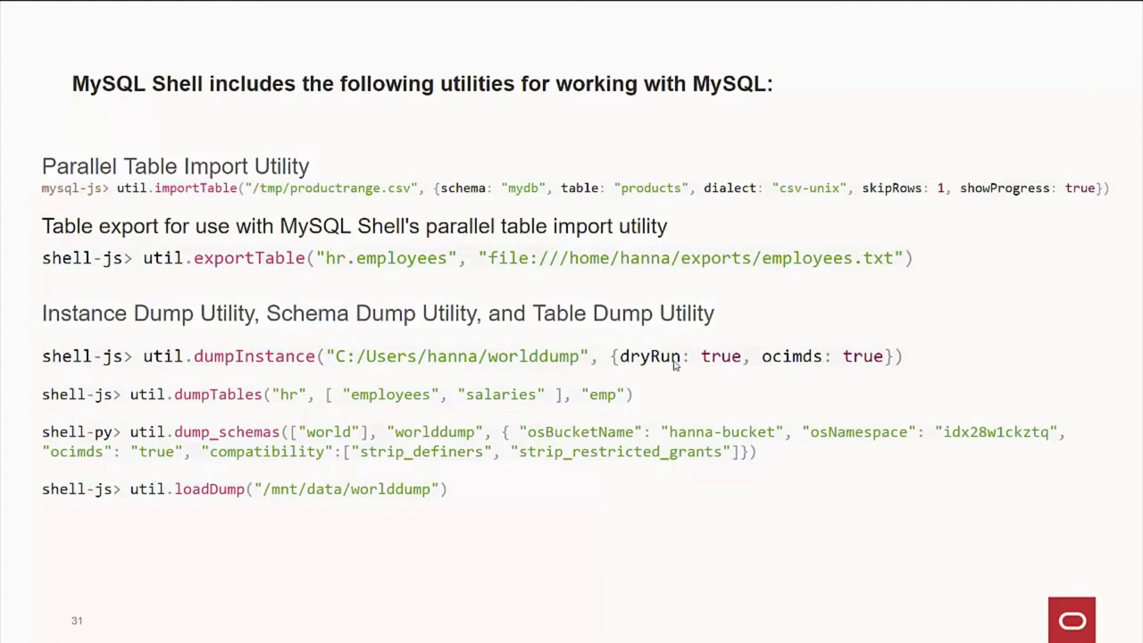
pyautogui.moveTo(157, 407)
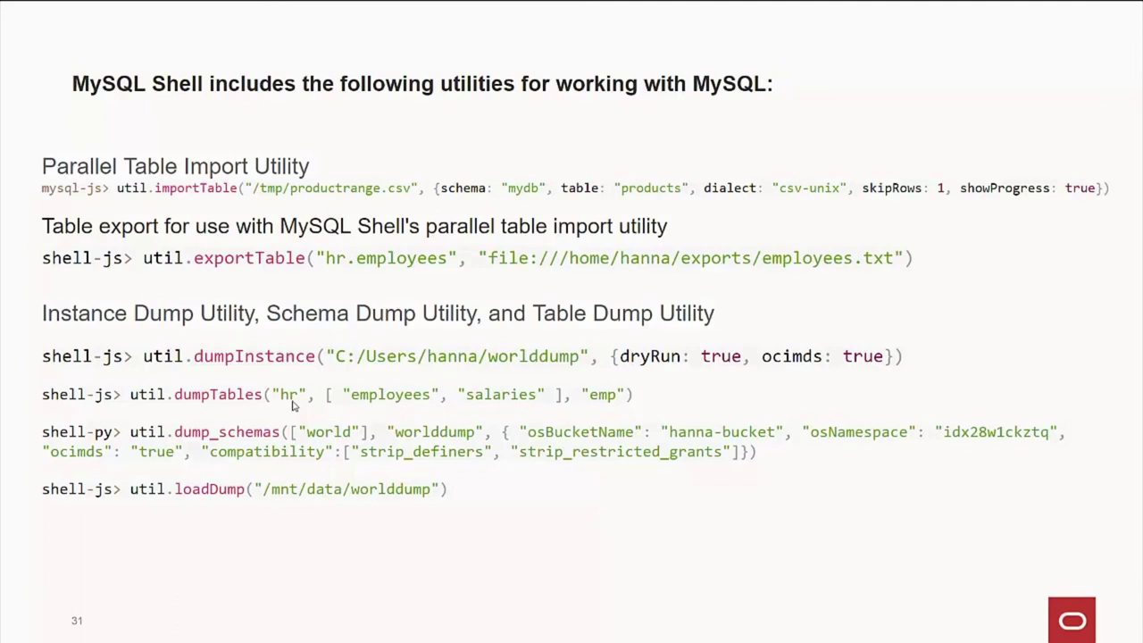
pyautogui.moveTo(388, 406)
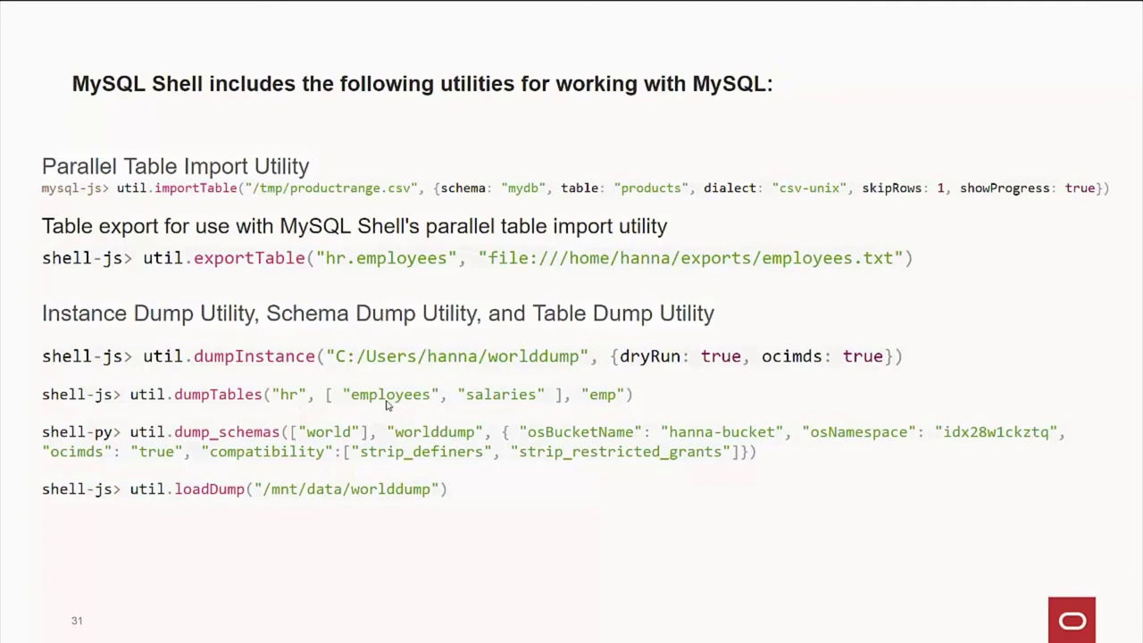
pyautogui.moveTo(502, 403)
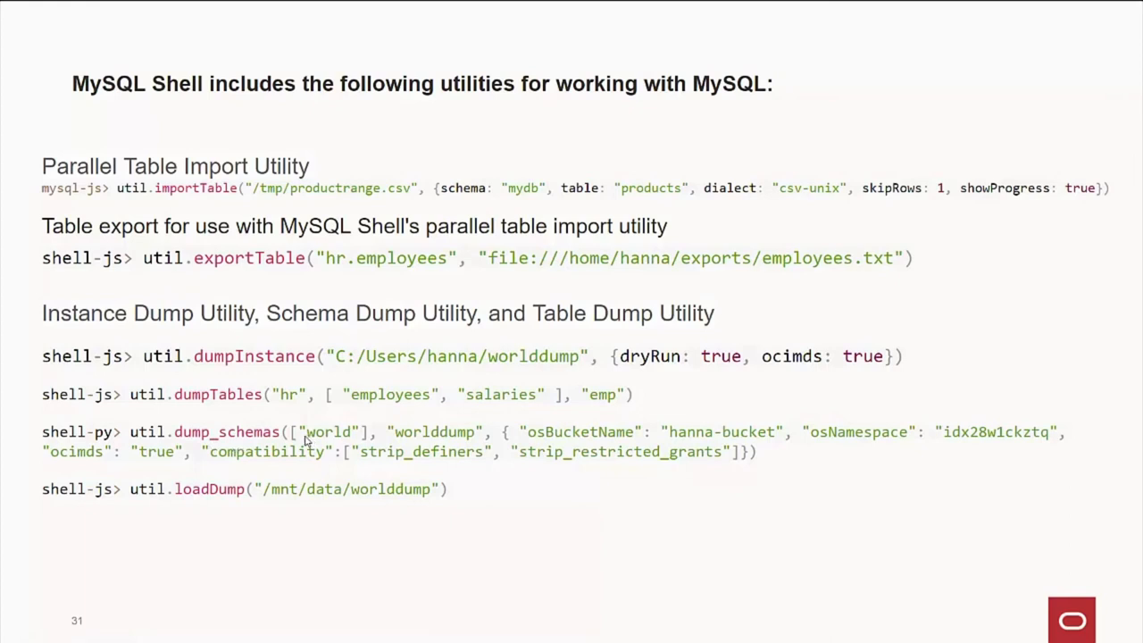
pyautogui.moveTo(523, 439)
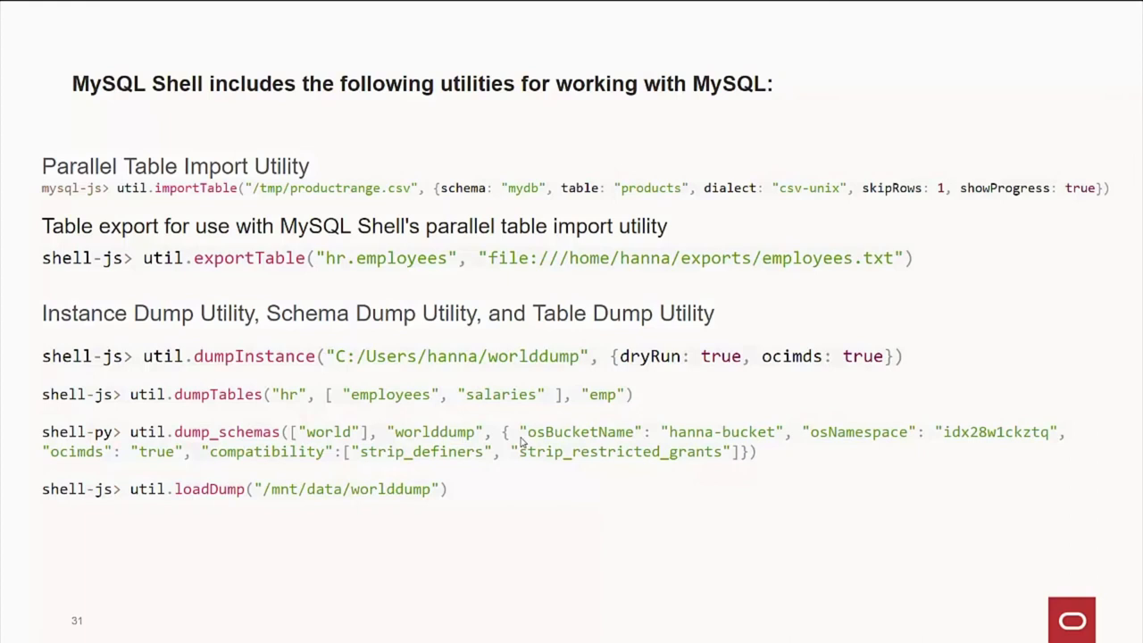
pyautogui.moveTo(396, 490)
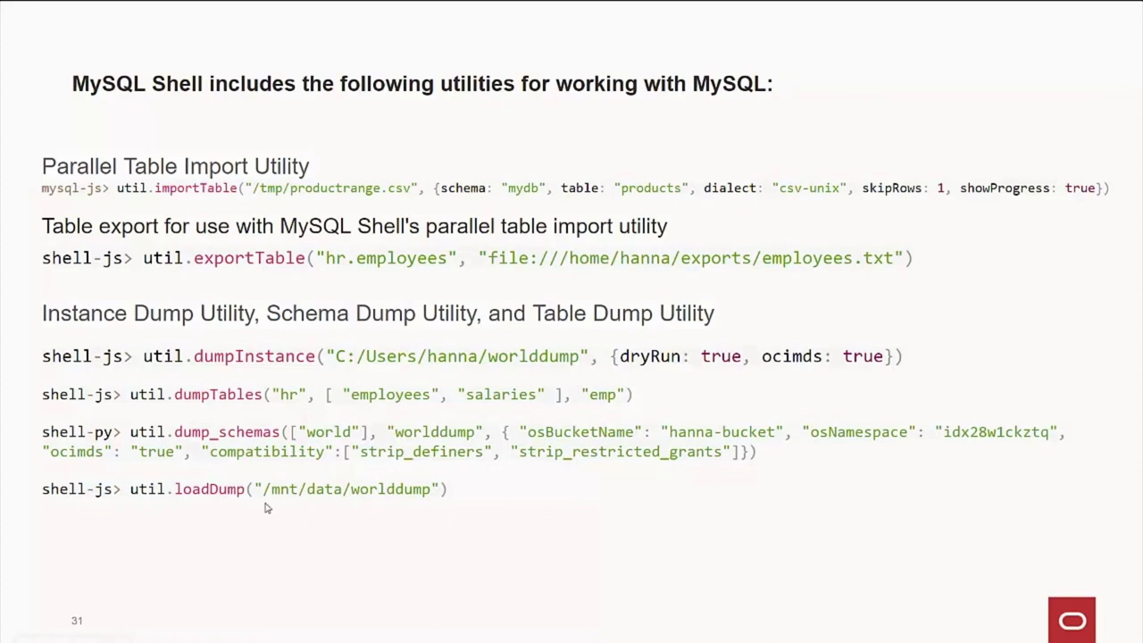
pyautogui.moveTo(414, 509)
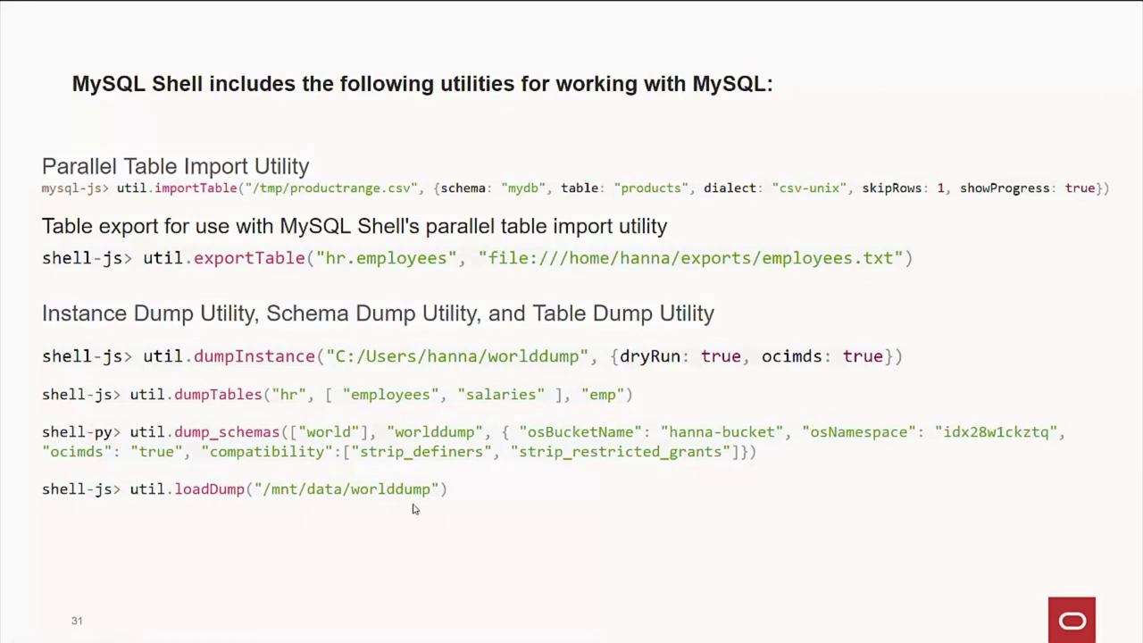
pyautogui.moveTo(486, 507)
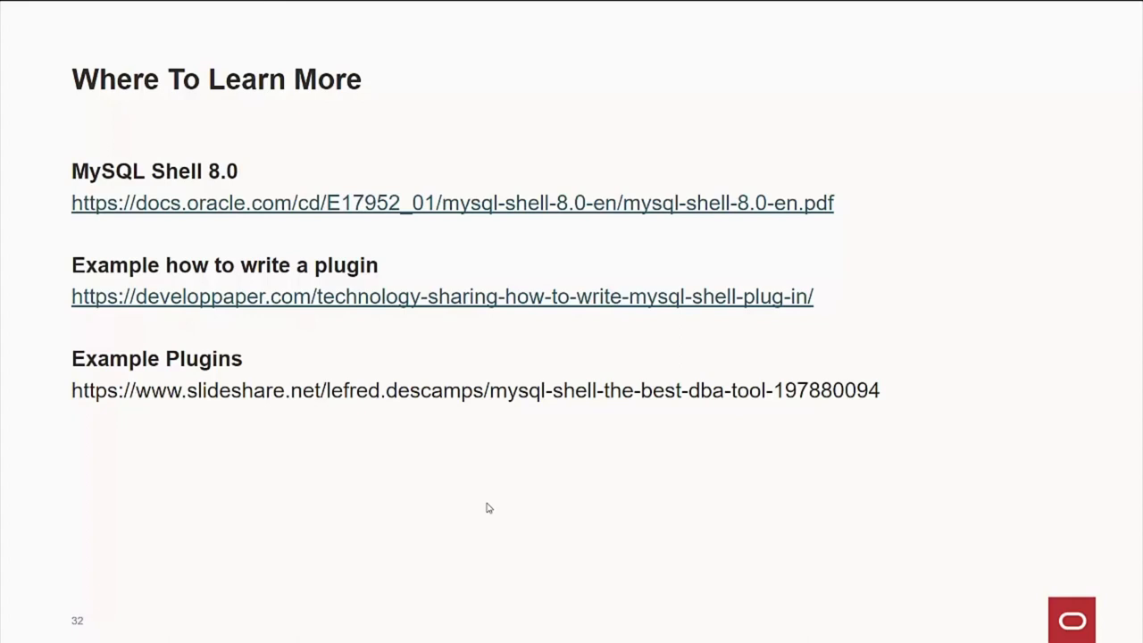
pyautogui.moveTo(214, 318)
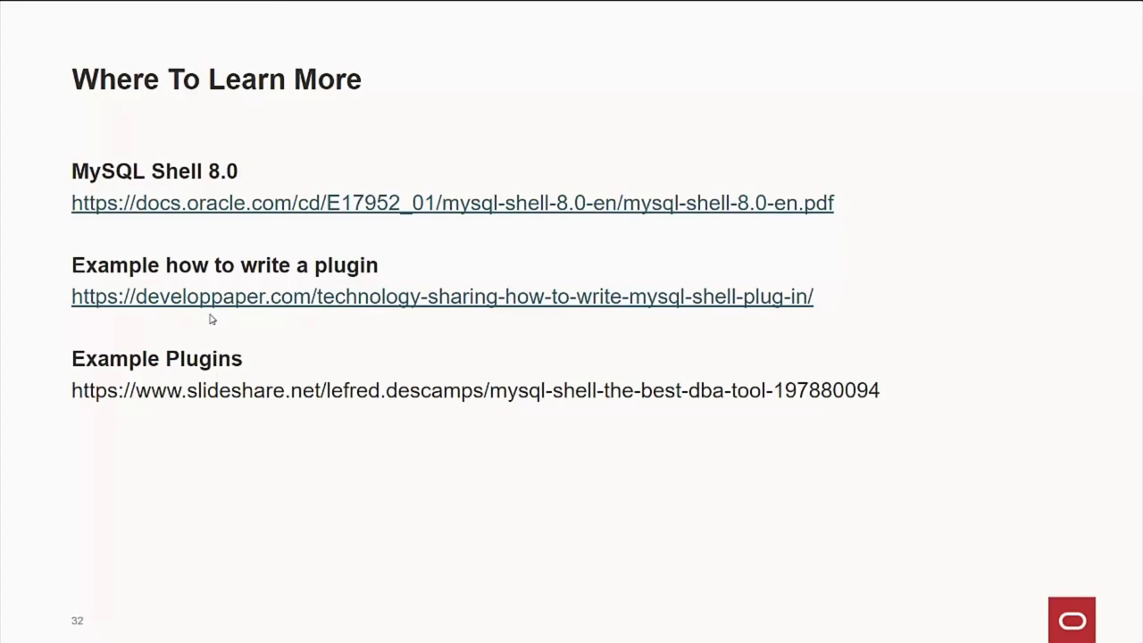
pyautogui.moveTo(275, 404)
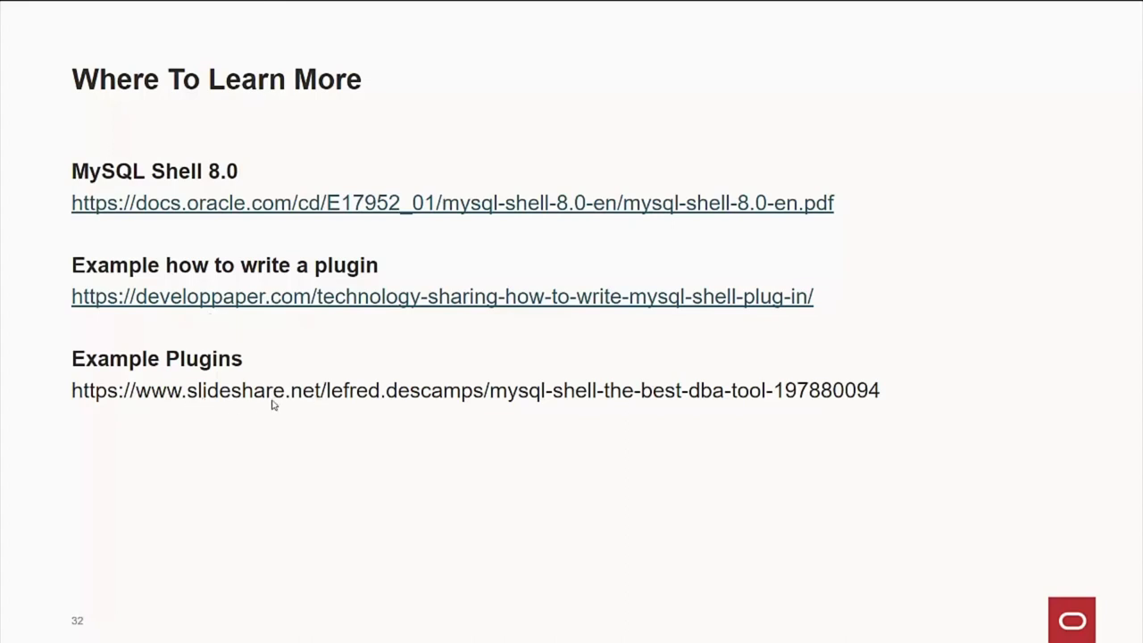
pyautogui.moveTo(680, 409)
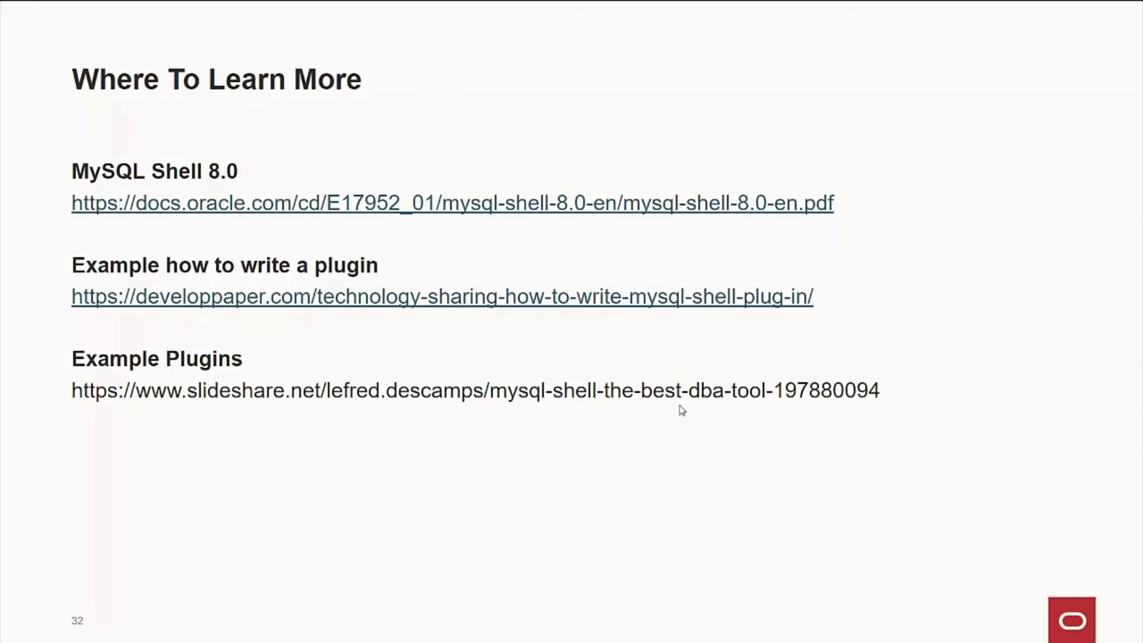
pyautogui.moveTo(546, 415)
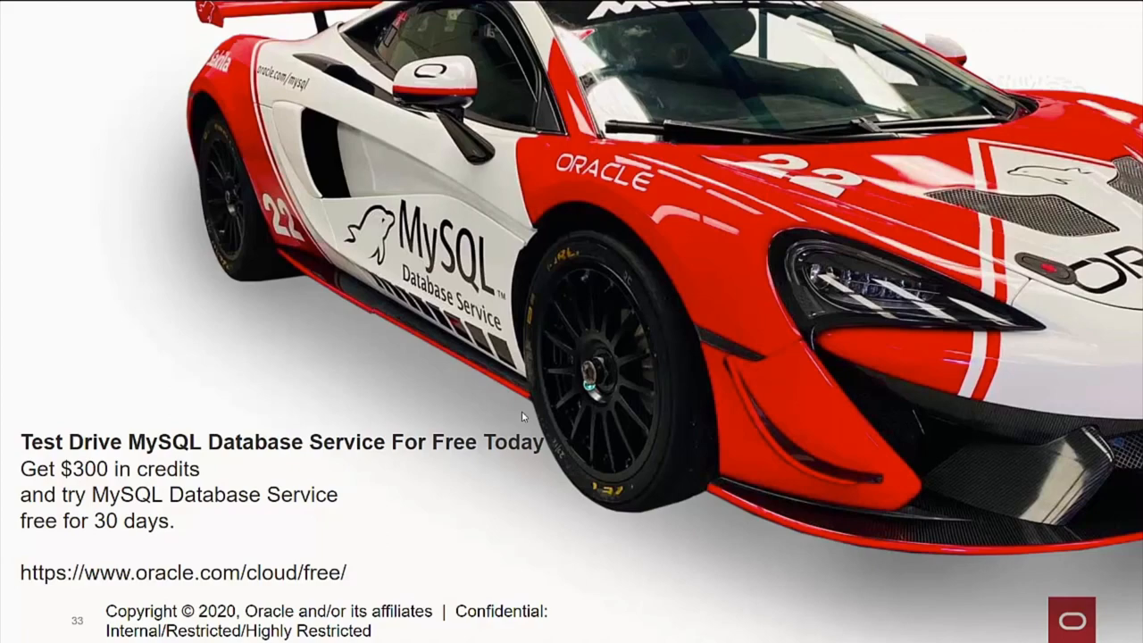
pyautogui.moveTo(503, 418)
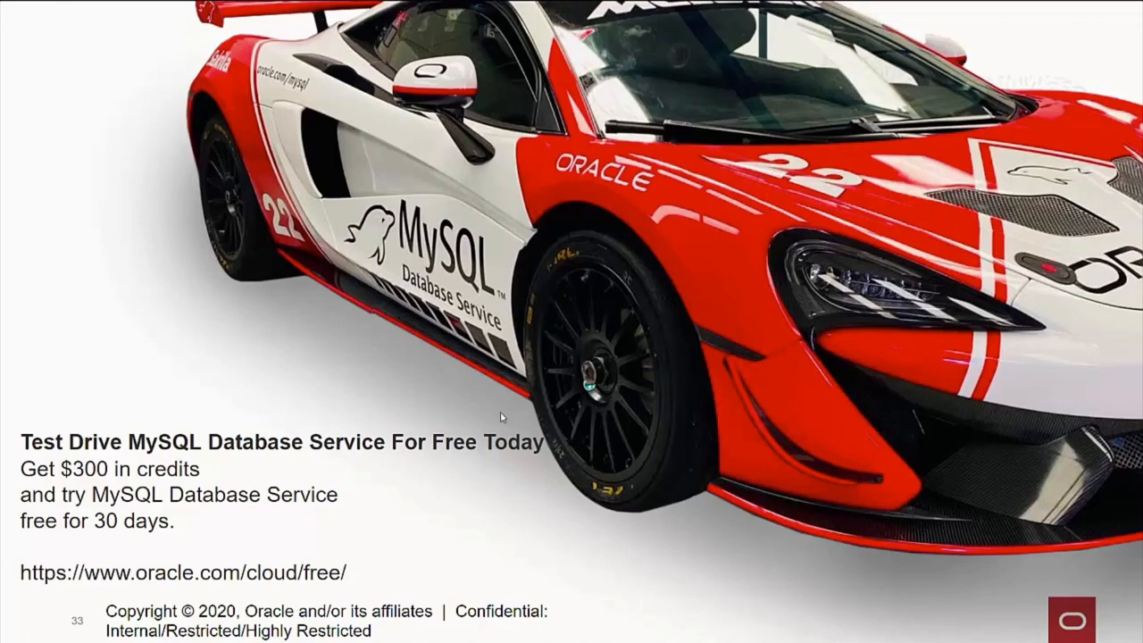